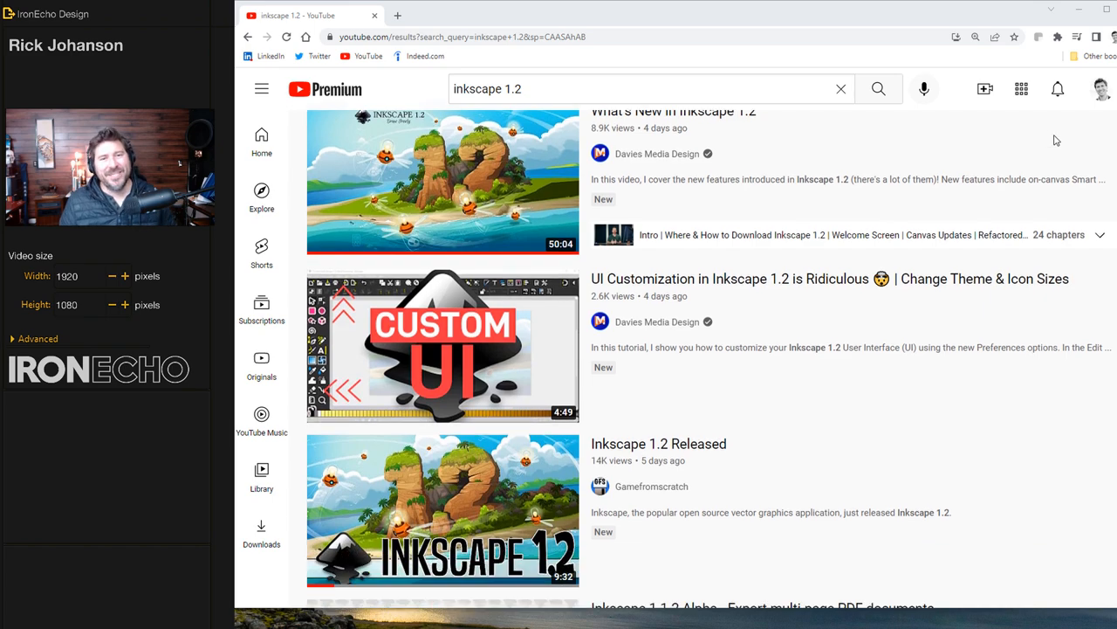
Step: Accept the default Quick Setup options and save to start a new blank document
{"action": "scroll", "scroll_direction": "down", "scroll_amount": 3}
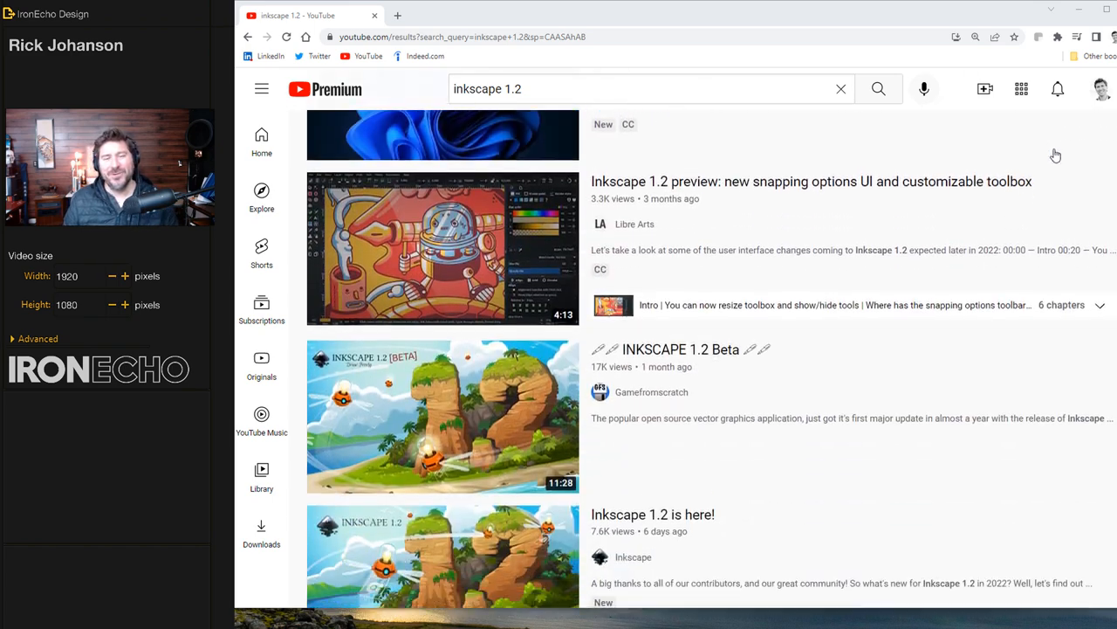
{"action": "scroll", "scroll_direction": "down", "scroll_amount": 3}
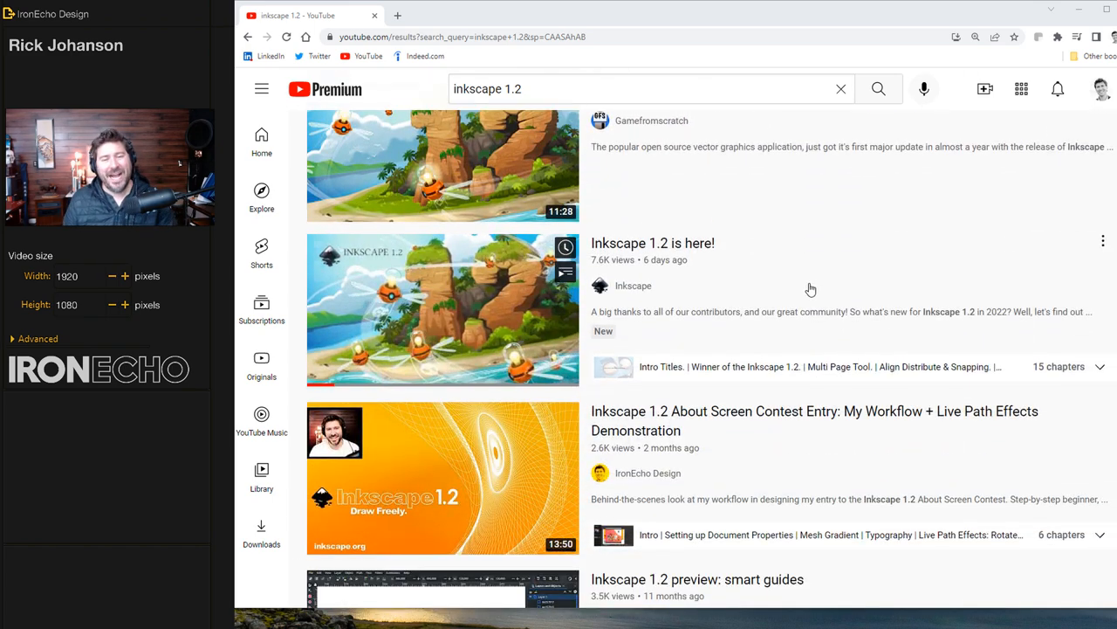
{"action": "scroll", "scroll_direction": "down", "scroll_amount": 3}
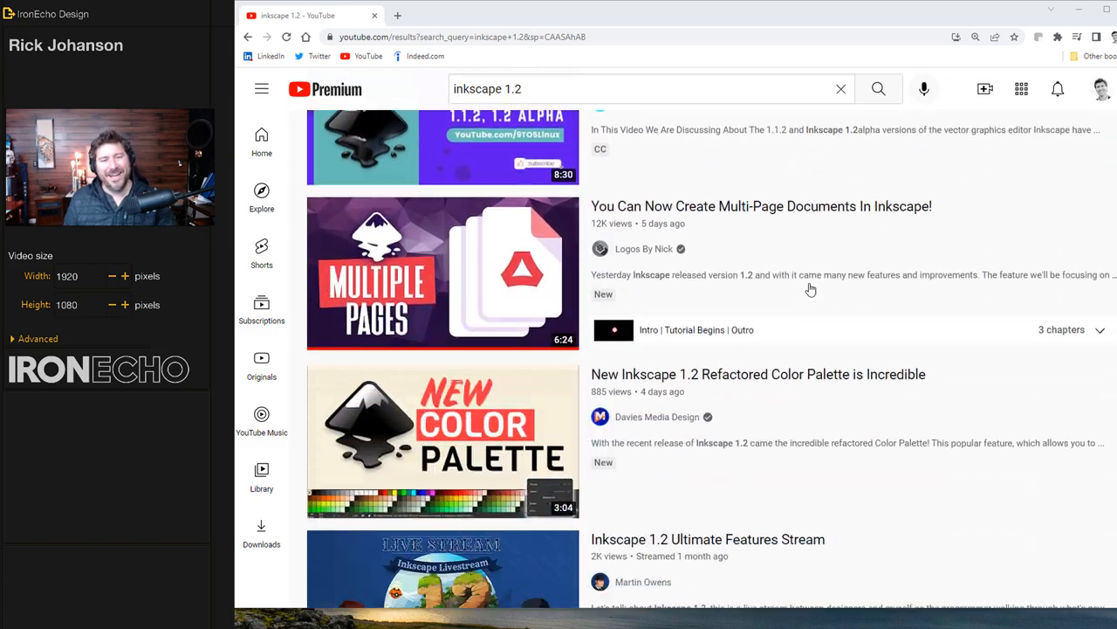
{"action": "scroll", "scroll_direction": "down", "scroll_amount": 3}
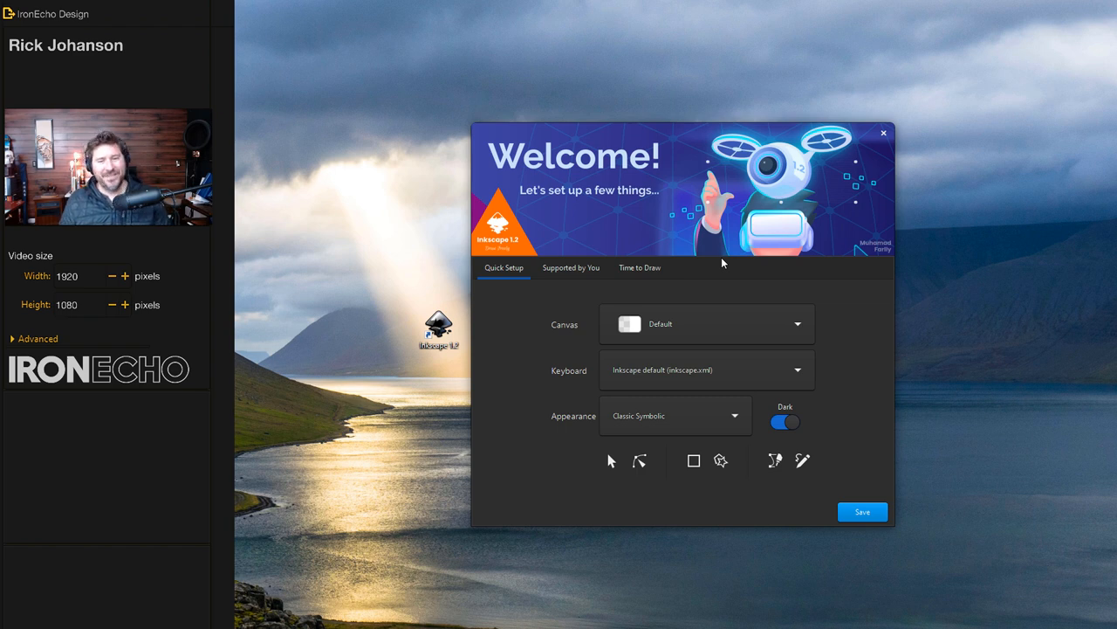
{"action": "mouse_move", "coordinate": [590, 262]}
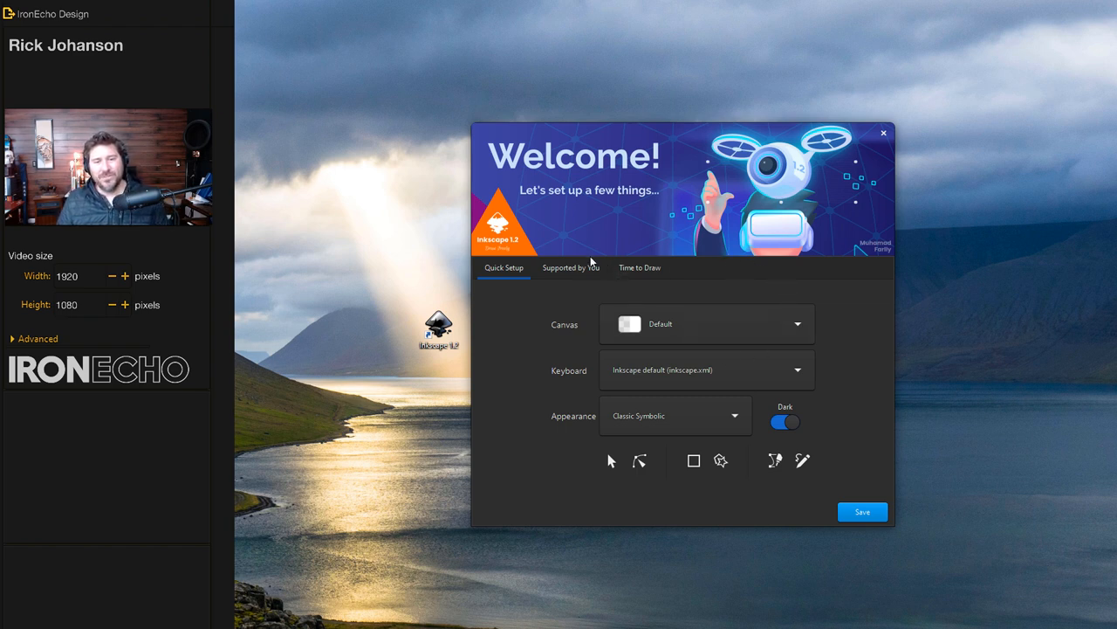
{"action": "mouse_move", "coordinate": [688, 335]}
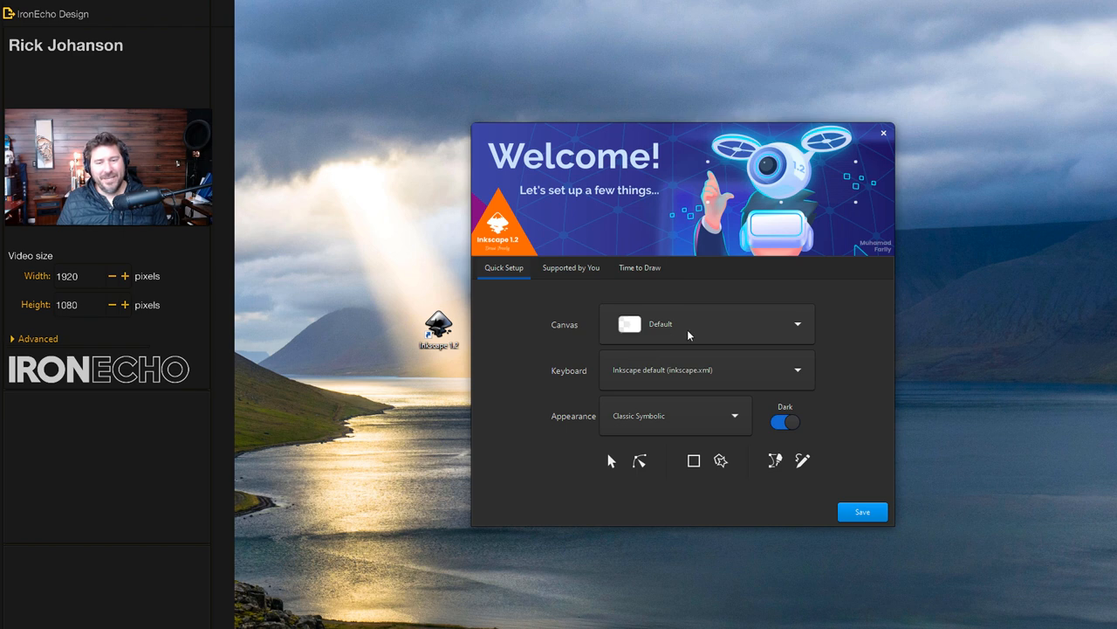
{"action": "mouse_move", "coordinate": [691, 327]}
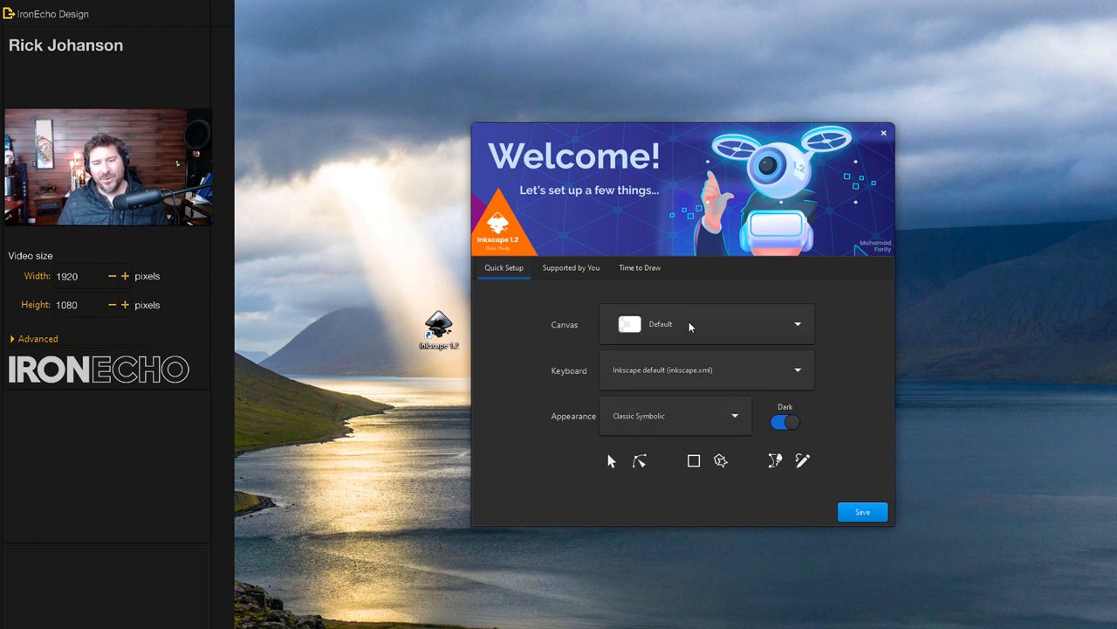
{"action": "left_click", "coordinate": [639, 267]}
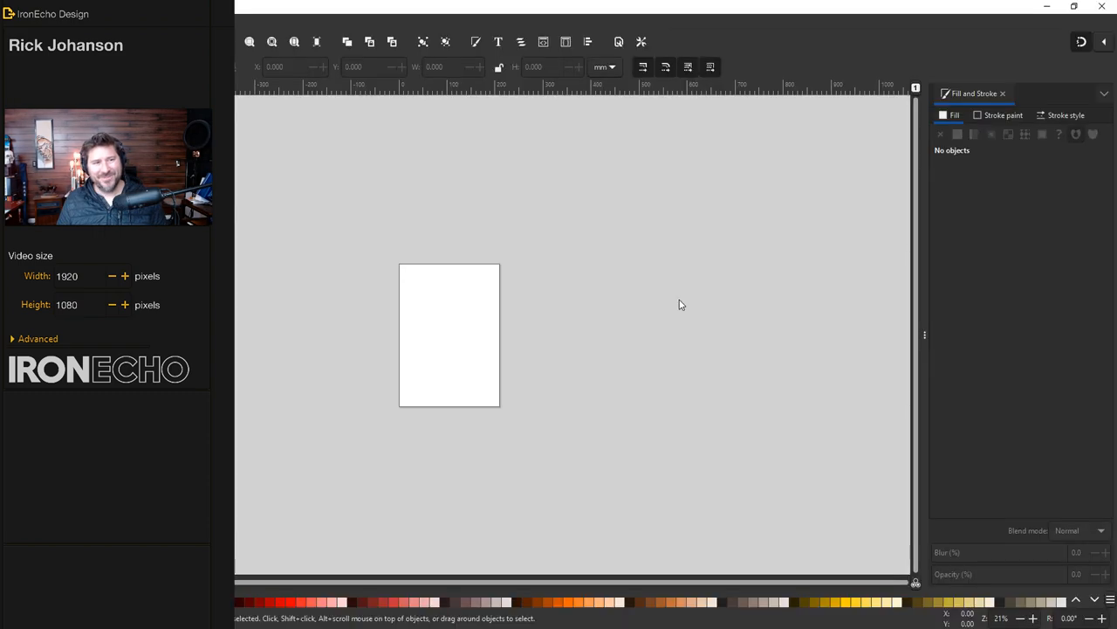
{"action": "mouse_move", "coordinate": [976, 70]}
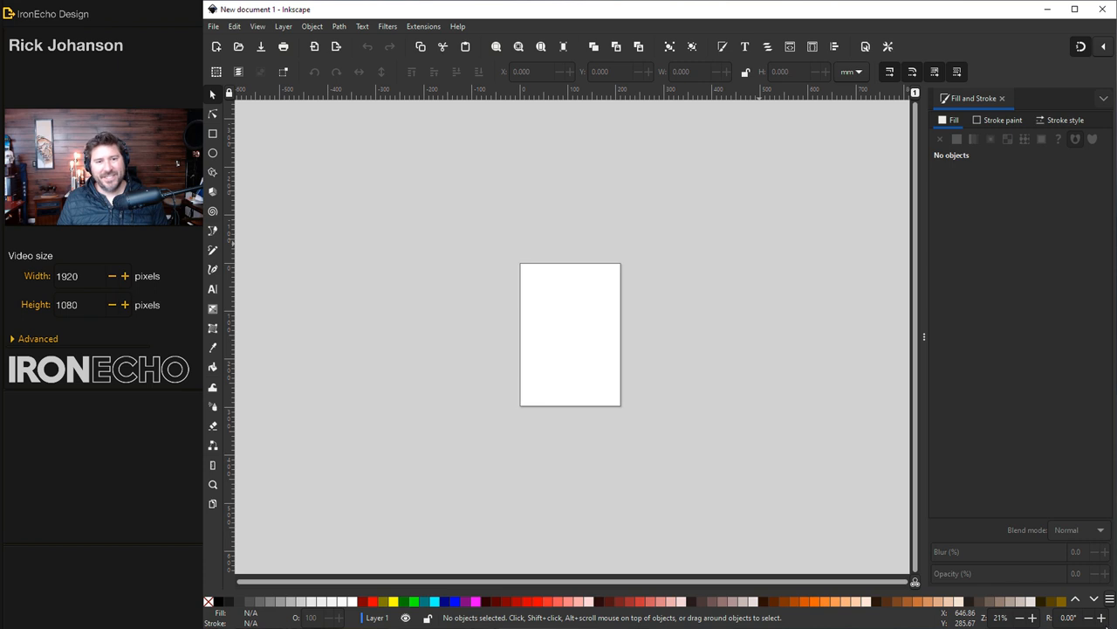
{"action": "mouse_move", "coordinate": [781, 391]}
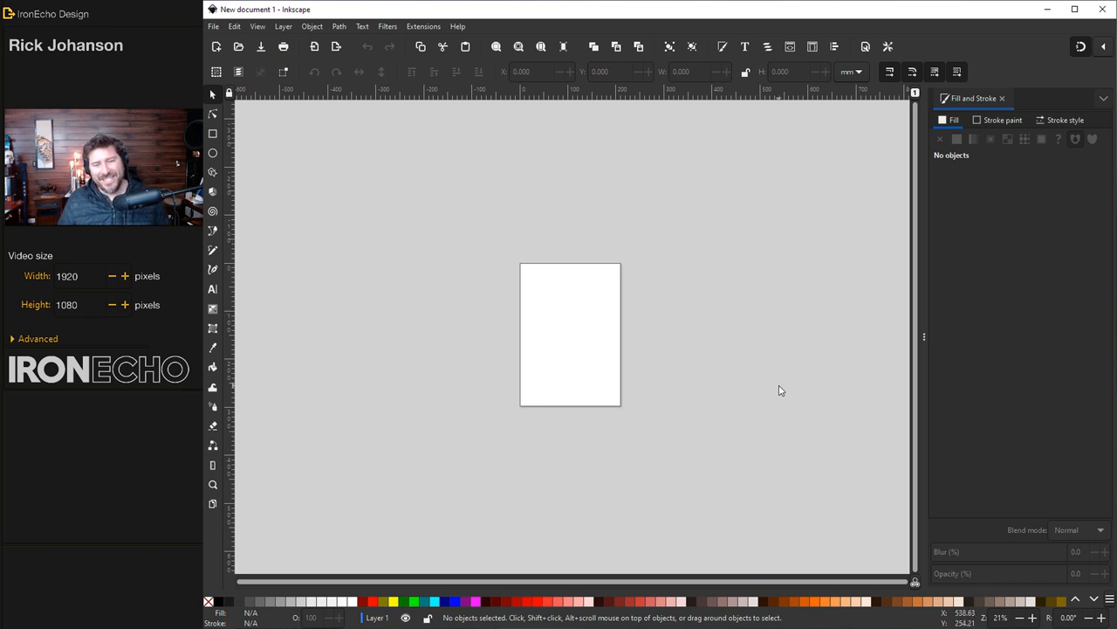
{"action": "mouse_move", "coordinate": [562, 164]}
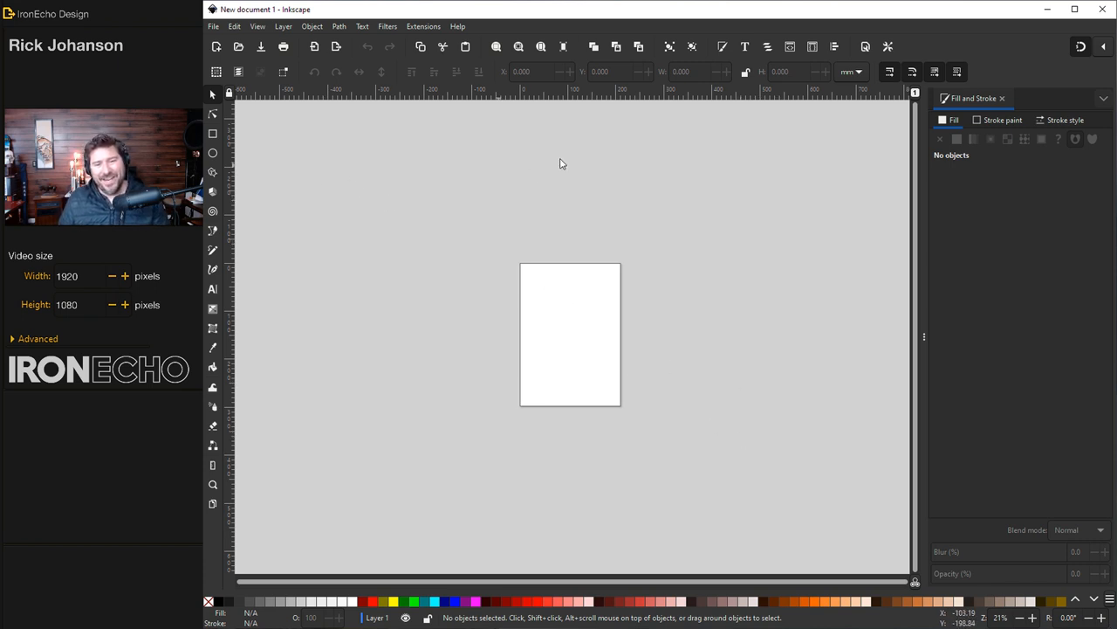
{"action": "mouse_move", "coordinate": [405, 478]}
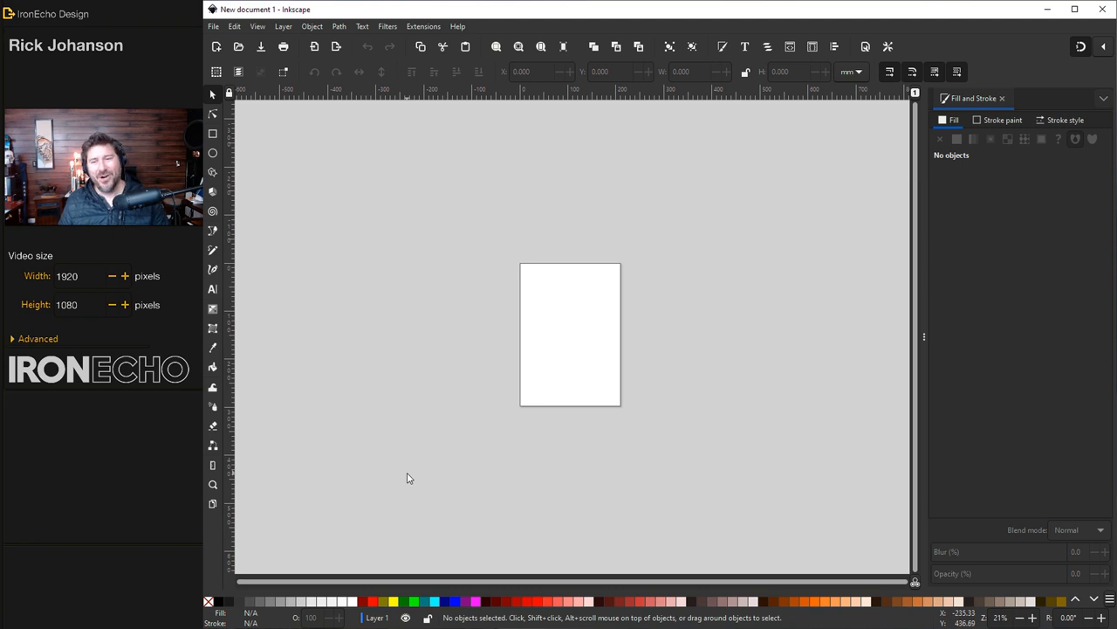
{"action": "mouse_move", "coordinate": [754, 318]}
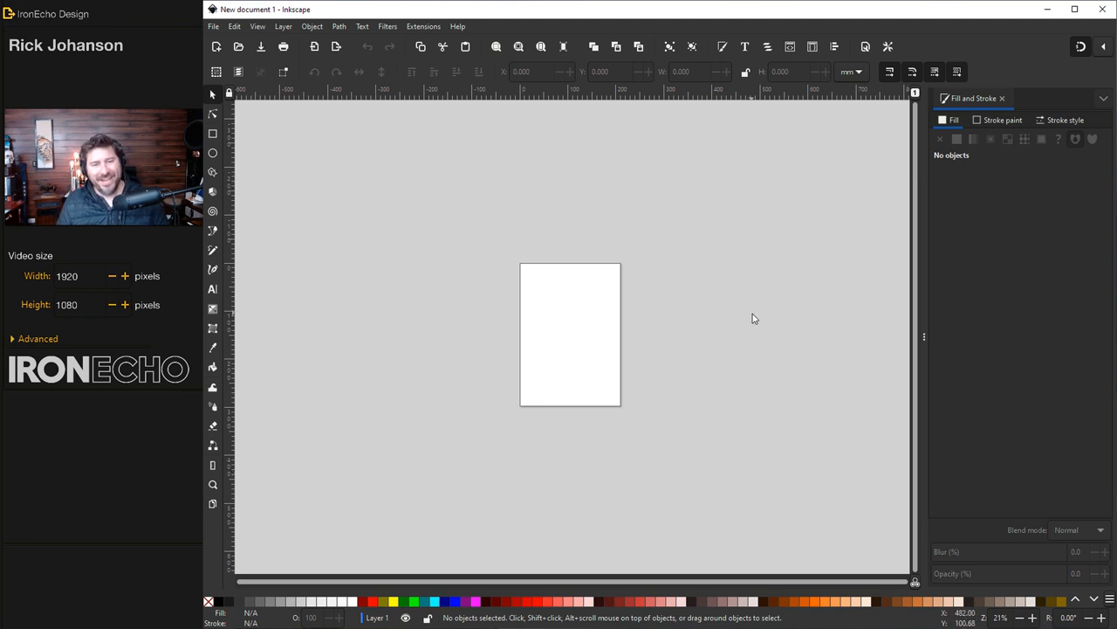
{"action": "mouse_move", "coordinate": [515, 491]}
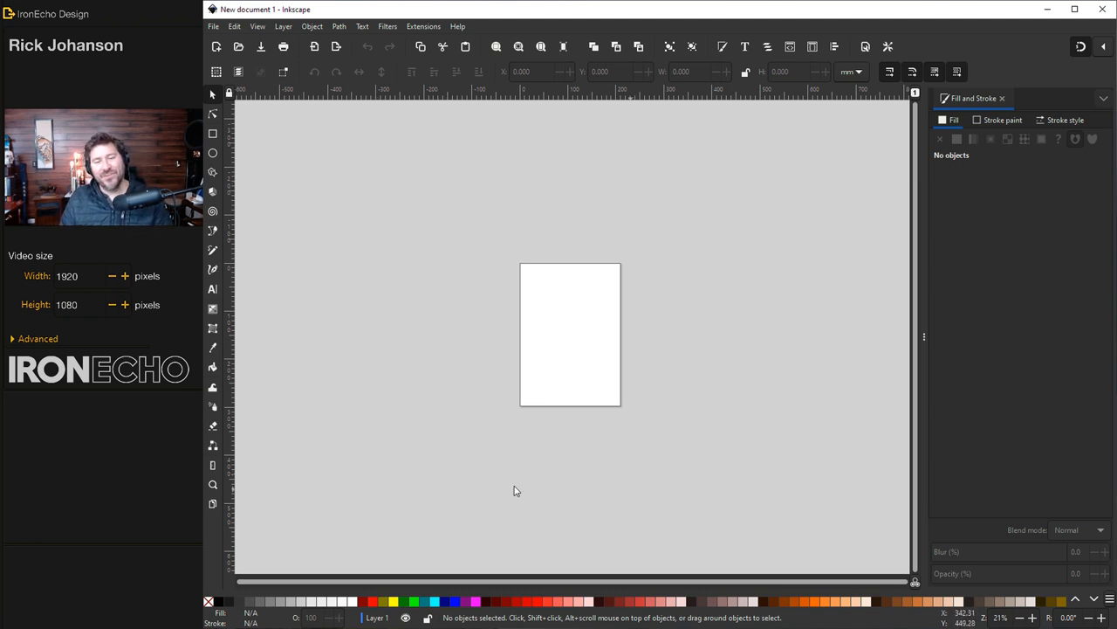
{"action": "mouse_move", "coordinate": [380, 451]}
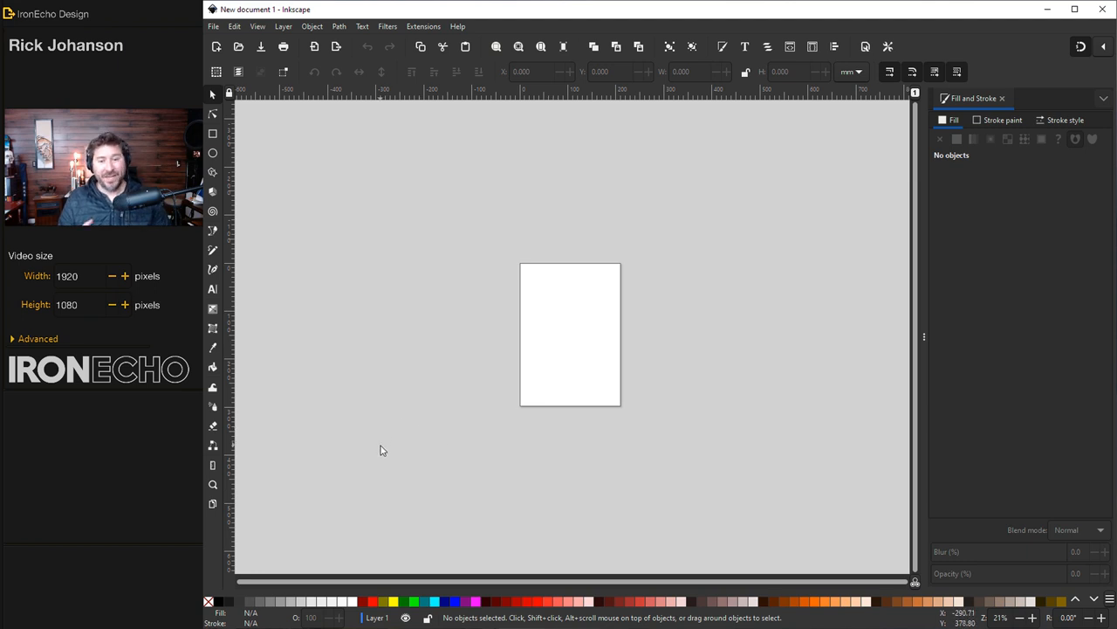
{"action": "mouse_move", "coordinate": [415, 426]}
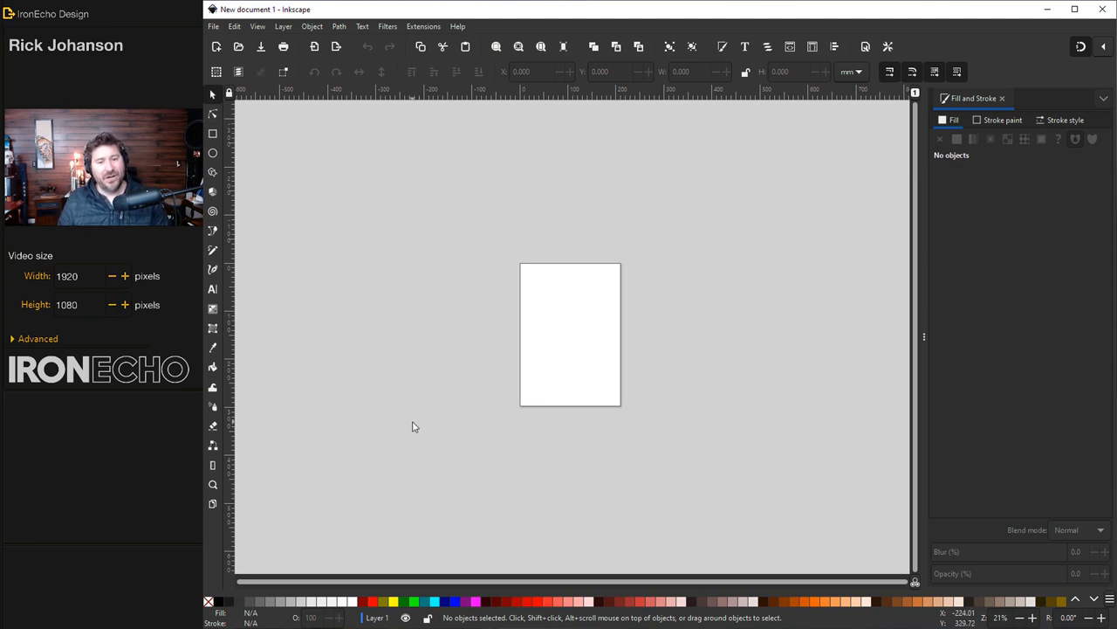
{"action": "mouse_move", "coordinate": [777, 314]}
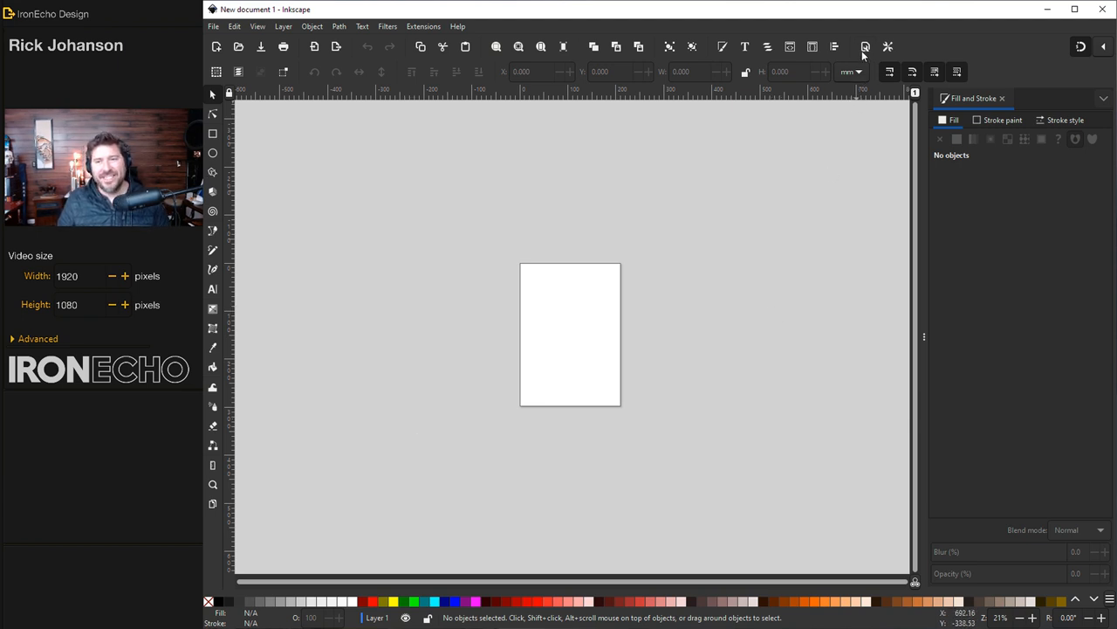
{"action": "mouse_move", "coordinate": [273, 49]}
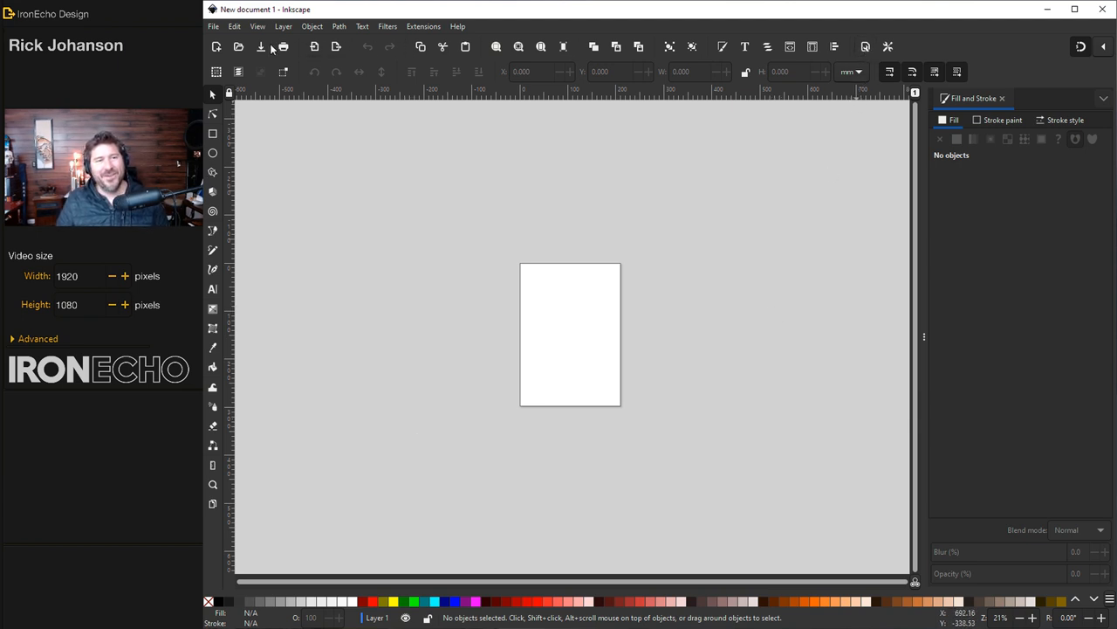
{"action": "mouse_move", "coordinate": [866, 46]}
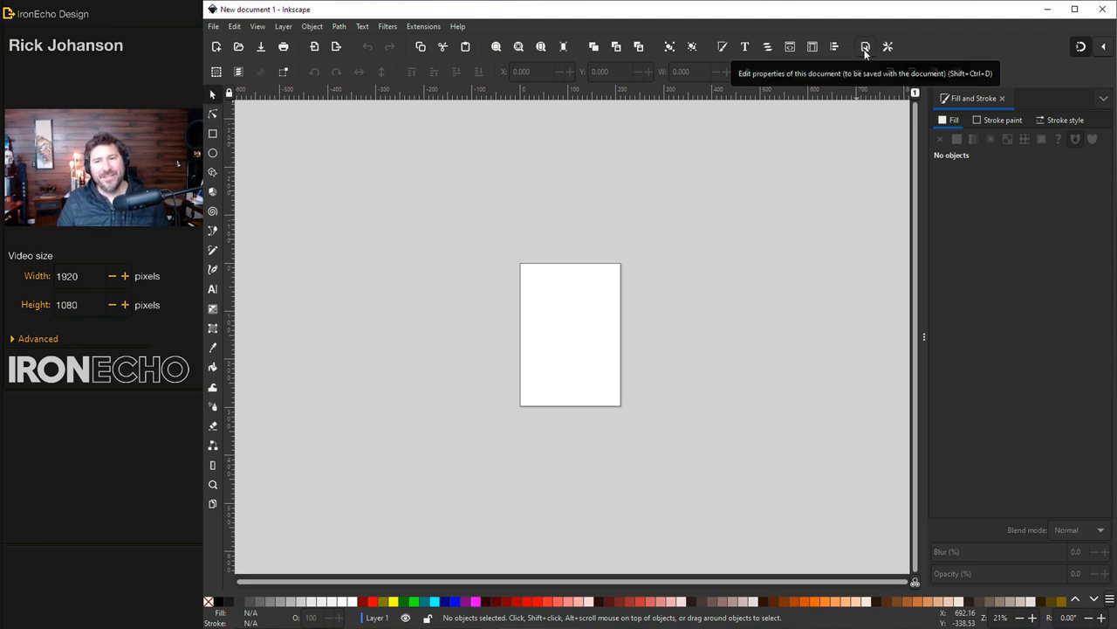
Step: Explore the desk colour picker in Document Properties, then close it unchanged
{"action": "left_click", "coordinate": [866, 46]}
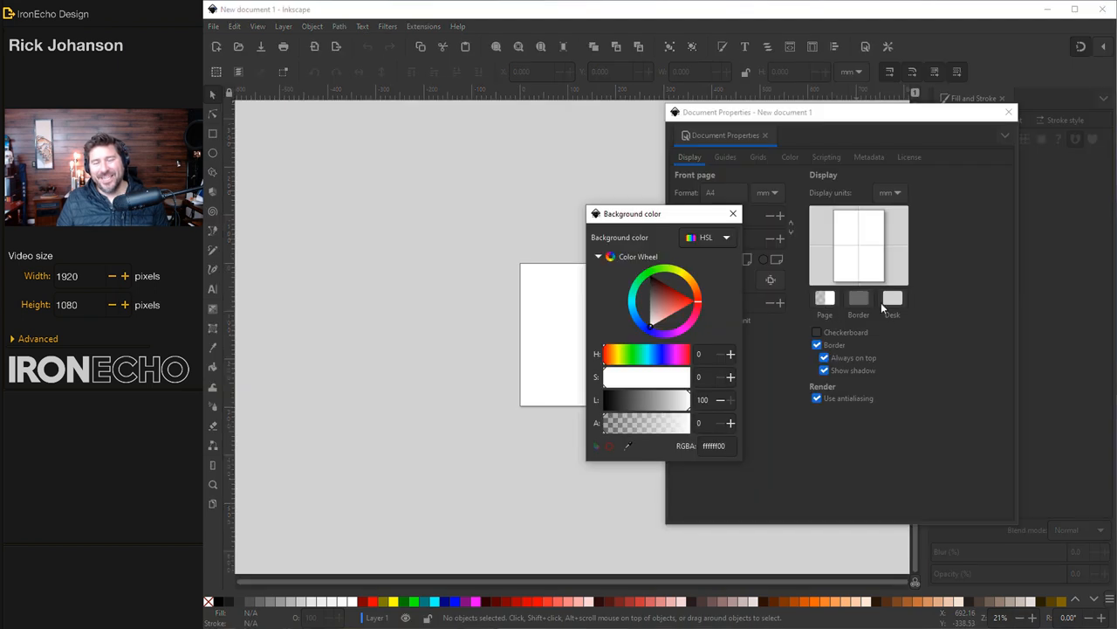
{"action": "left_click", "coordinate": [892, 297]}
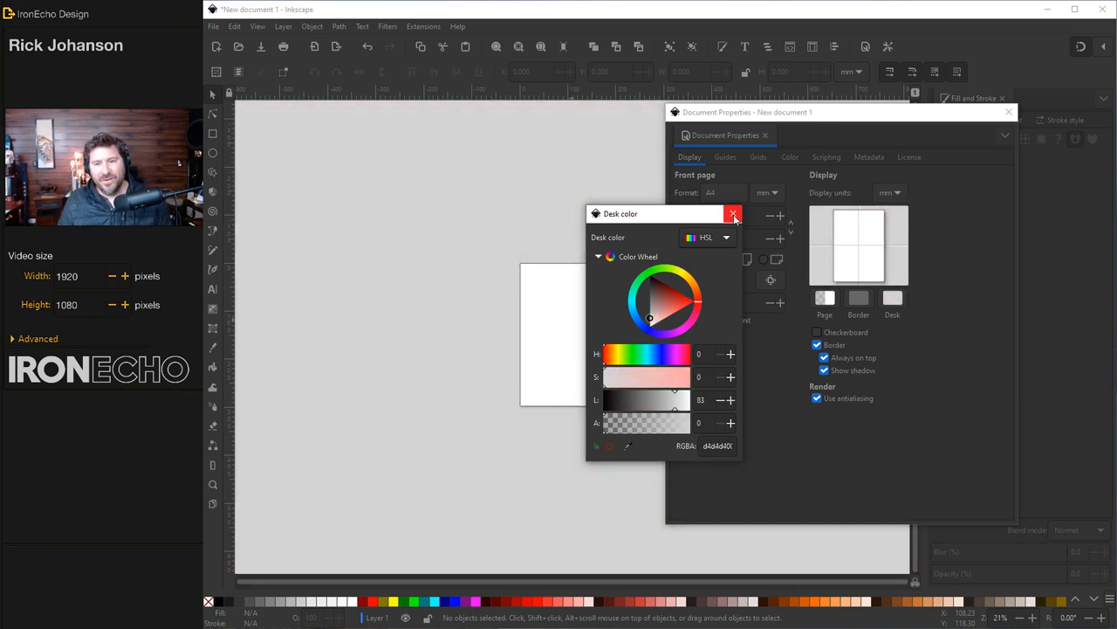
{"action": "left_click", "coordinate": [734, 213]}
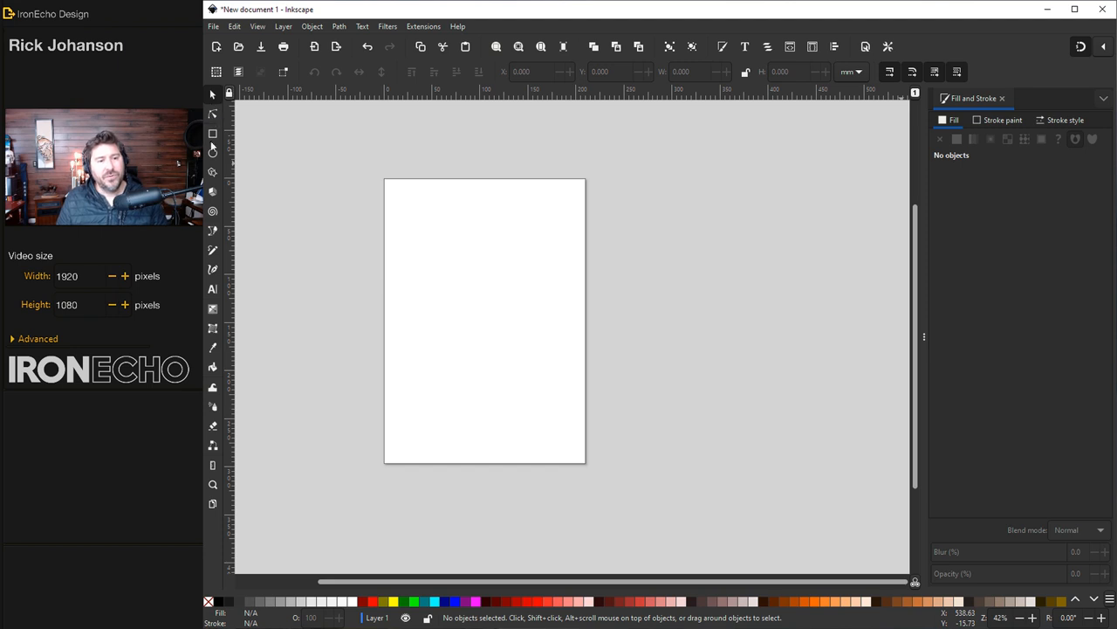
{"action": "mouse_move", "coordinate": [216, 297]}
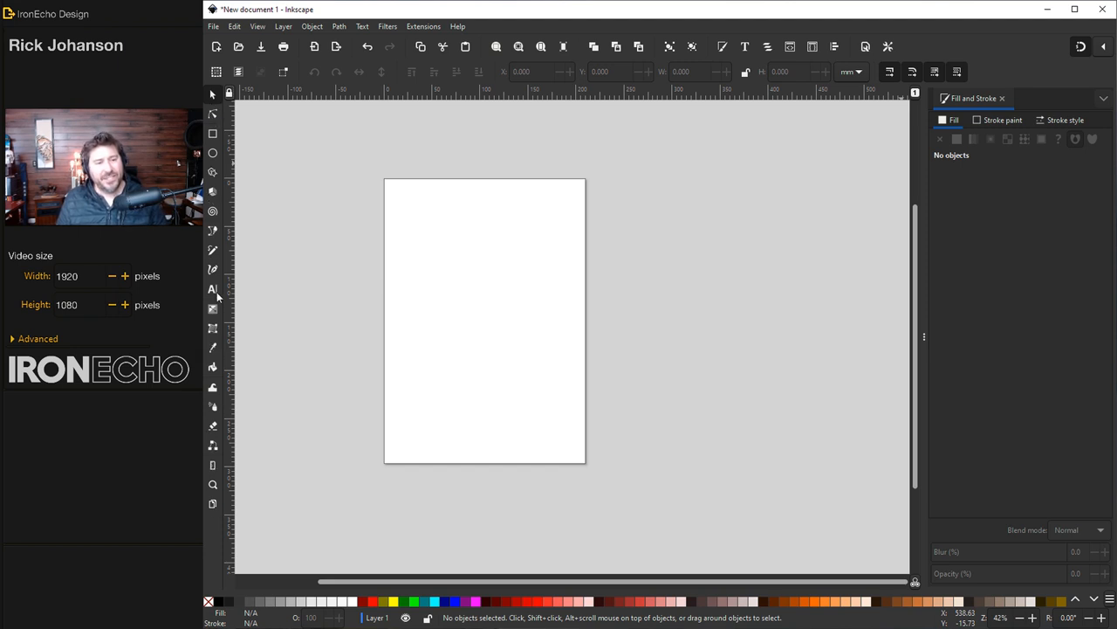
{"action": "mouse_move", "coordinate": [213, 290]}
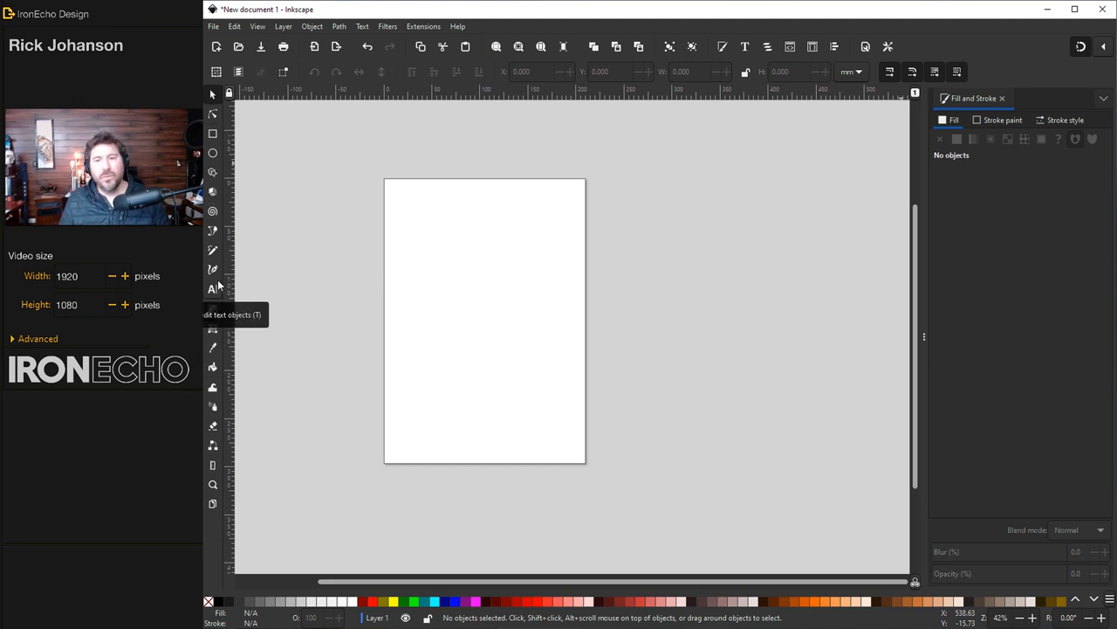
{"action": "mouse_move", "coordinate": [538, 105]}
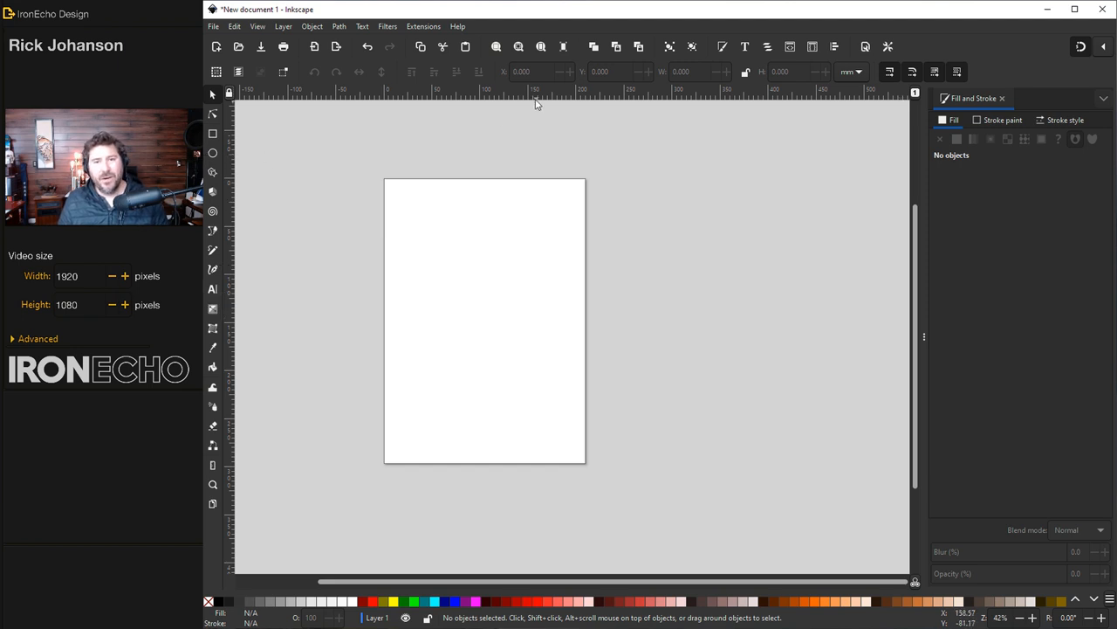
{"action": "mouse_move", "coordinate": [887, 45]}
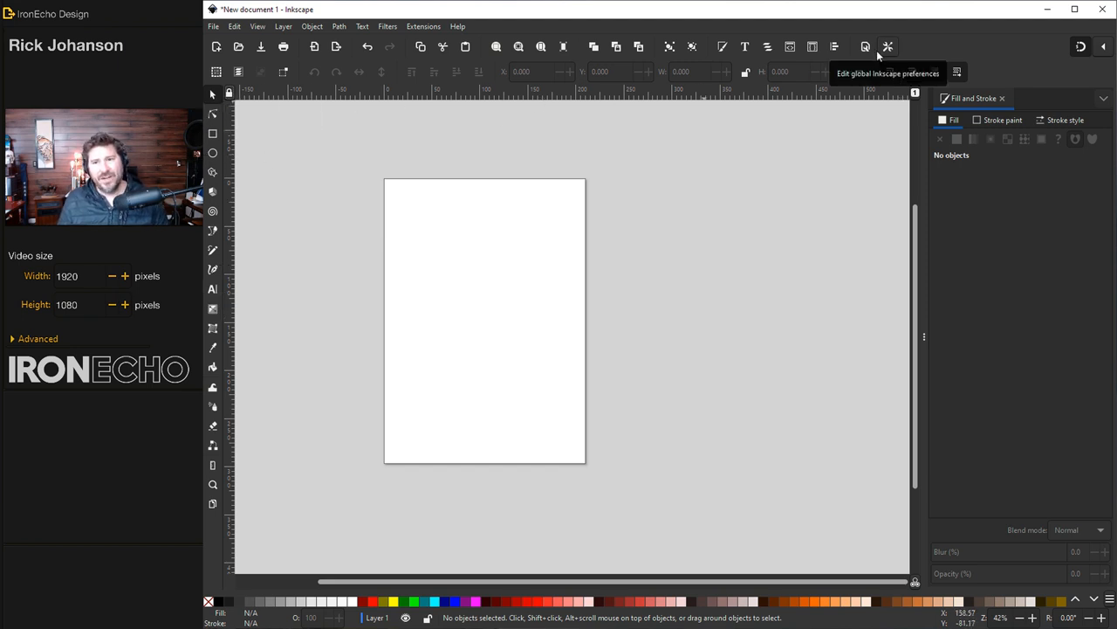
{"action": "mouse_move", "coordinate": [866, 47]}
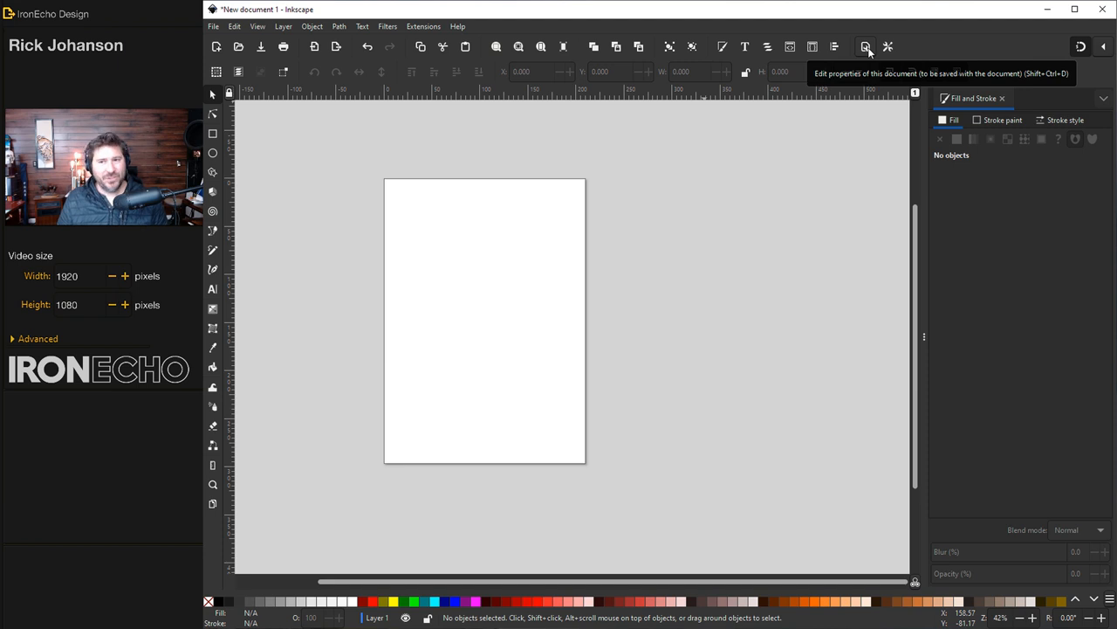
{"action": "mouse_move", "coordinate": [887, 46]}
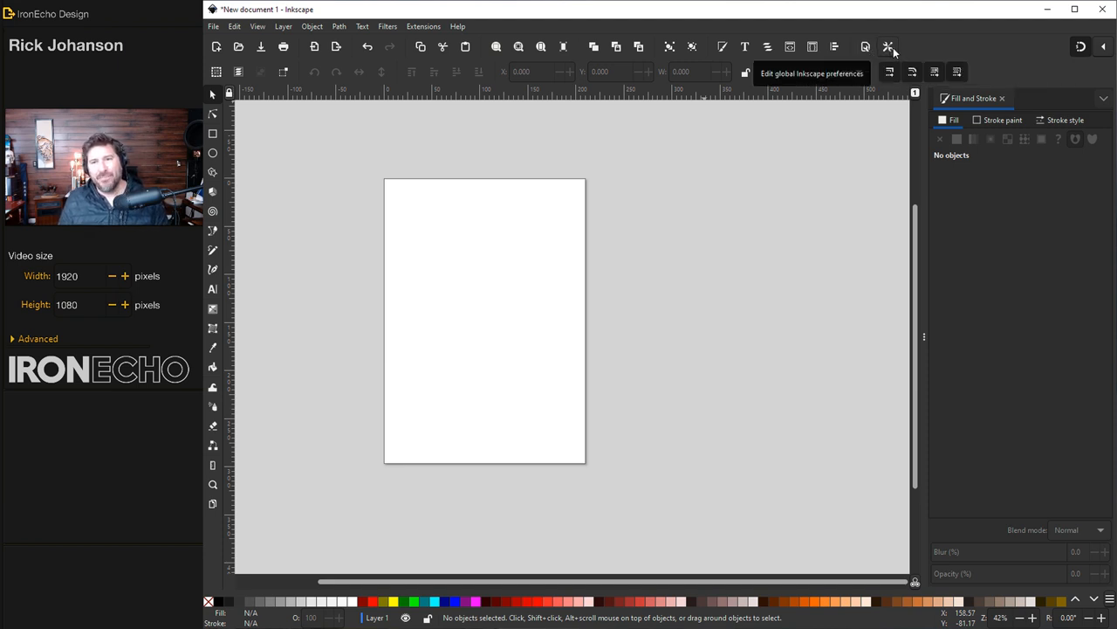
Step: Raise the Toolbox icon size slider in Interface > Toolbars to a moderately larger size, then close Preferences
{"action": "left_click", "coordinate": [889, 46]}
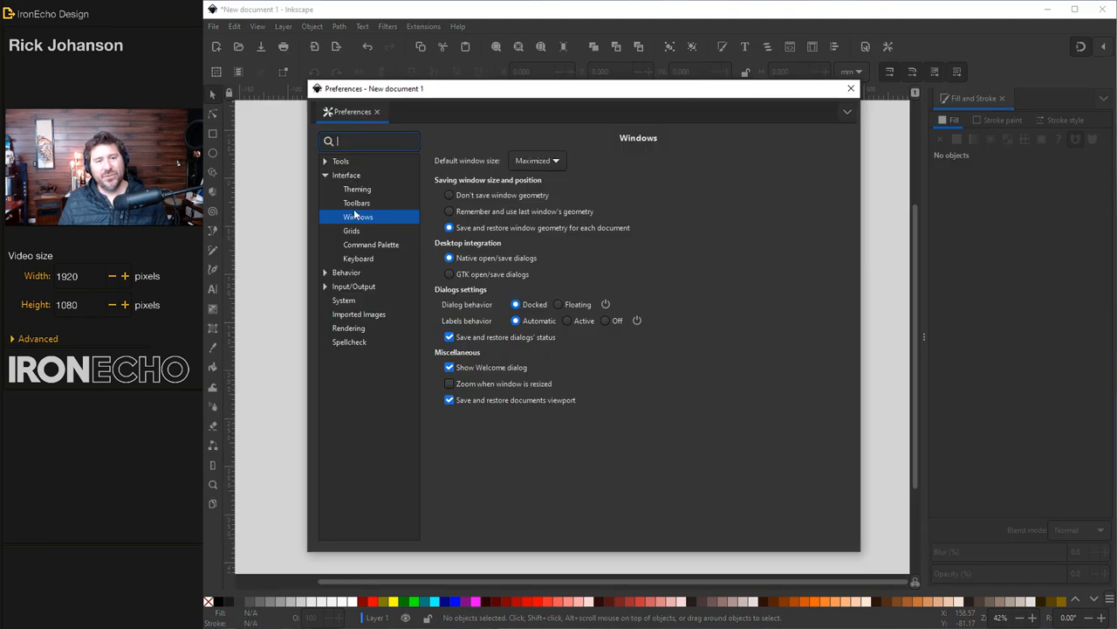
{"action": "left_click", "coordinate": [356, 202]}
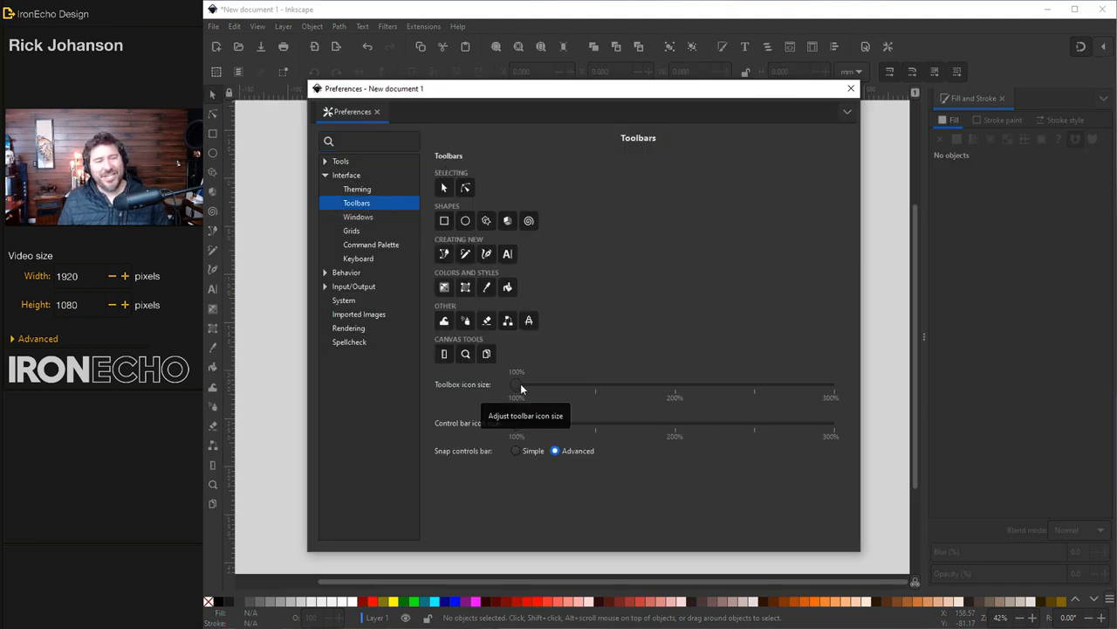
{"action": "left_click_drag", "start_coordinate": [517, 386], "coordinate": [538, 386]}
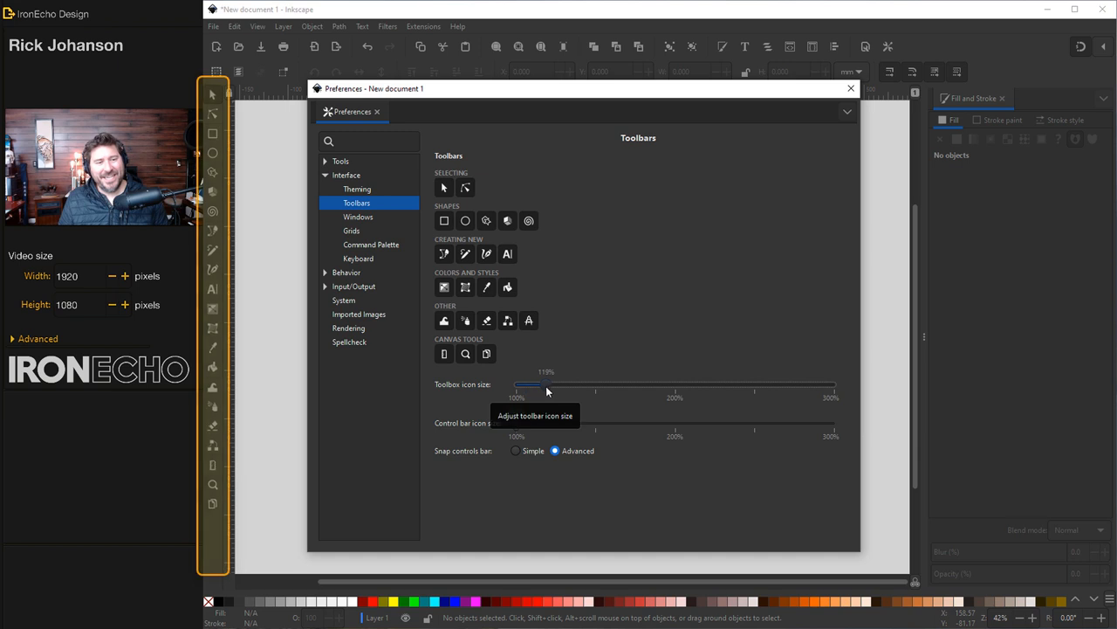
{"action": "left_click_drag", "start_coordinate": [548, 384], "coordinate": [629, 384]}
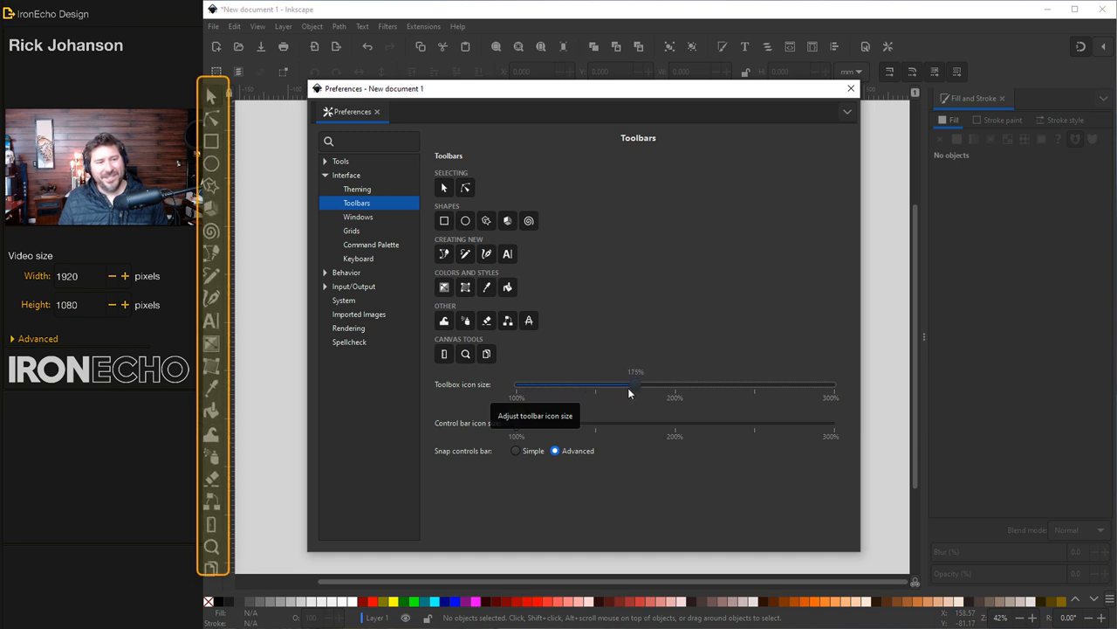
{"action": "left_click_drag", "start_coordinate": [635, 384], "coordinate": [597, 384]}
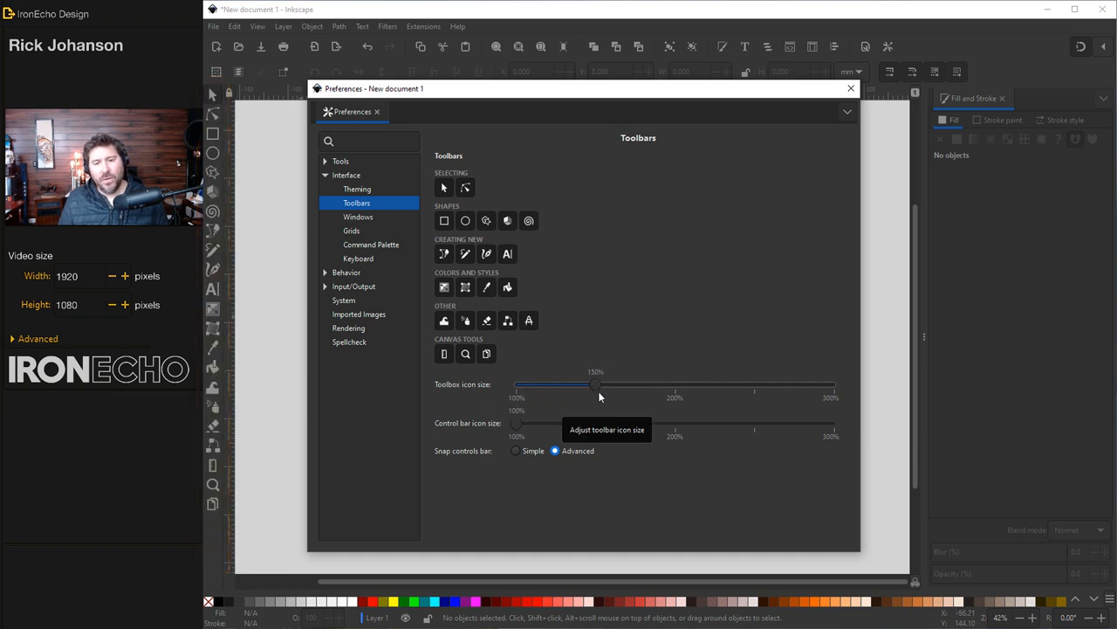
{"action": "mouse_move", "coordinate": [590, 373]}
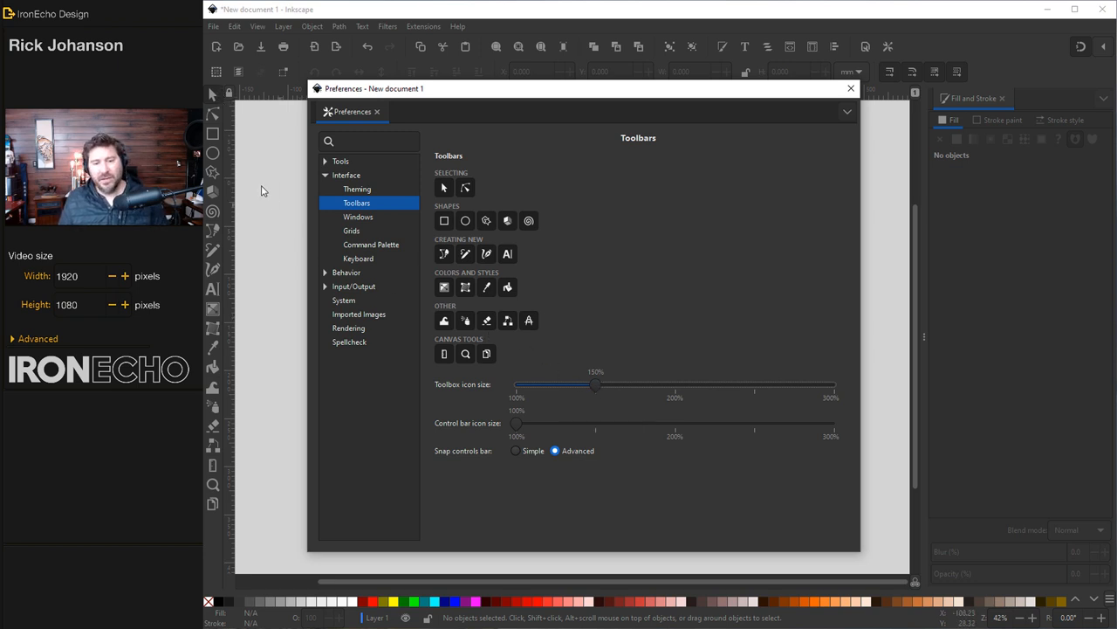
{"action": "left_click", "coordinate": [852, 87]}
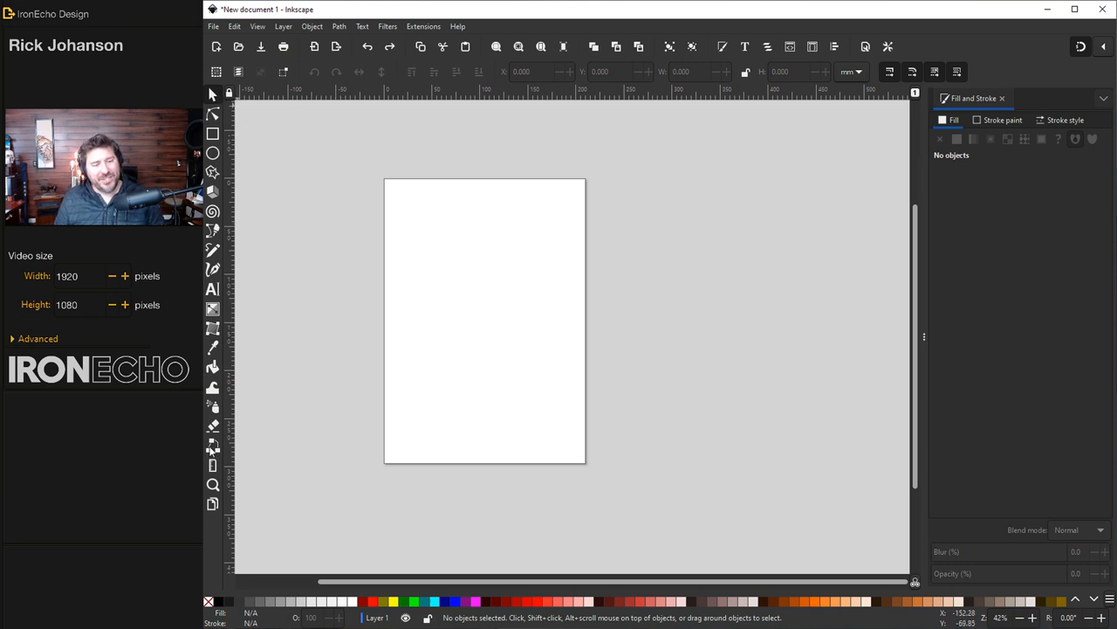
{"action": "mouse_move", "coordinate": [213, 504]}
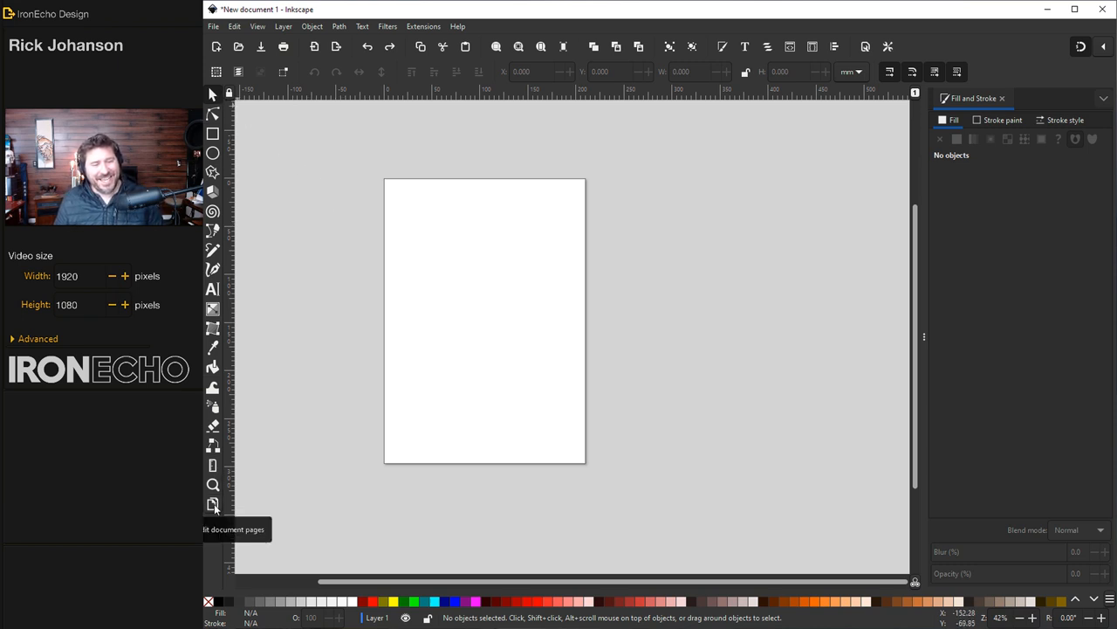
Step: Activate the Pages tool to add a second page beside the first
{"action": "left_click", "coordinate": [213, 502]}
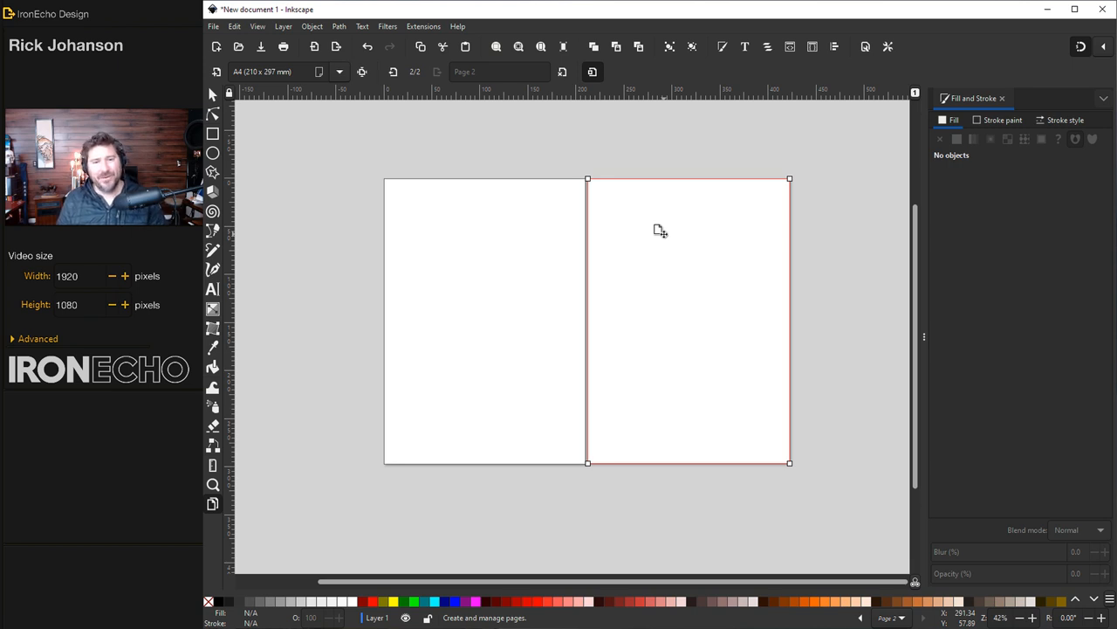
{"action": "mouse_move", "coordinate": [517, 244]}
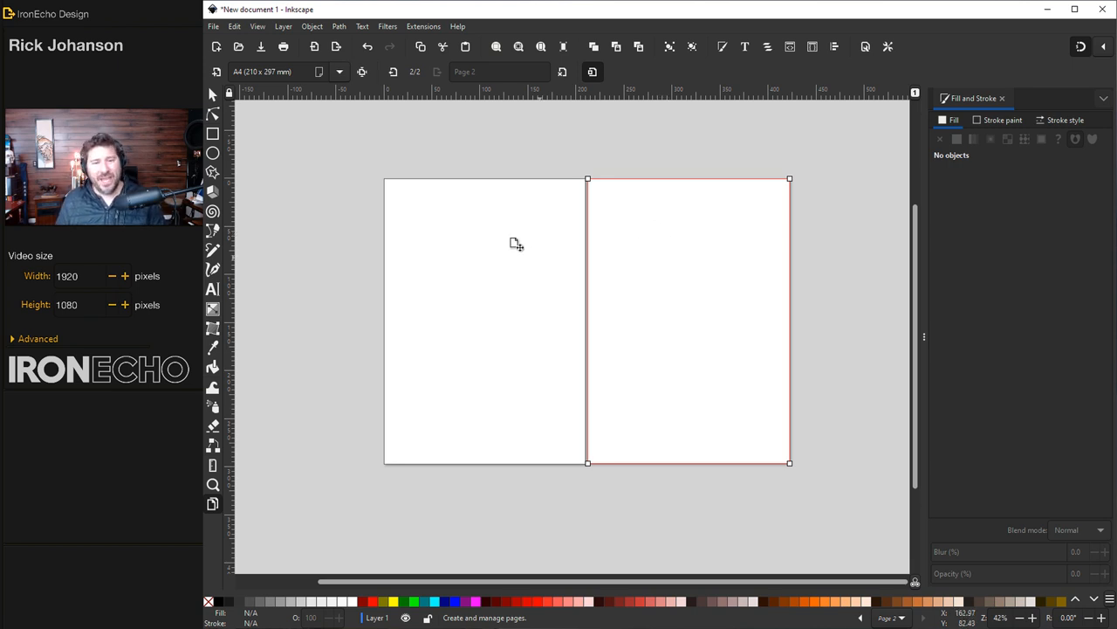
{"action": "mouse_move", "coordinate": [479, 219]}
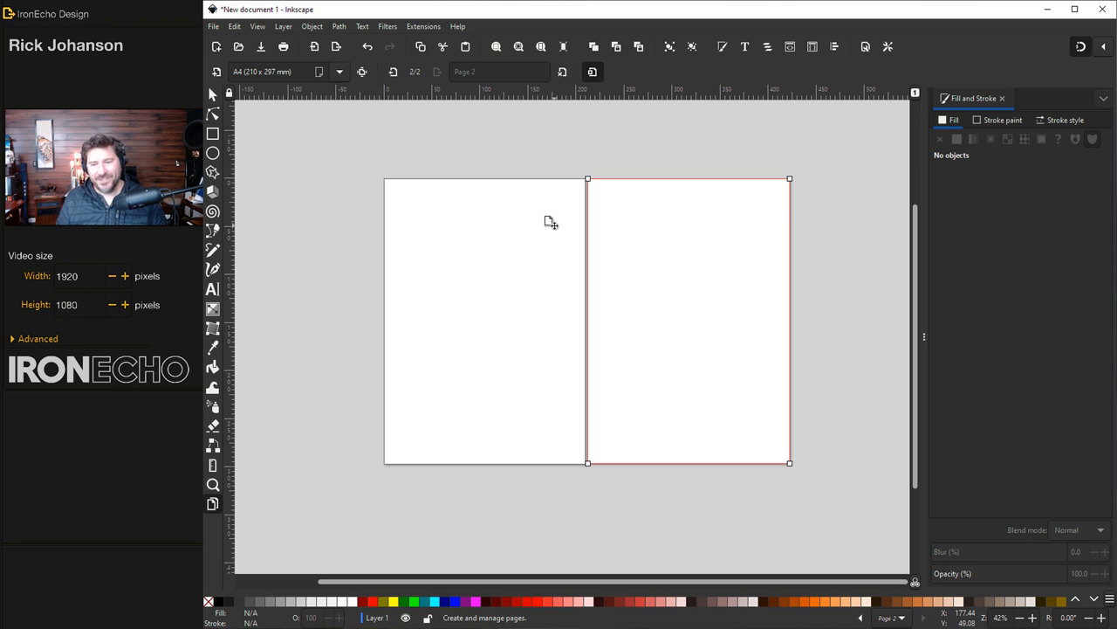
{"action": "mouse_move", "coordinate": [632, 258]}
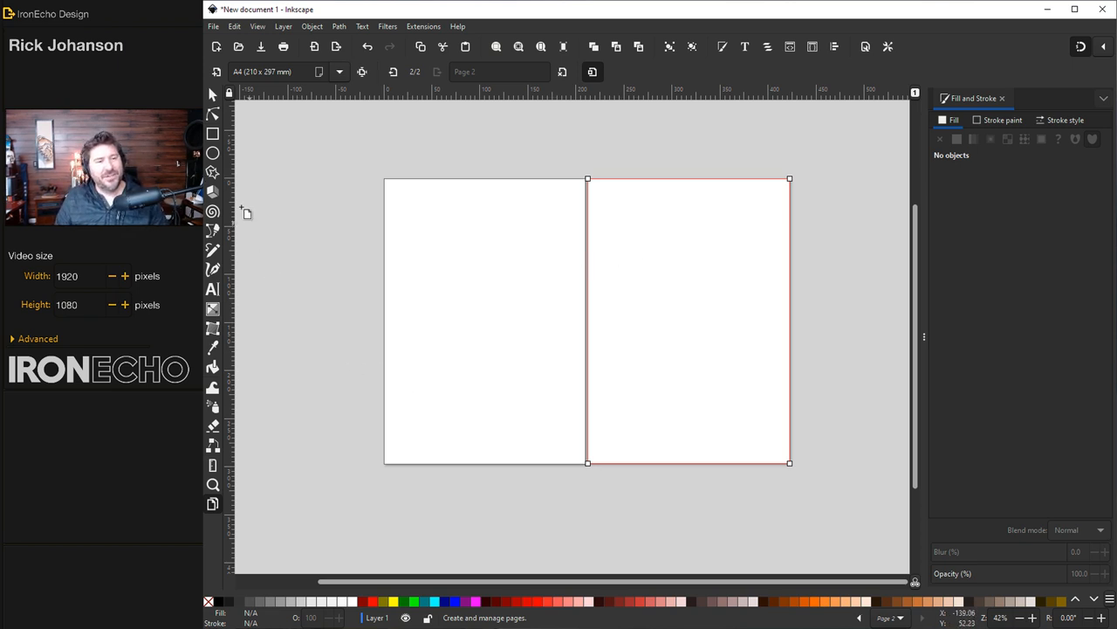
Step: Draw a circle, give it a linear gradient fill and colour its middle stop red
{"action": "left_click", "coordinate": [213, 154]}
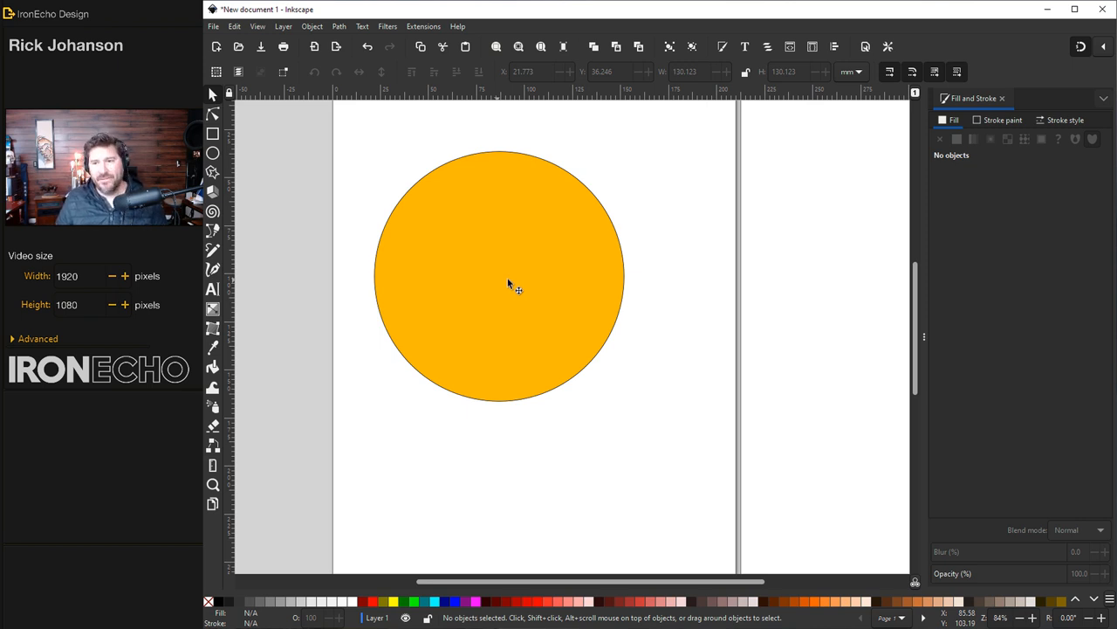
{"action": "left_click", "coordinate": [500, 276]}
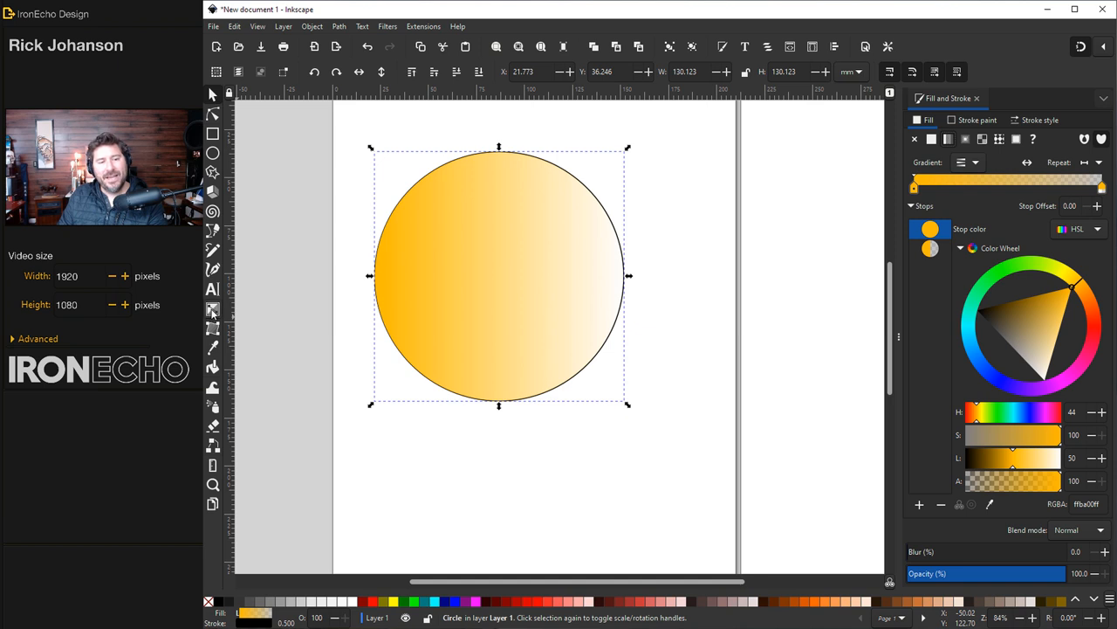
{"action": "left_click", "coordinate": [213, 307]}
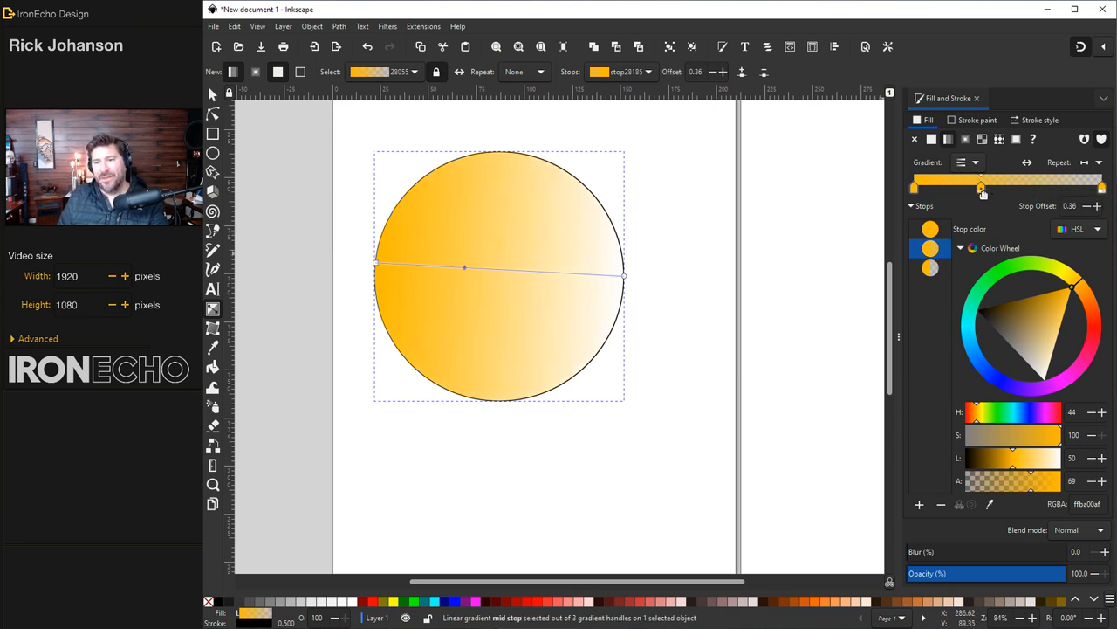
{"action": "left_click", "coordinate": [1086, 322]}
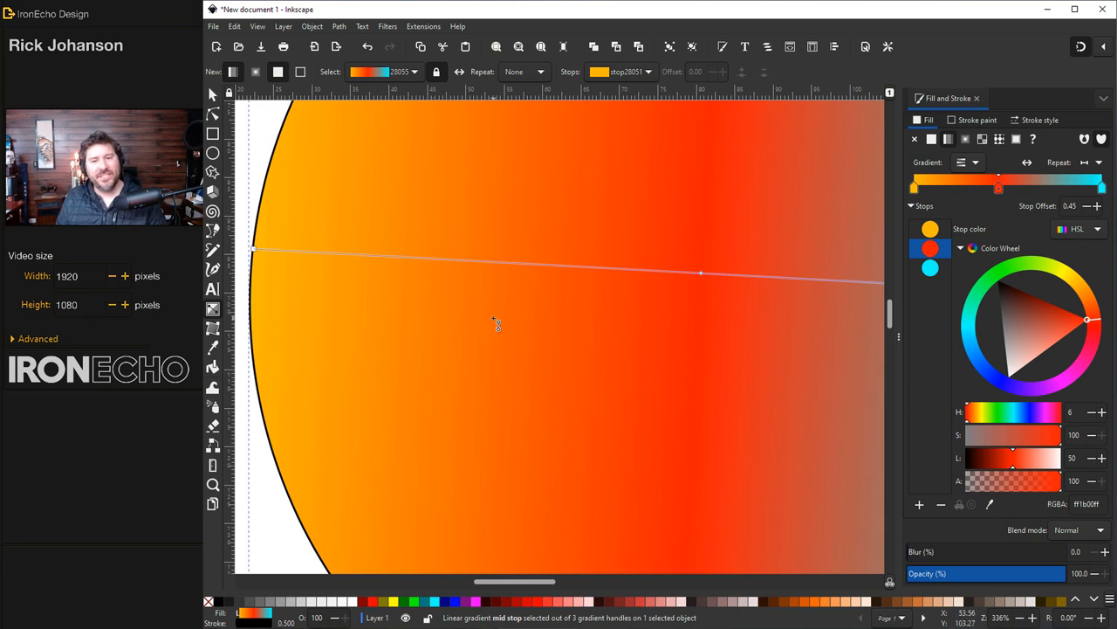
{"action": "mouse_move", "coordinate": [405, 346]}
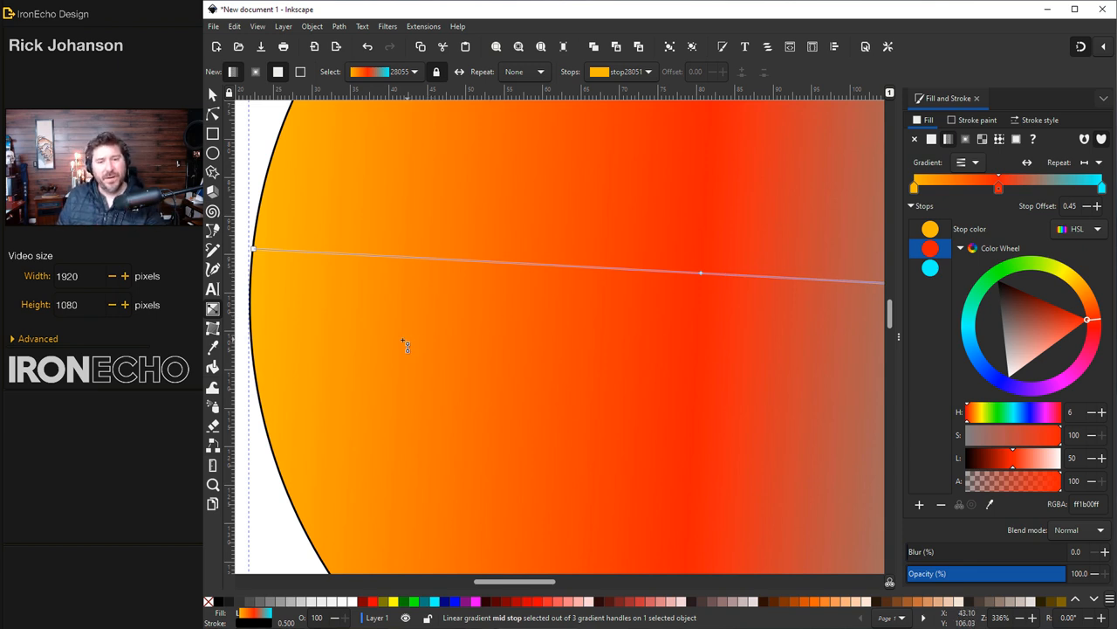
{"action": "mouse_move", "coordinate": [298, 224]}
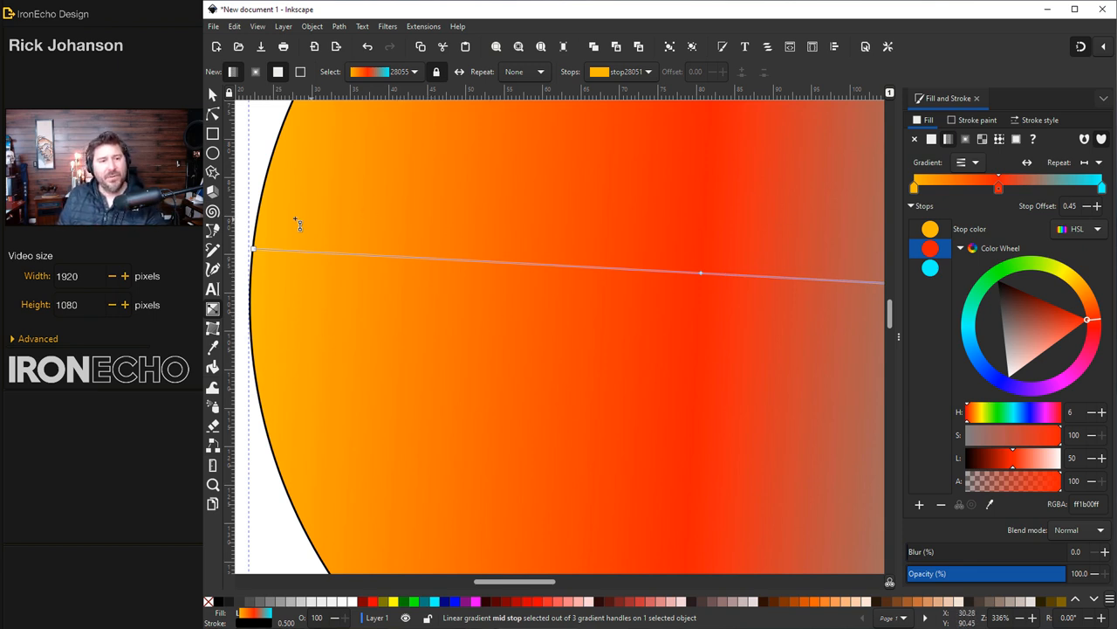
{"action": "mouse_move", "coordinate": [660, 235]}
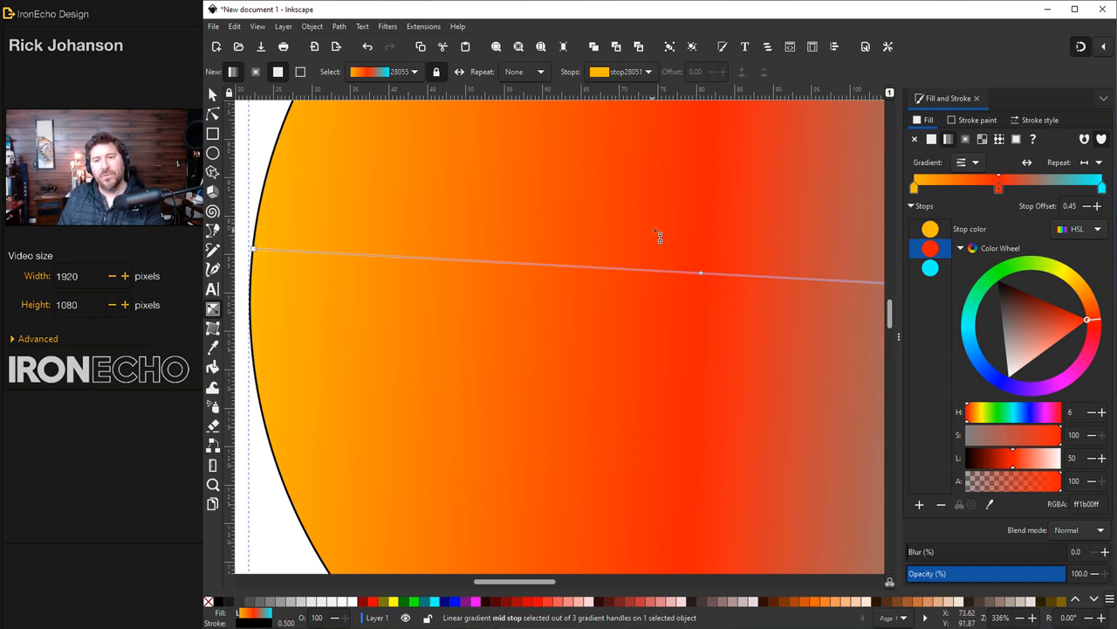
{"action": "mouse_move", "coordinate": [754, 295]}
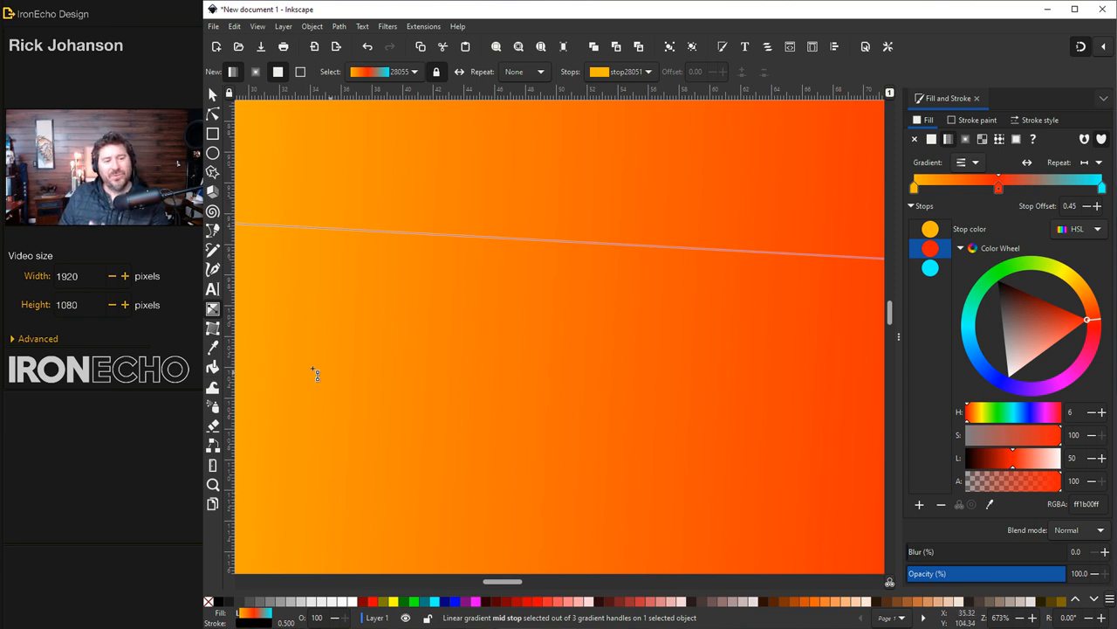
{"action": "mouse_move", "coordinate": [213, 330]}
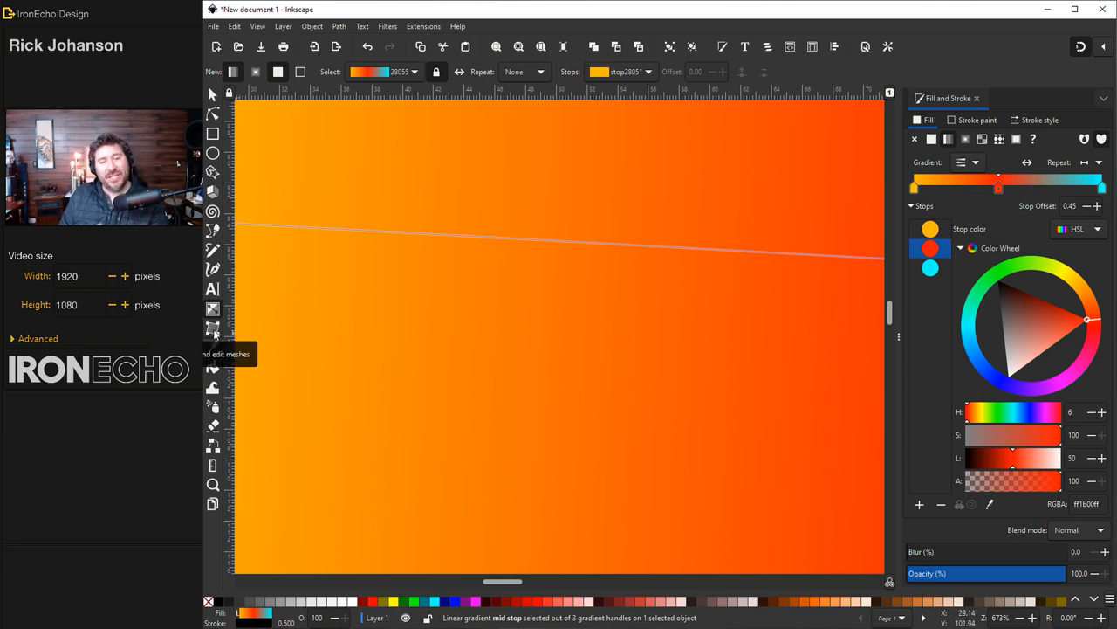
Step: Activate the Mesh gradient tool on the gradient-filled circle
{"action": "left_click", "coordinate": [213, 328]}
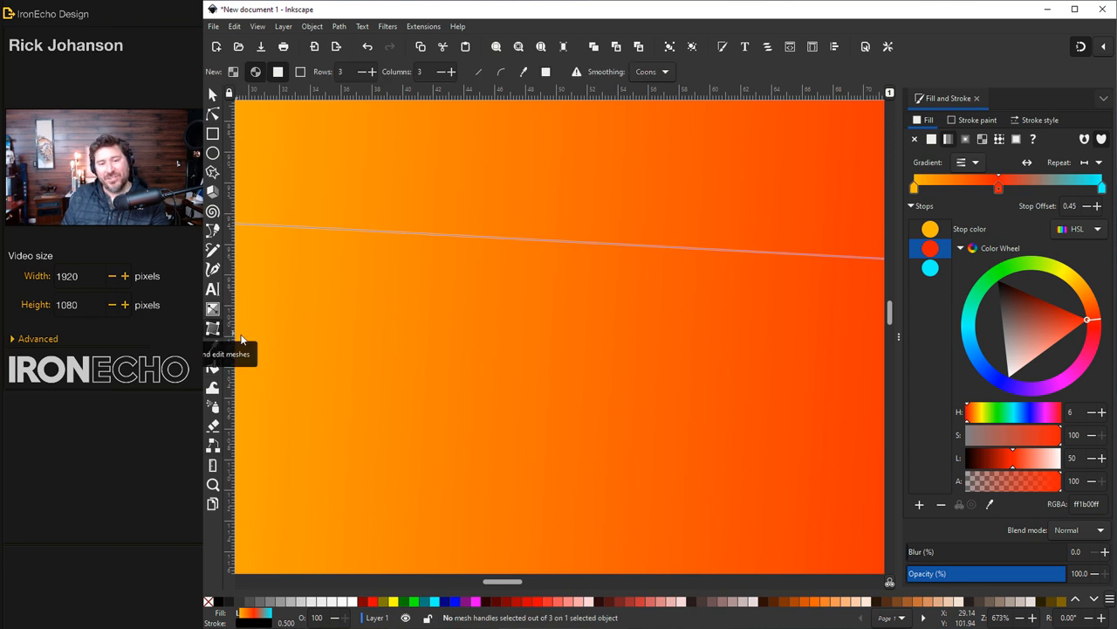
{"action": "mouse_move", "coordinate": [478, 353]}
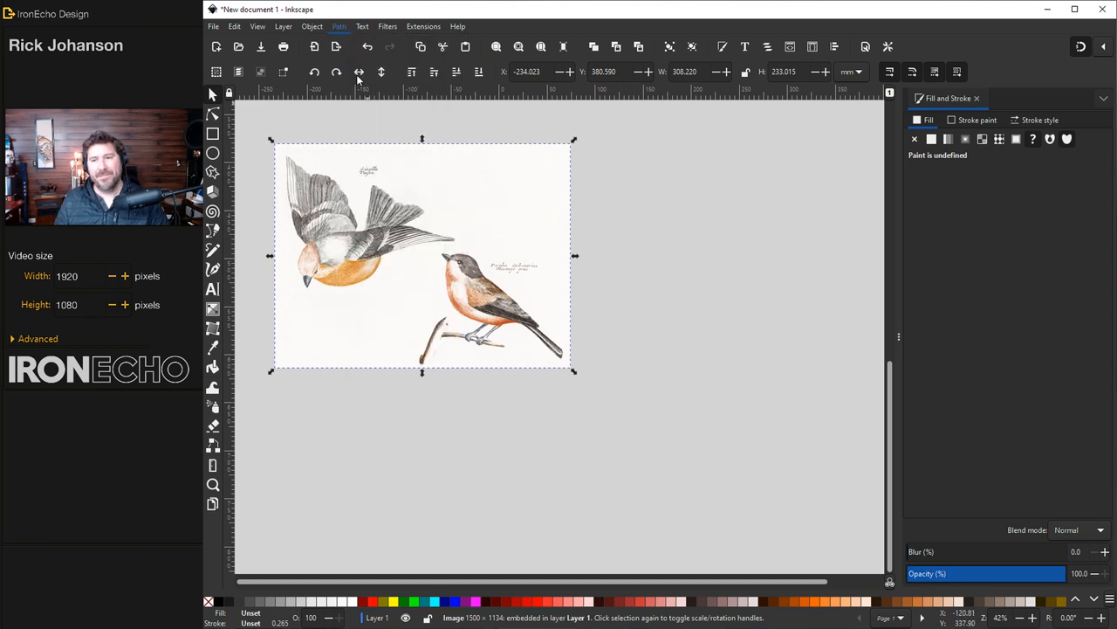
Step: In Trace Bitmap, tune the Brightness cutoff threshold higher for a fuller bird trace preview
{"action": "left_click", "coordinate": [339, 26]}
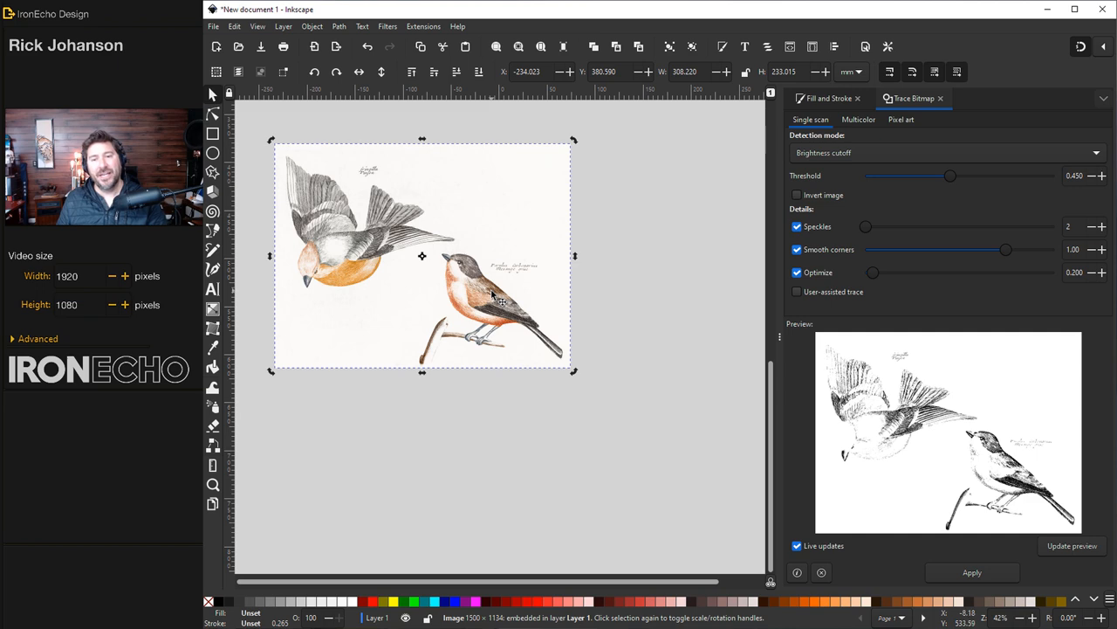
{"action": "mouse_move", "coordinate": [1055, 206]}
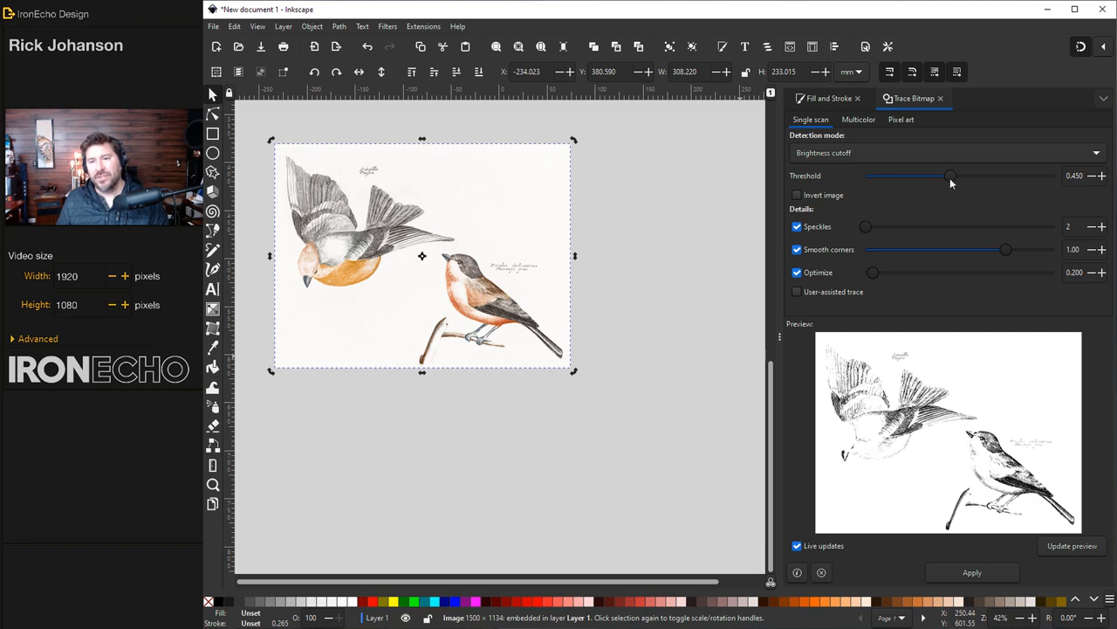
{"action": "left_click_drag", "start_coordinate": [950, 175], "coordinate": [929, 175]}
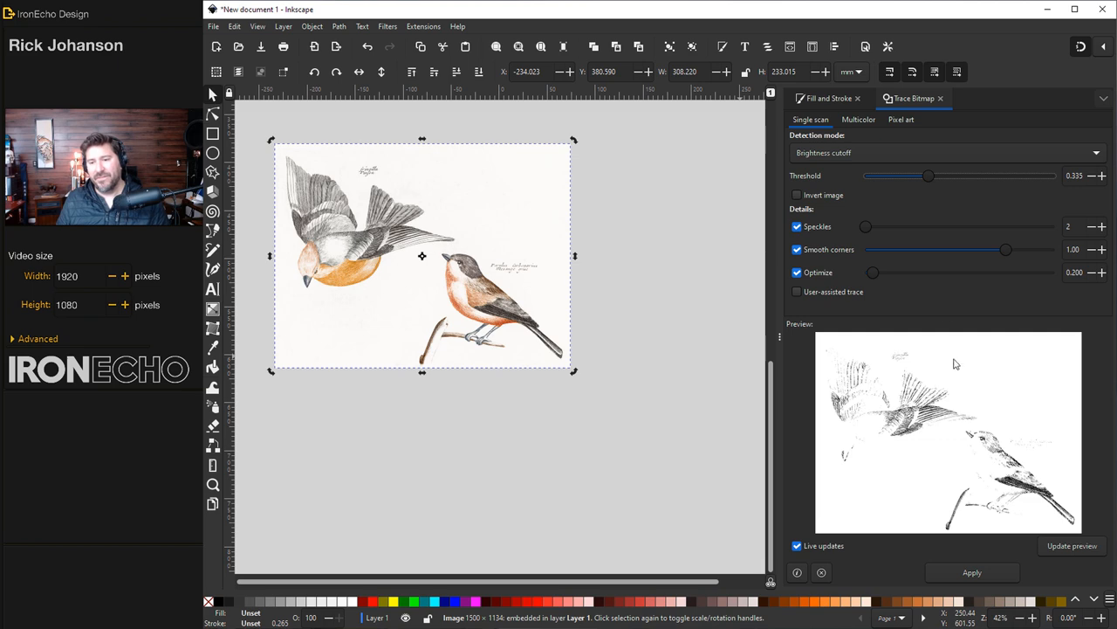
{"action": "left_click_drag", "start_coordinate": [929, 174], "coordinate": [922, 175]}
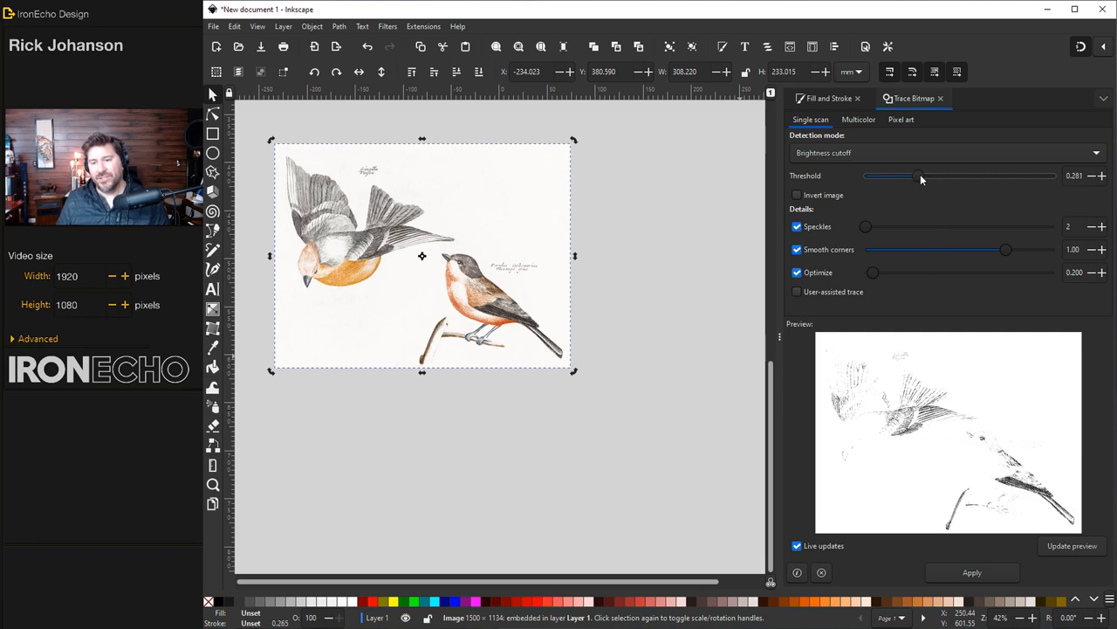
{"action": "left_click_drag", "start_coordinate": [918, 175], "coordinate": [972, 174]}
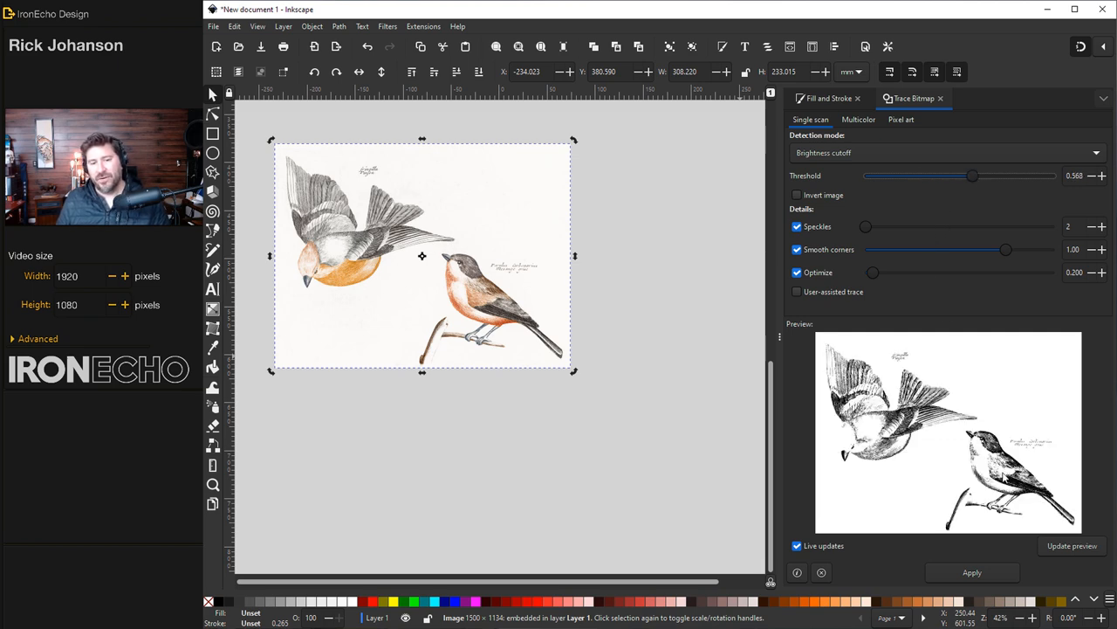
{"action": "mouse_move", "coordinate": [504, 335]}
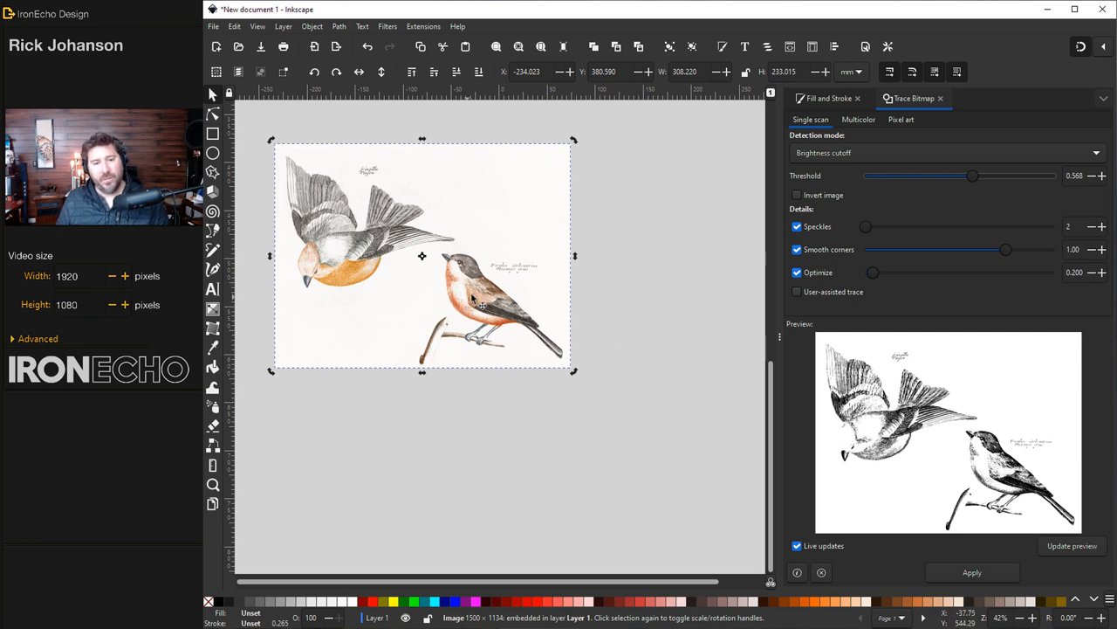
{"action": "left_click_drag", "start_coordinate": [975, 175], "coordinate": [985, 175]}
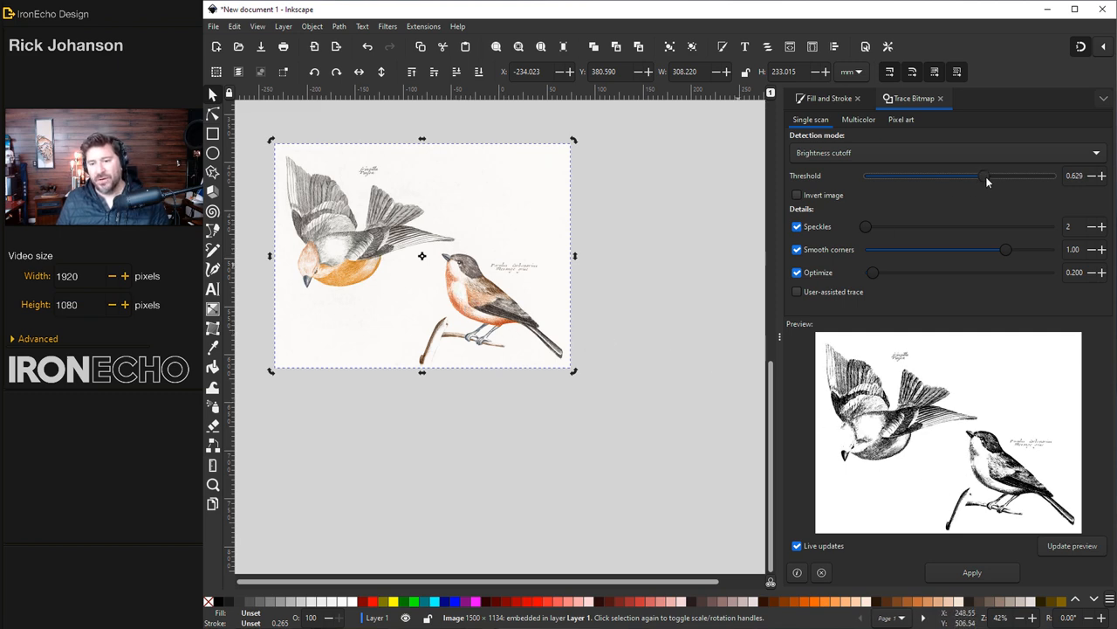
{"action": "left_click_drag", "start_coordinate": [981, 175], "coordinate": [995, 174]}
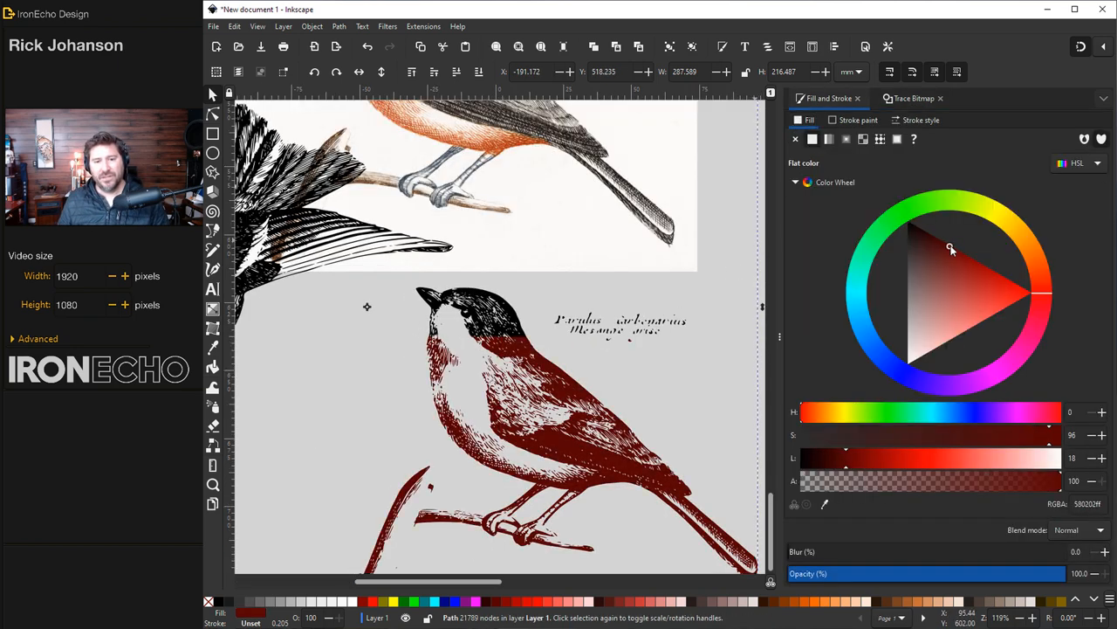
Step: Inspect the traced bird's nodes with the Node tool, selecting a node and dragging across the path
{"action": "left_click", "coordinate": [943, 333]}
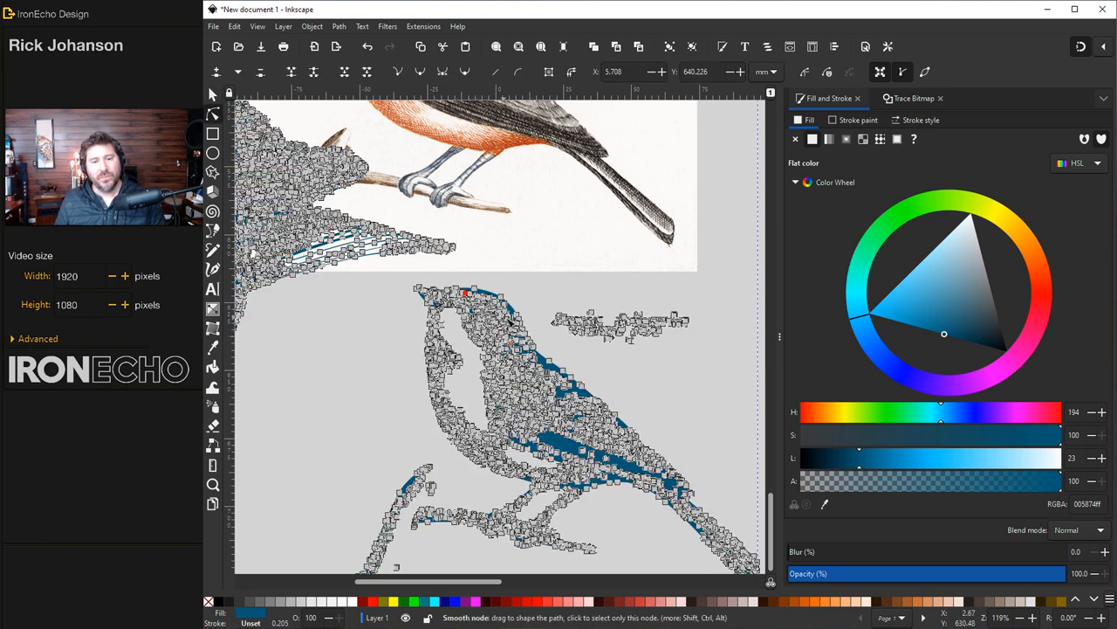
{"action": "left_click", "coordinate": [465, 293]}
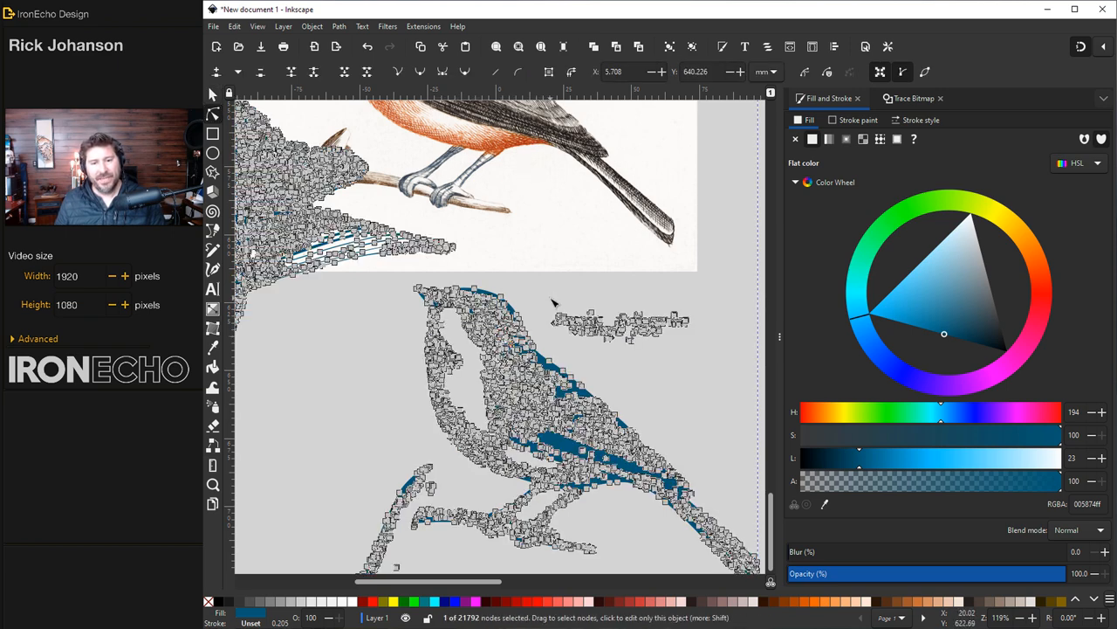
{"action": "left_click_drag", "start_coordinate": [552, 302], "coordinate": [653, 348]}
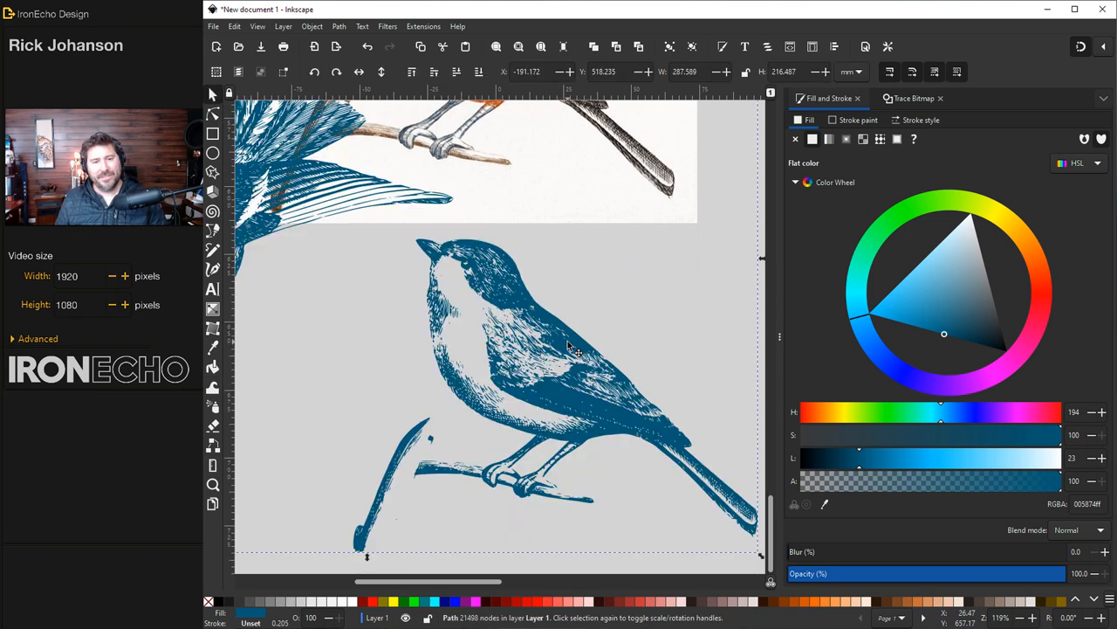
{"action": "scroll", "scroll_direction": "down", "scroll_amount": 3}
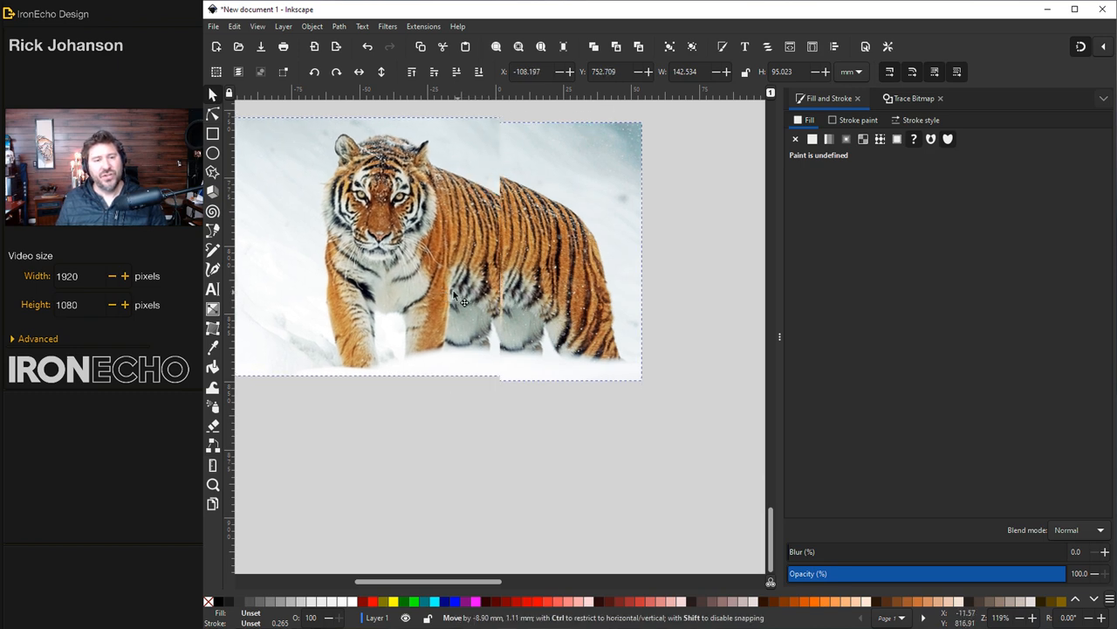
Step: Set Trace Bitmap to Multicolor, Colors mode, 12 scans, stacked, for the tiger photo
{"action": "left_click", "coordinate": [915, 98]}
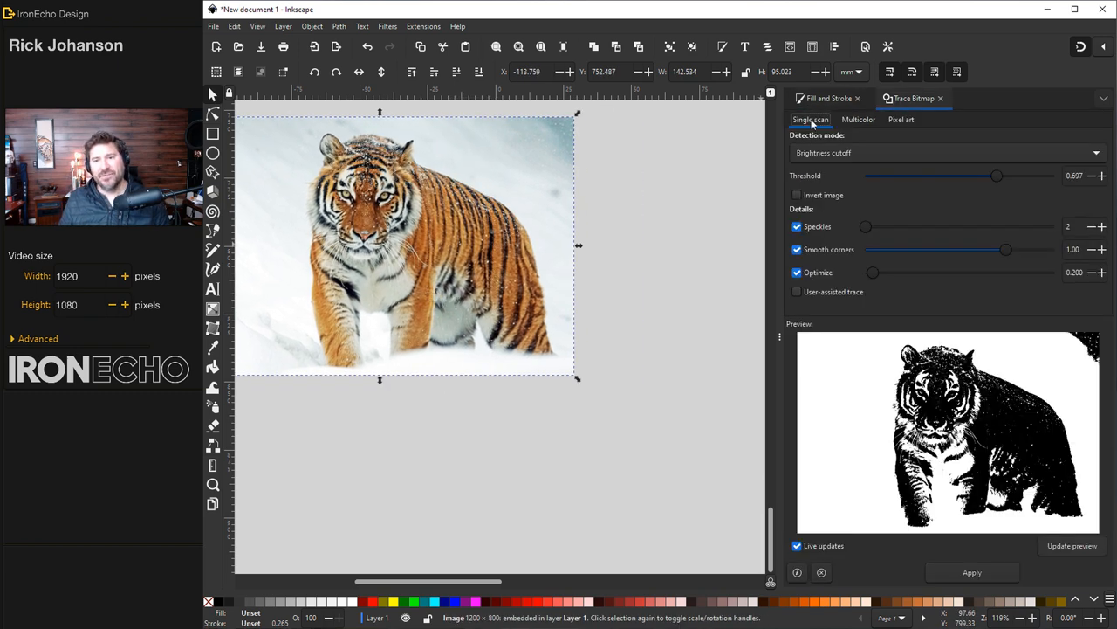
{"action": "mouse_move", "coordinate": [864, 140]}
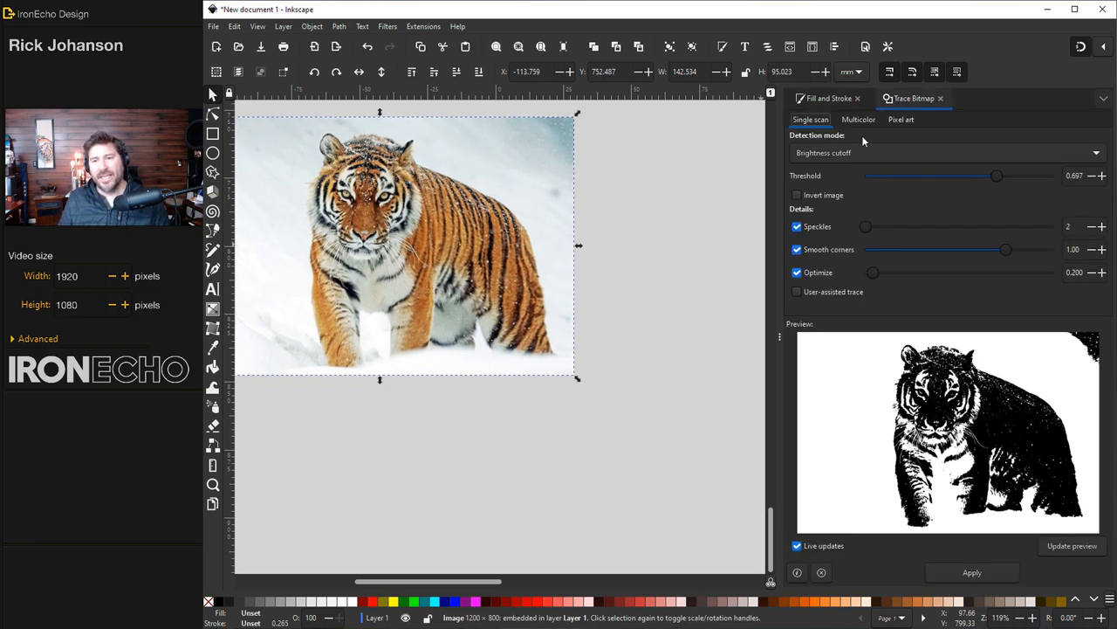
{"action": "left_click", "coordinate": [859, 119]}
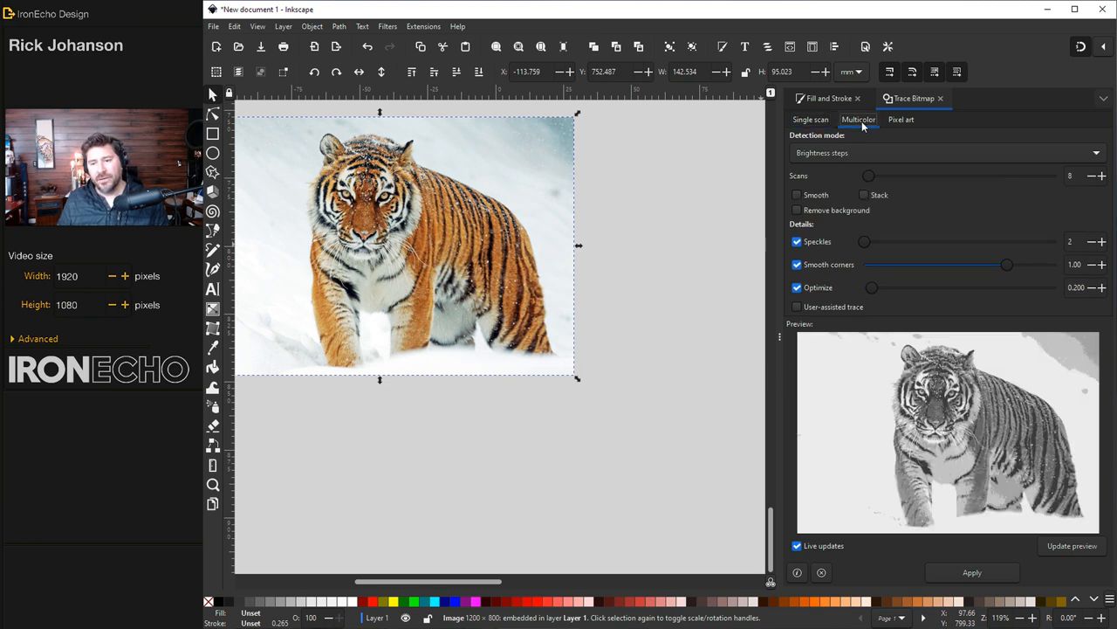
{"action": "left_click", "coordinate": [946, 152]}
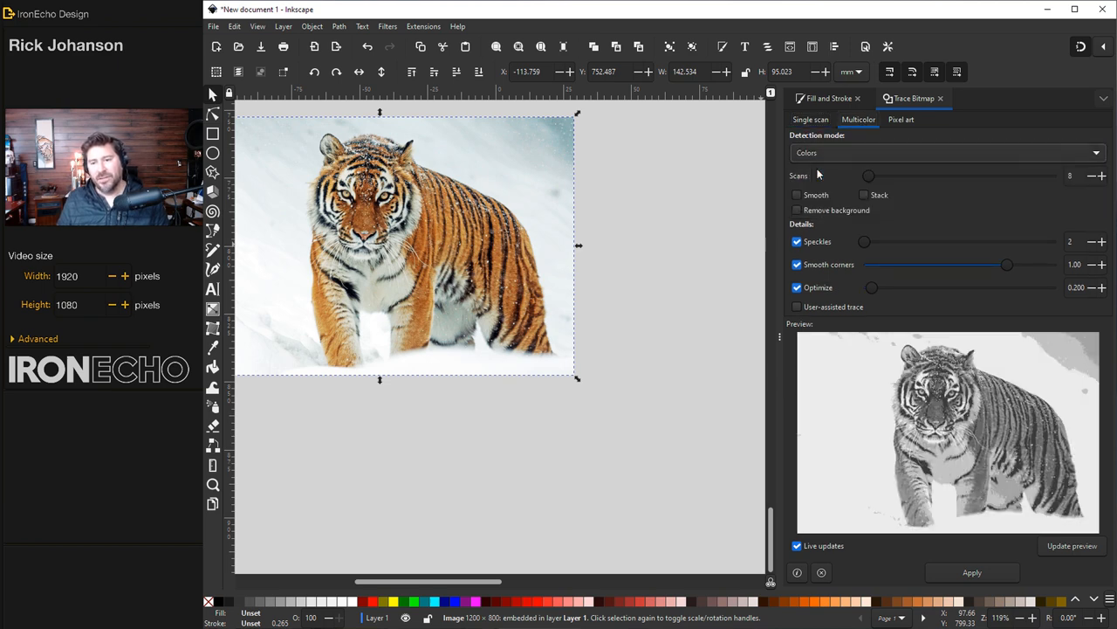
{"action": "left_click_drag", "start_coordinate": [870, 175], "coordinate": [899, 175]}
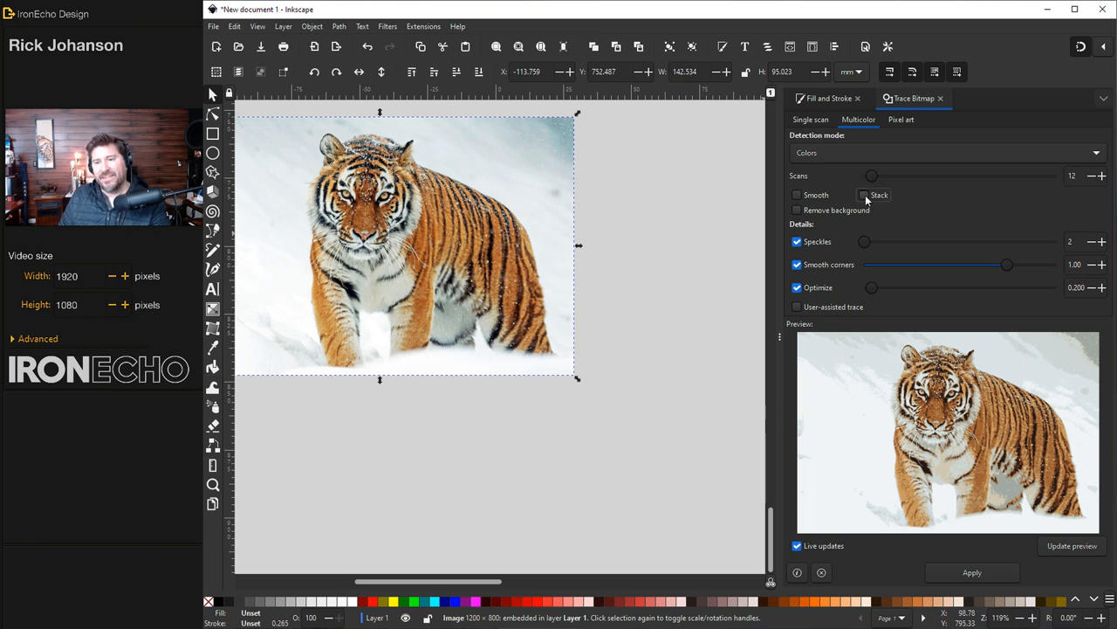
{"action": "left_click", "coordinate": [864, 196]}
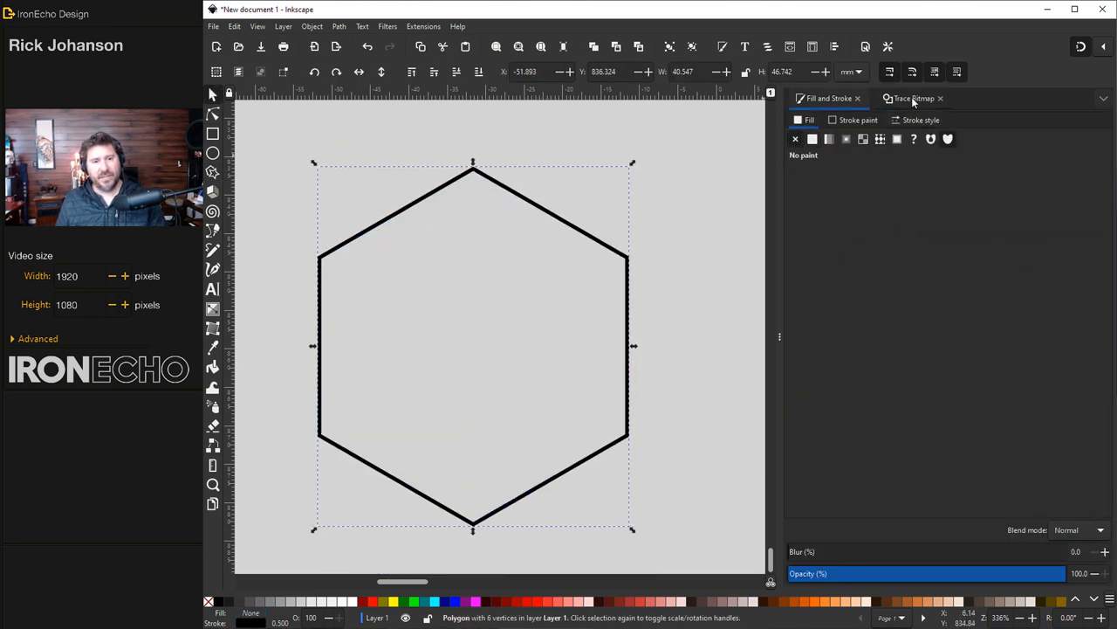
Step: Review the shift and rotation tabs in Edit > Clone > Create Tiled Clones
{"action": "left_click", "coordinate": [234, 26]}
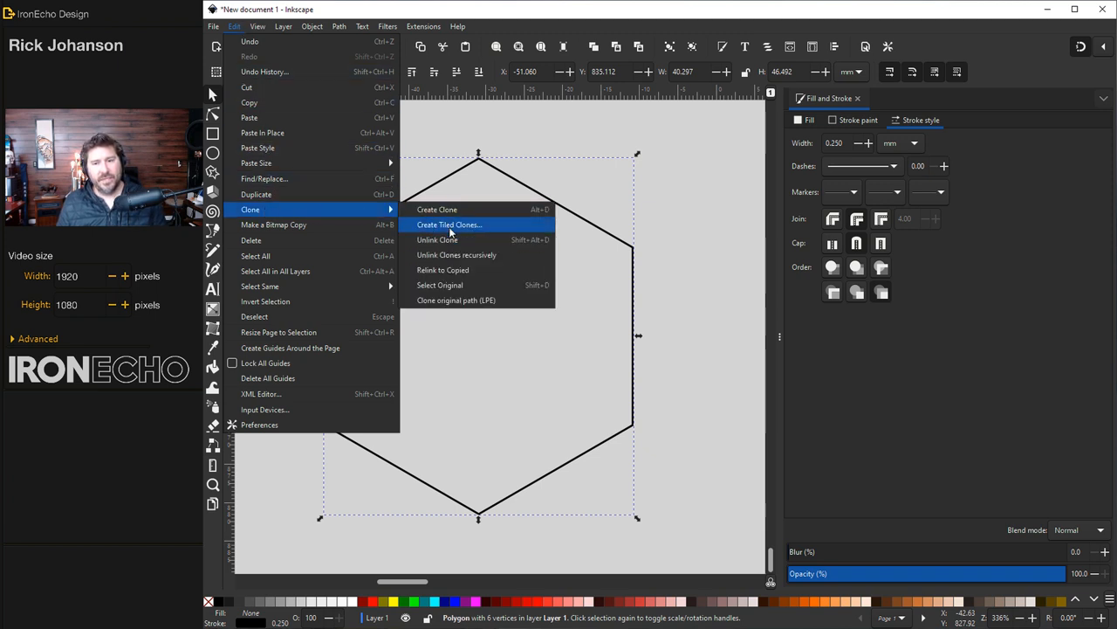
{"action": "left_click", "coordinate": [450, 224]}
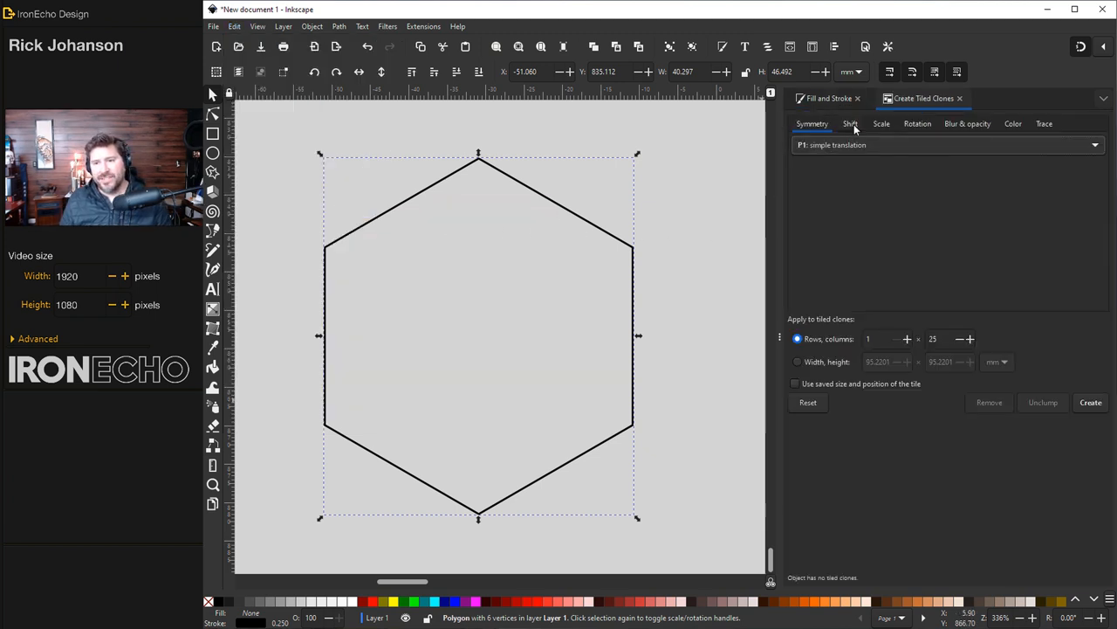
{"action": "left_click", "coordinate": [848, 123]}
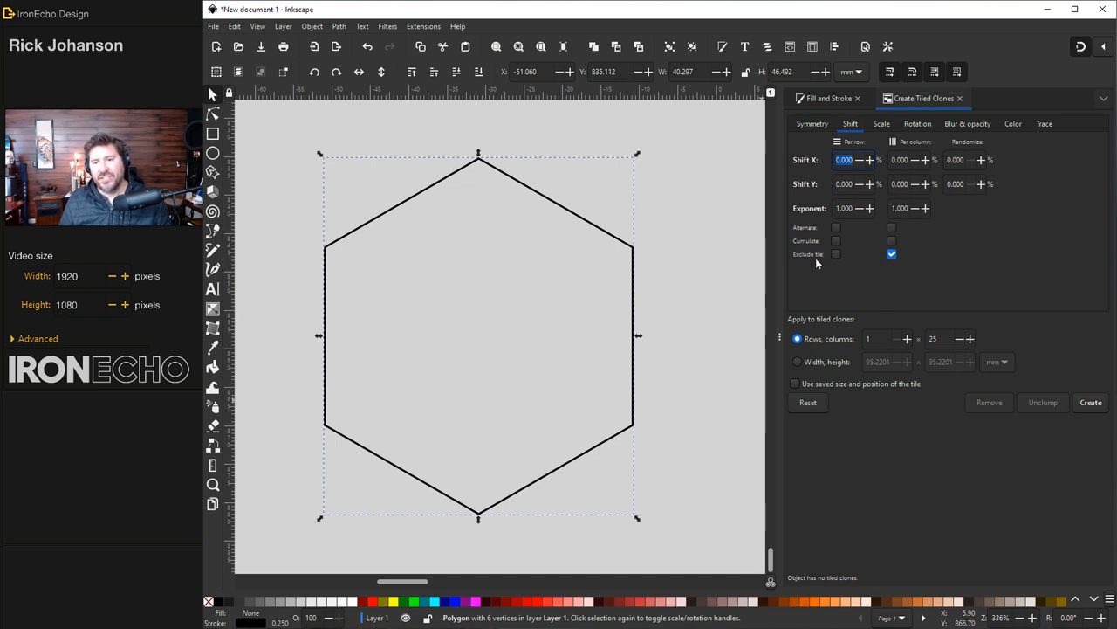
{"action": "mouse_move", "coordinate": [852, 349]}
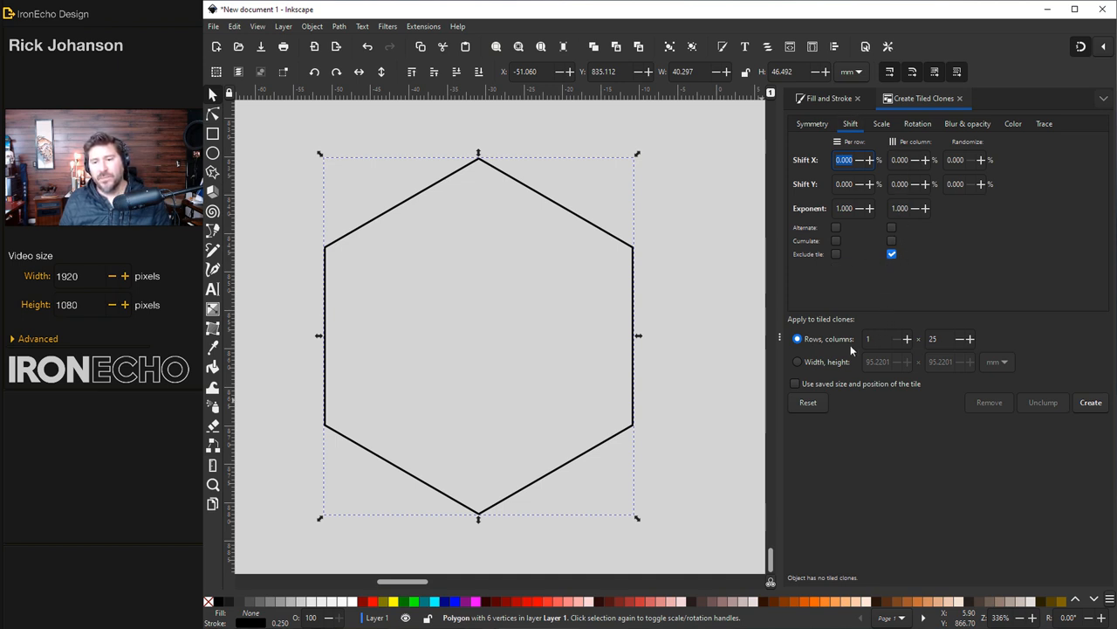
{"action": "mouse_move", "coordinate": [894, 235]}
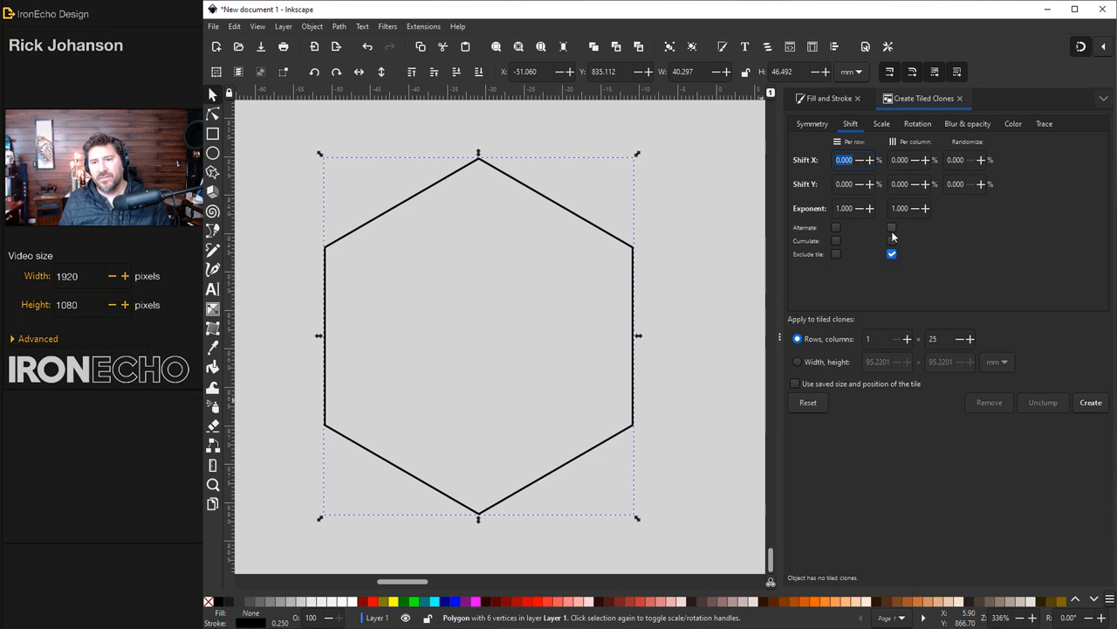
{"action": "left_click", "coordinate": [881, 122]}
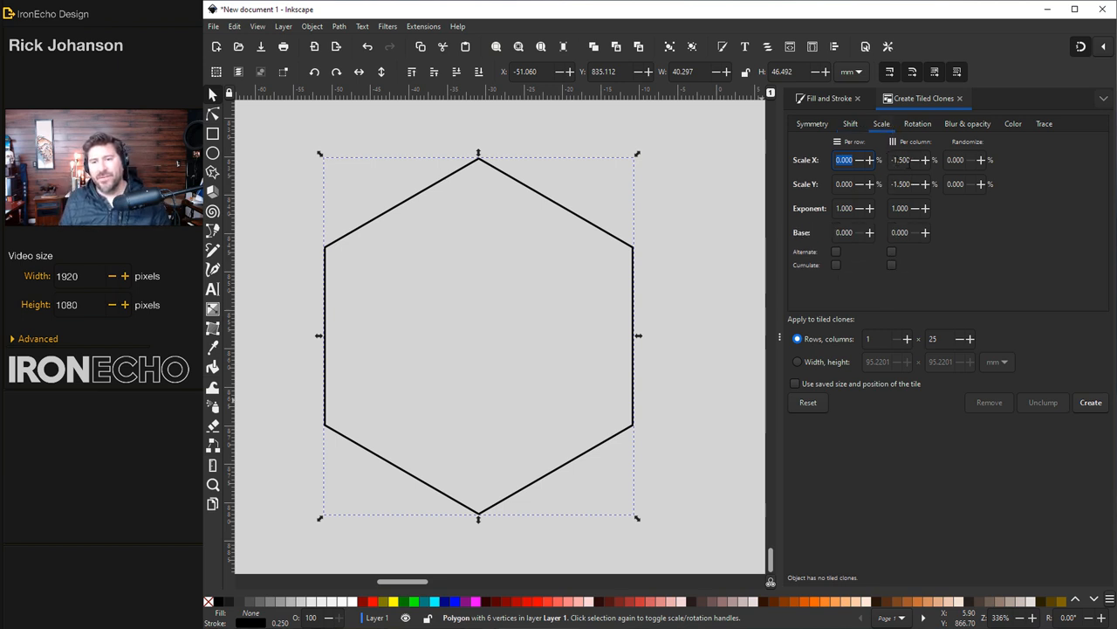
{"action": "left_click", "coordinate": [918, 122]}
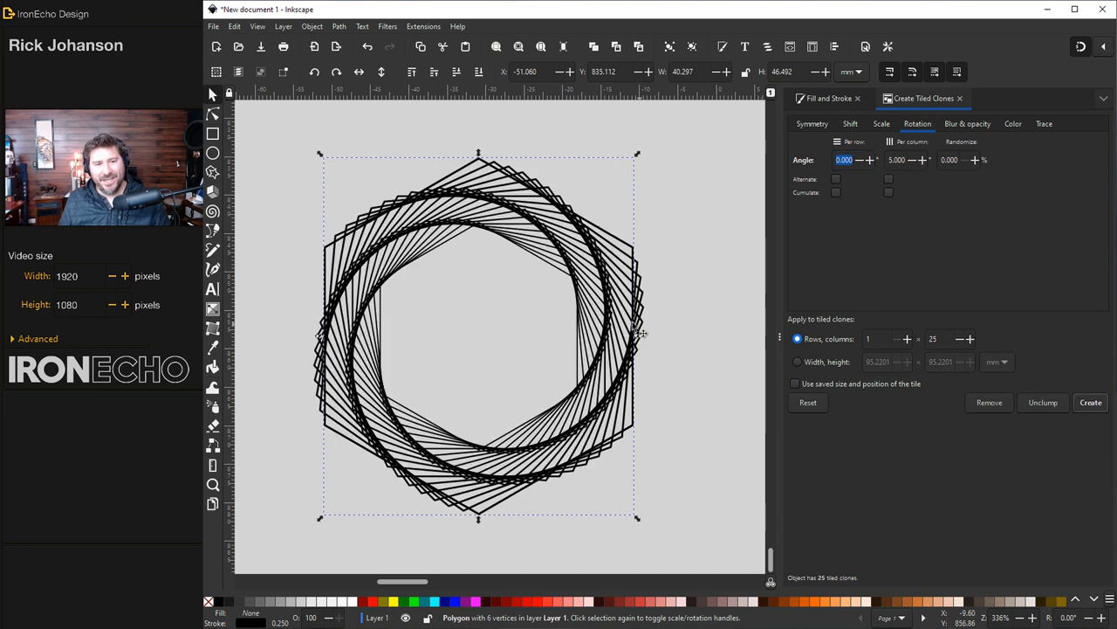
Step: Set the clone count to 40, remove old clones and create the 40 rotated hexagon clones
{"action": "left_click", "coordinate": [988, 402]}
{"action": "type", "text": "40"}
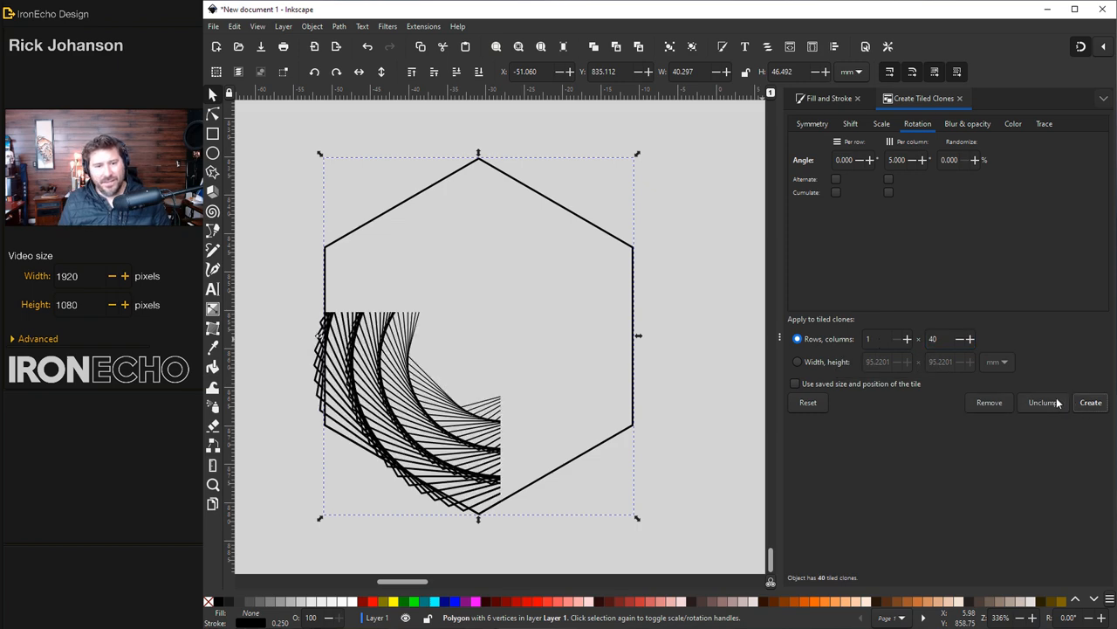
{"action": "left_click", "coordinate": [988, 402]}
{"action": "type", "text": "3.000"}
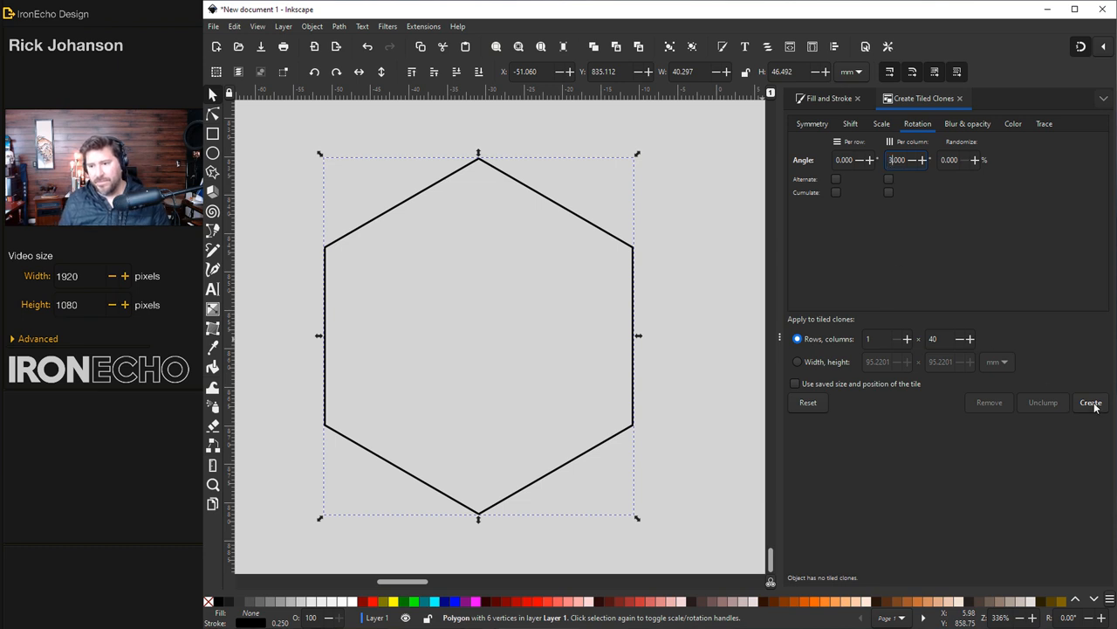
{"action": "left_click", "coordinate": [1090, 401]}
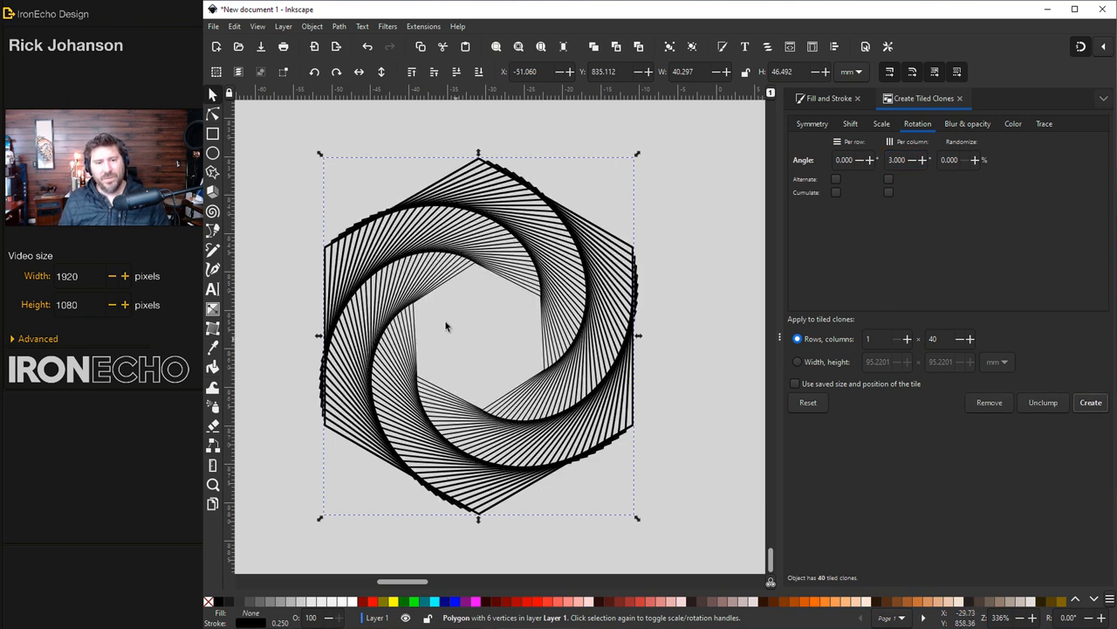
{"action": "mouse_move", "coordinate": [562, 305]}
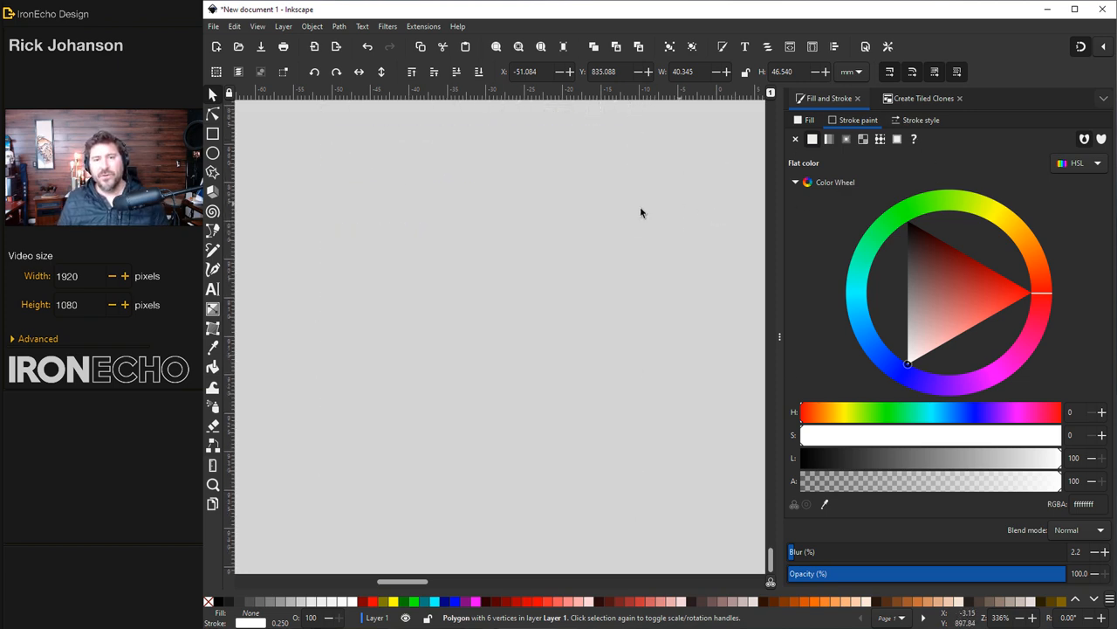
Step: Add a Tiling path effect to the hexagon with Rows 10, Columns 5, Gaps 10 and Offset 50%
{"action": "left_click", "coordinate": [213, 173]}
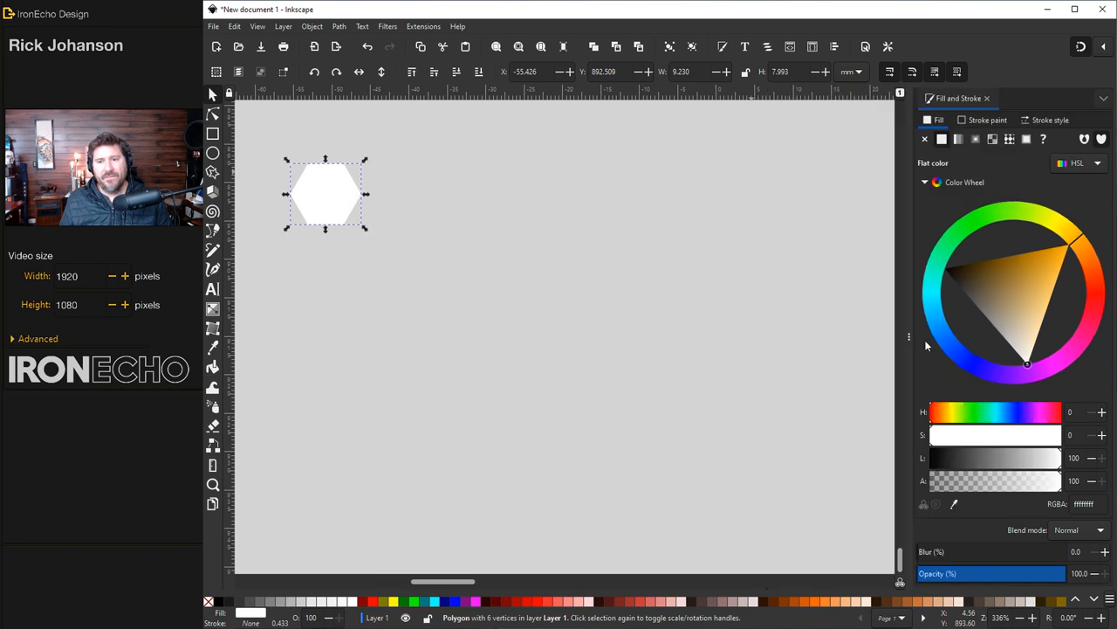
{"action": "left_click", "coordinate": [338, 26]}
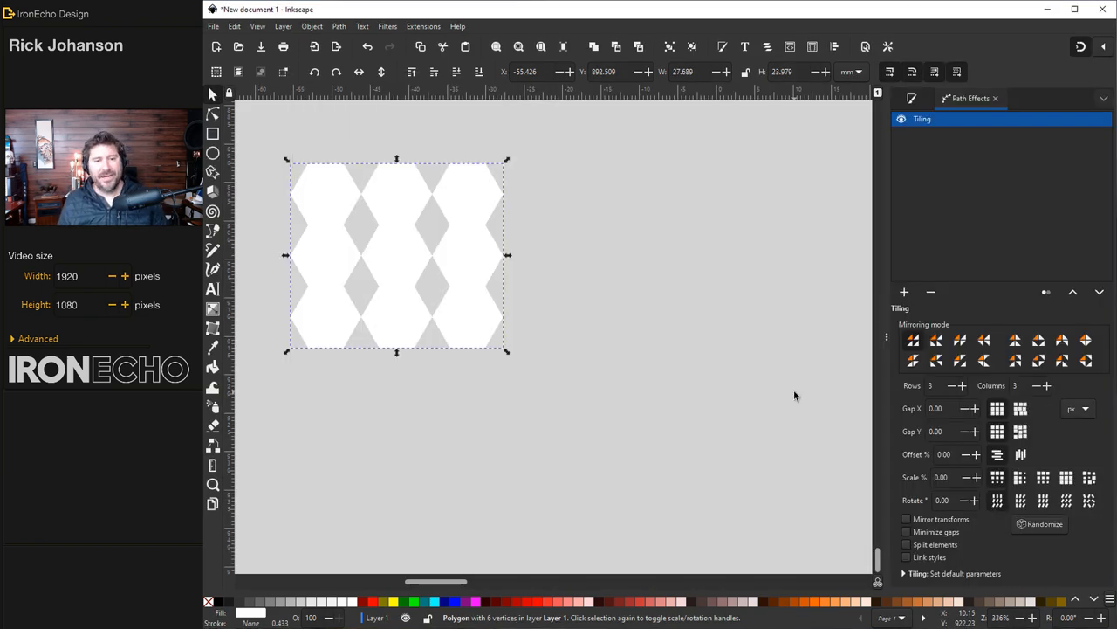
{"action": "triple_click", "coordinate": [941, 385]}
{"action": "type", "text": "10"}
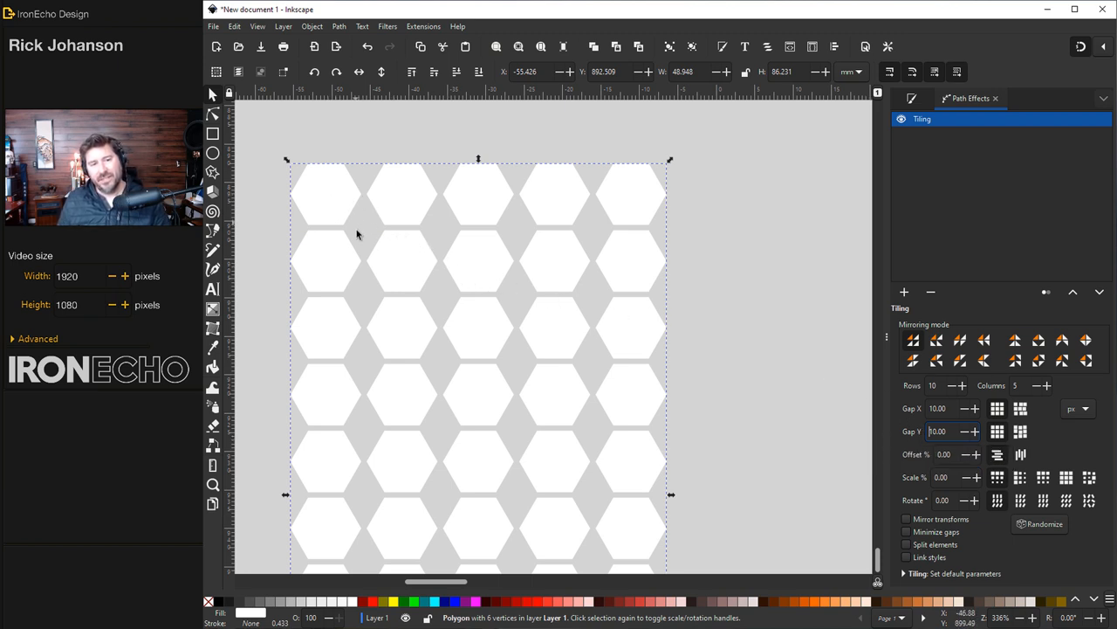
{"action": "mouse_move", "coordinate": [436, 318]}
{"action": "type", "text": "50"}
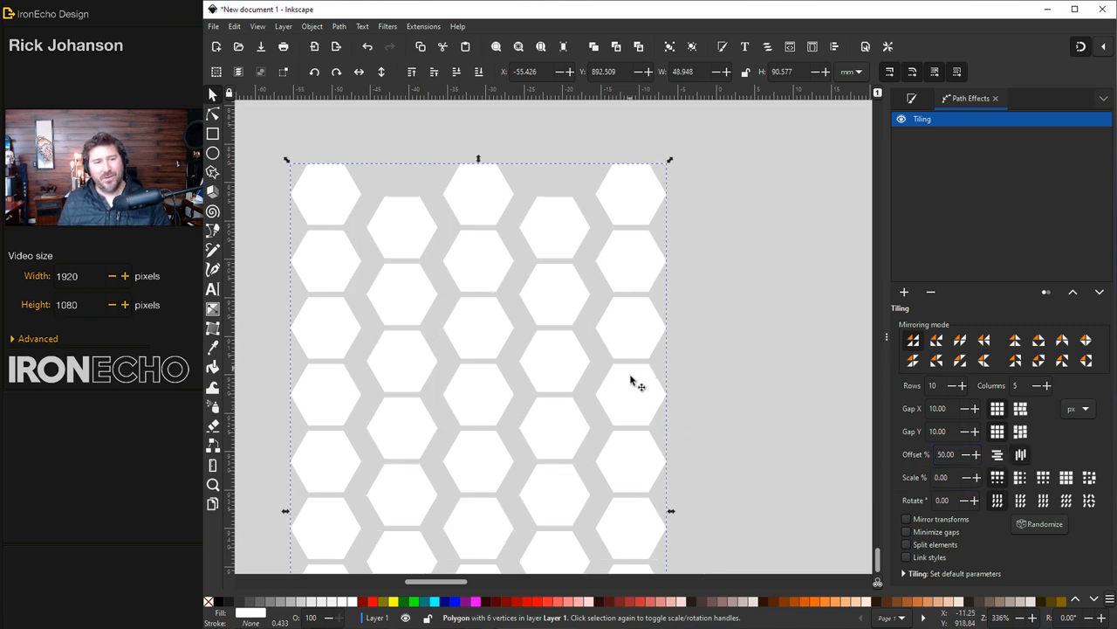
{"action": "mouse_move", "coordinate": [618, 384]}
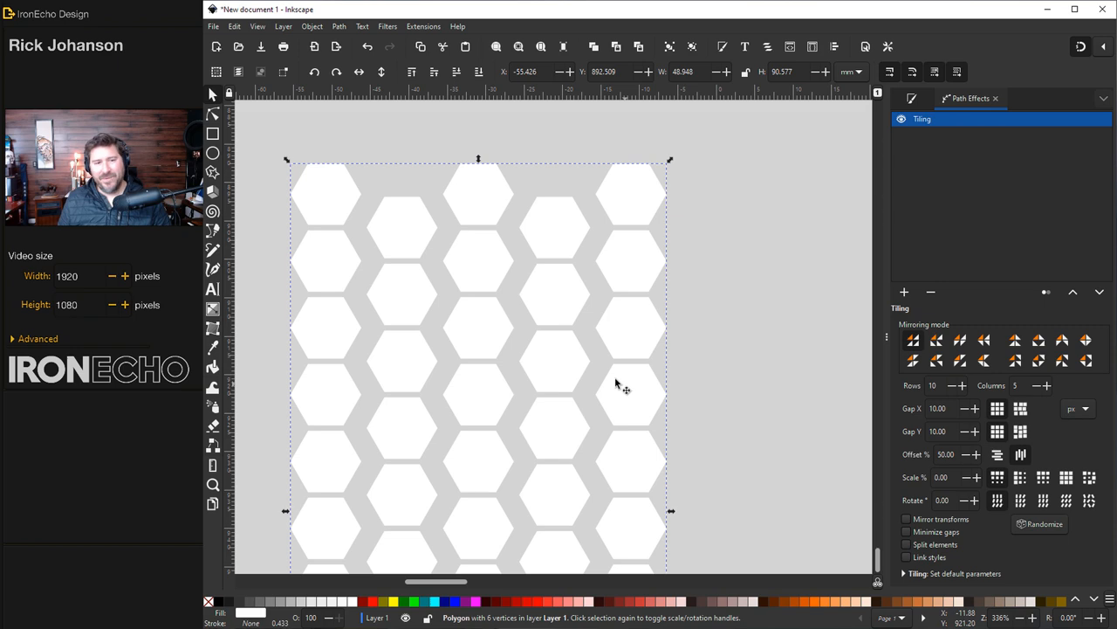
Step: Node-edit the hexagon and retune Tiling to Rows 20, Columns 50, negative Gap X, Scale 5%
{"action": "left_click", "coordinate": [213, 113]}
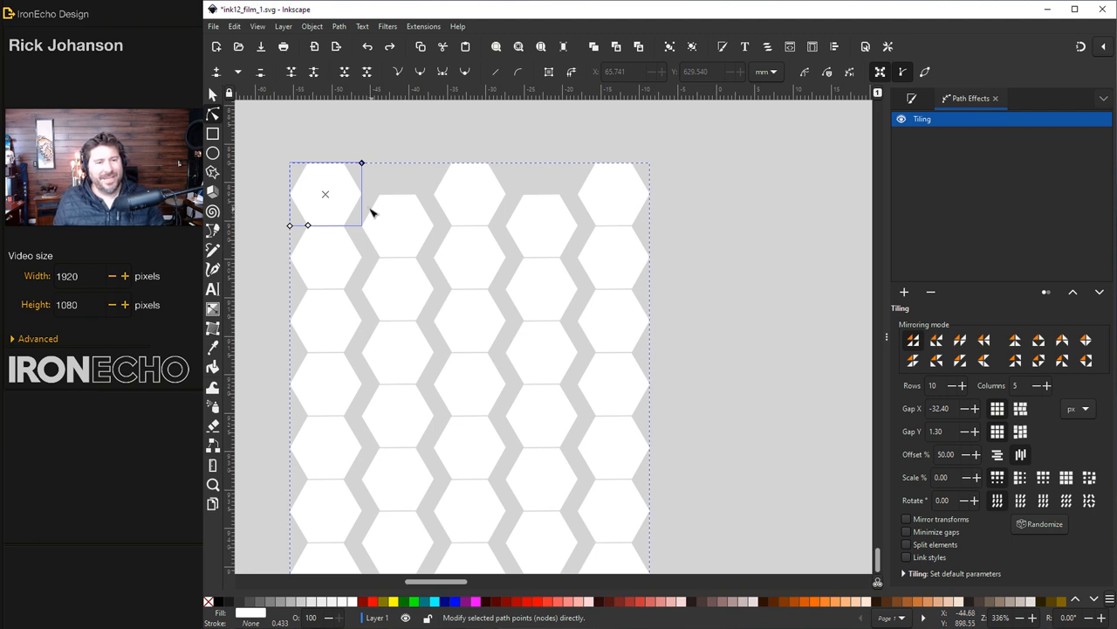
{"action": "mouse_move", "coordinate": [363, 164]}
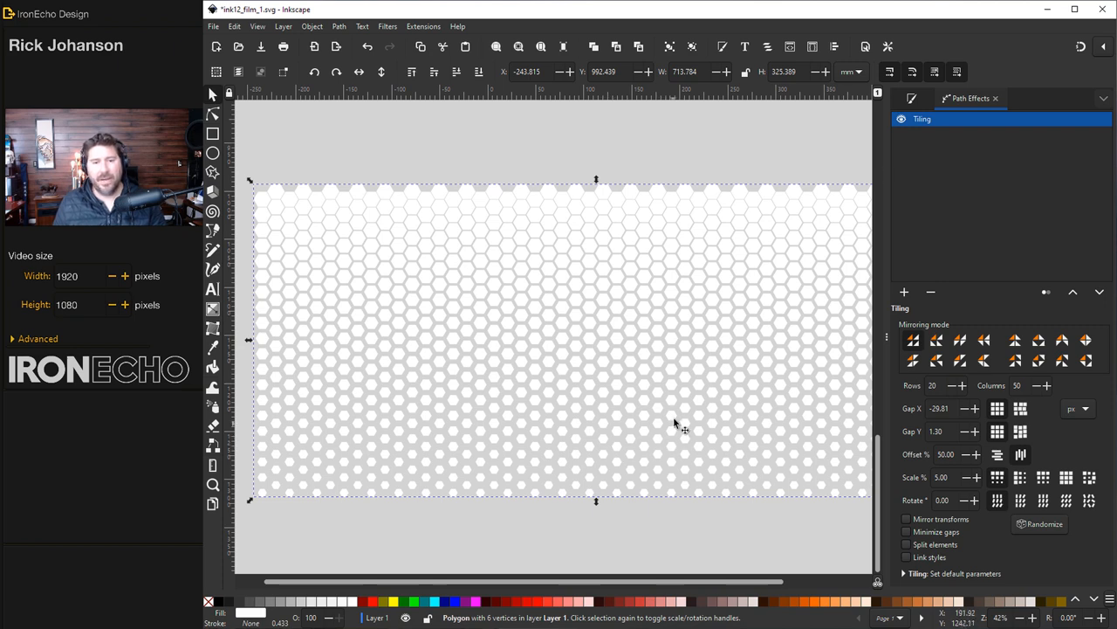
{"action": "mouse_move", "coordinate": [592, 326]}
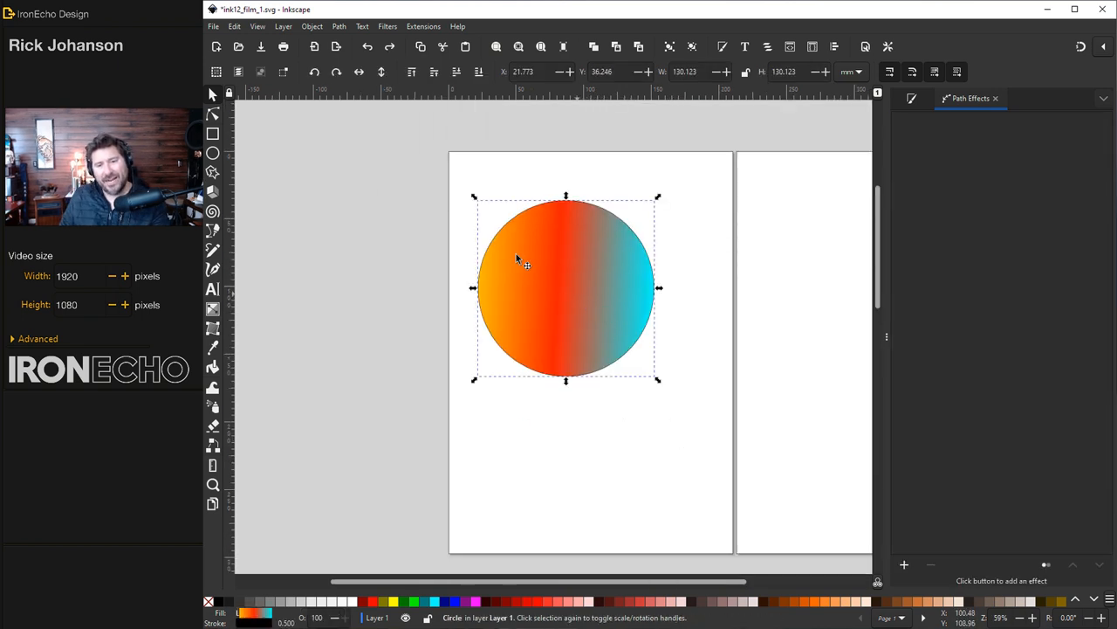
{"action": "mouse_move", "coordinate": [440, 428]}
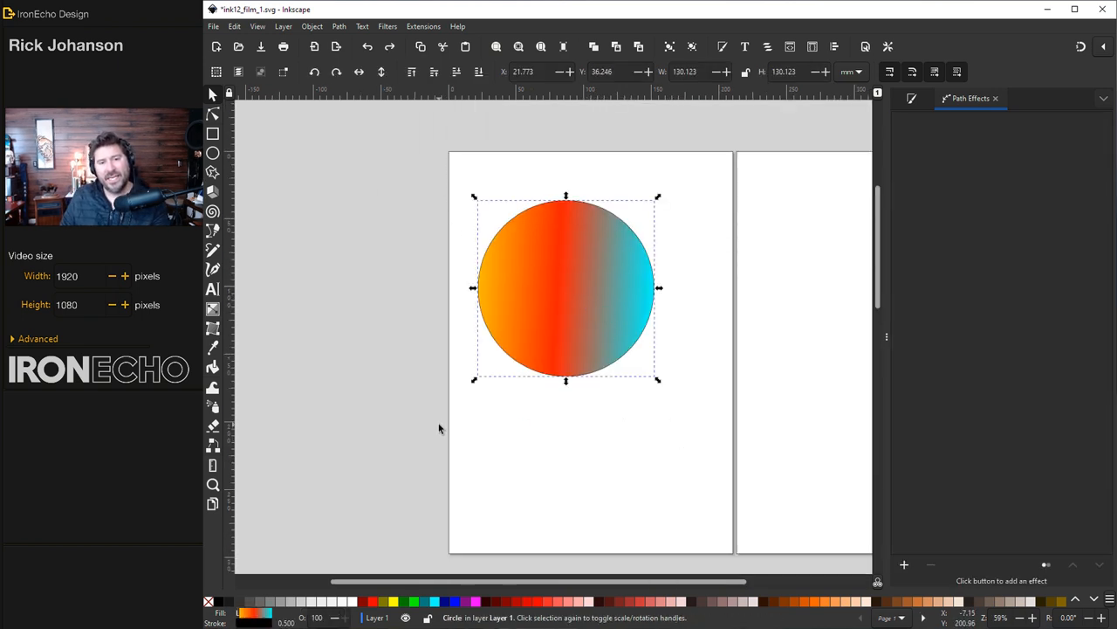
{"action": "mouse_move", "coordinate": [443, 353]}
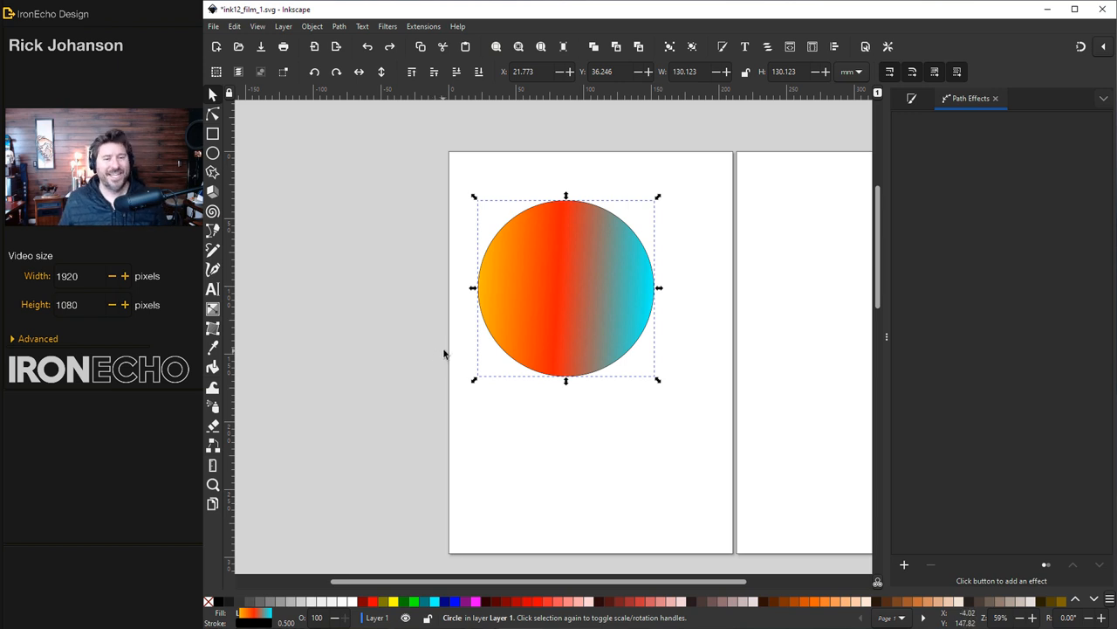
{"action": "mouse_move", "coordinate": [556, 295]}
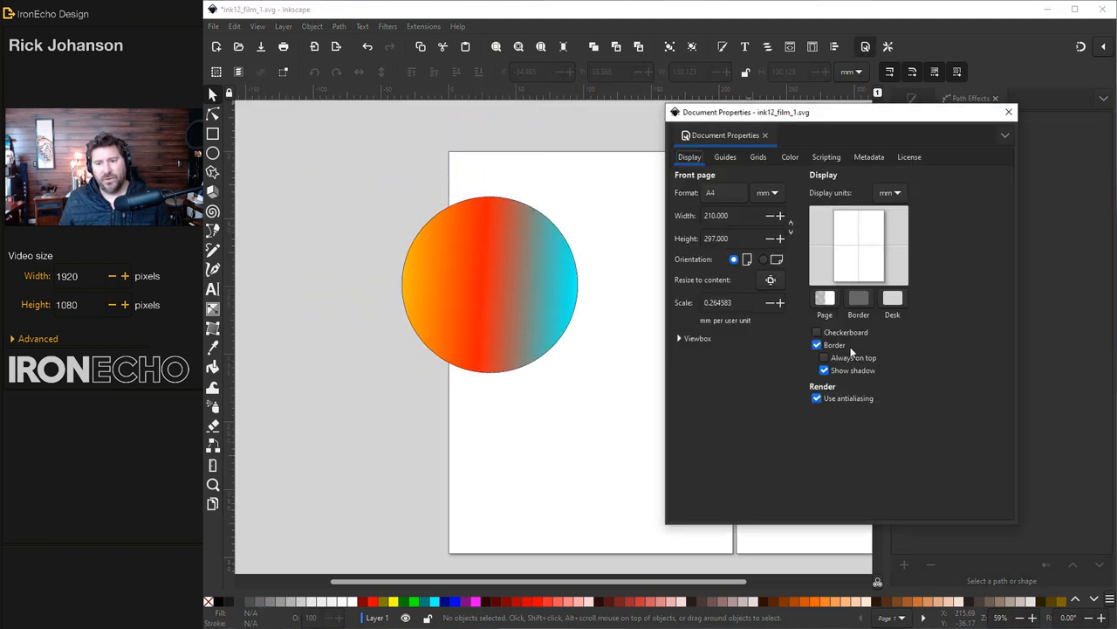
Step: With Border set to Always on top, move the gradient circle across the page edge
{"action": "left_click", "coordinate": [824, 357]}
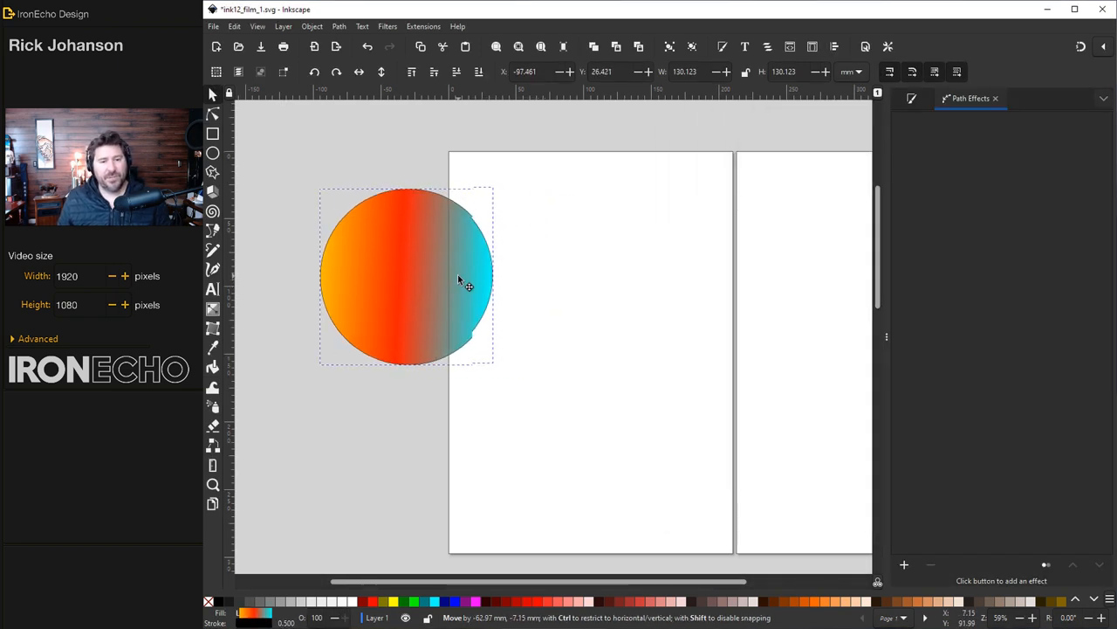
{"action": "left_click_drag", "start_coordinate": [457, 279], "coordinate": [393, 314]}
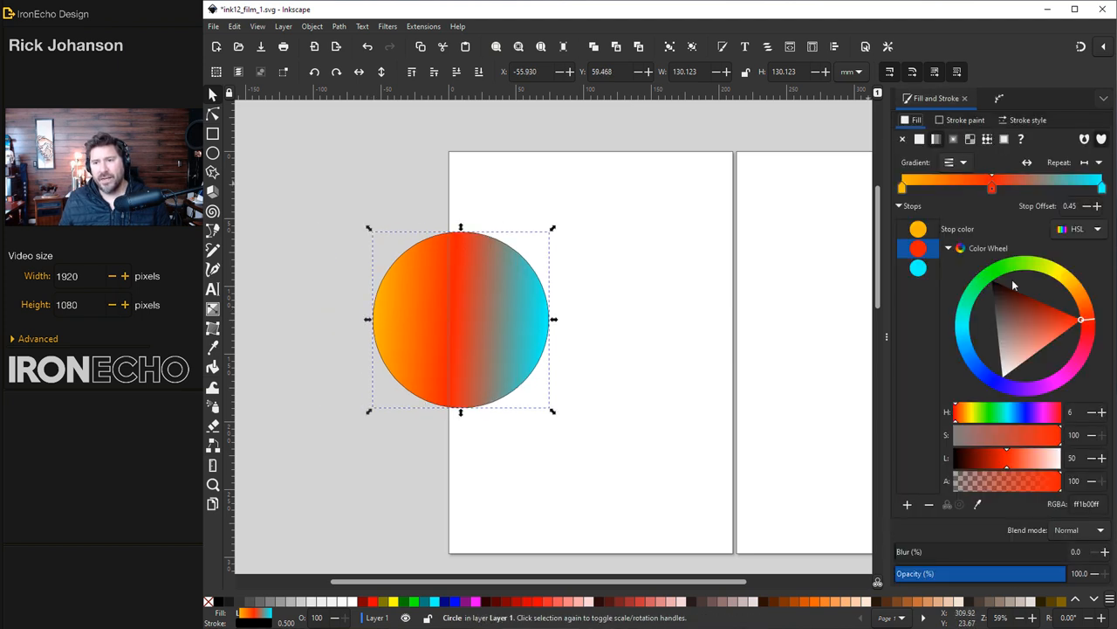
{"action": "left_click_drag", "start_coordinate": [461, 317], "coordinate": [426, 271]}
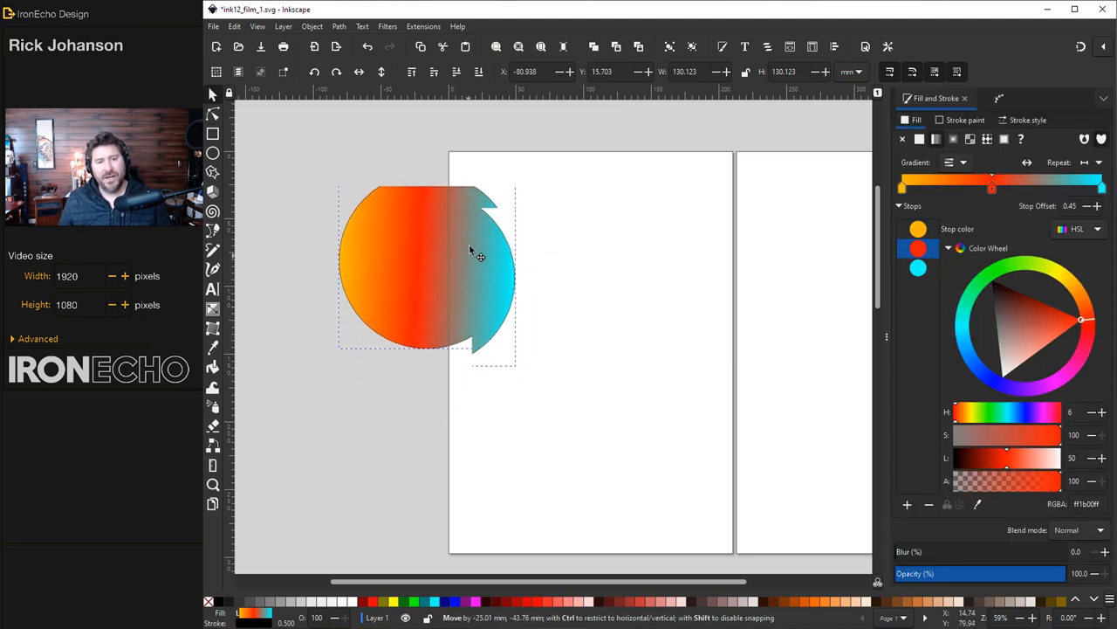
{"action": "left_click_drag", "start_coordinate": [474, 271], "coordinate": [502, 262]}
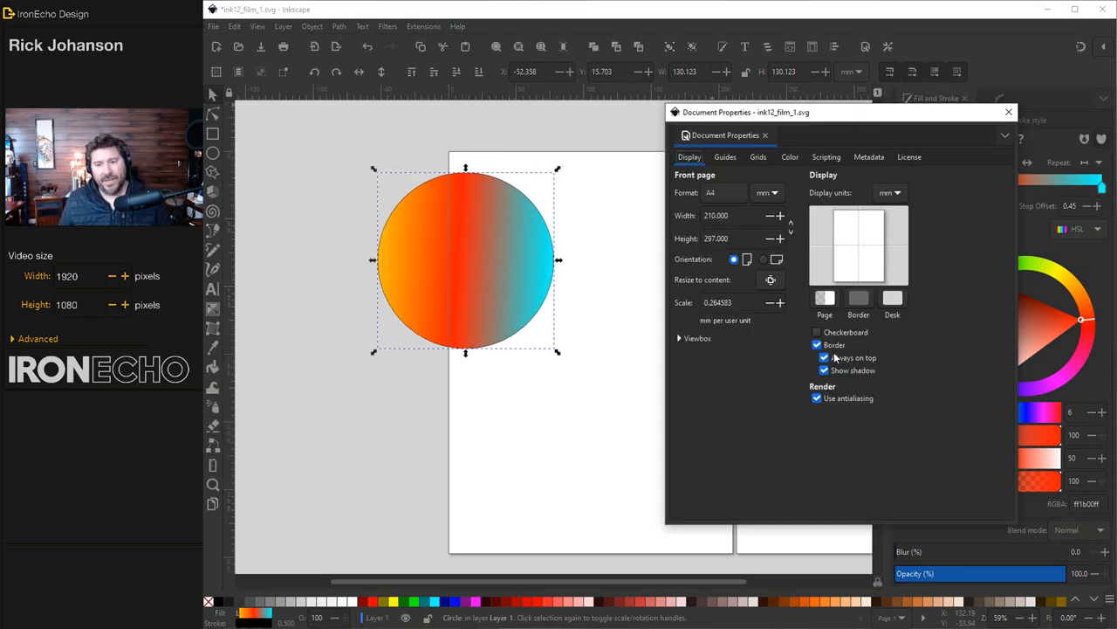
{"action": "mouse_move", "coordinate": [824, 358]}
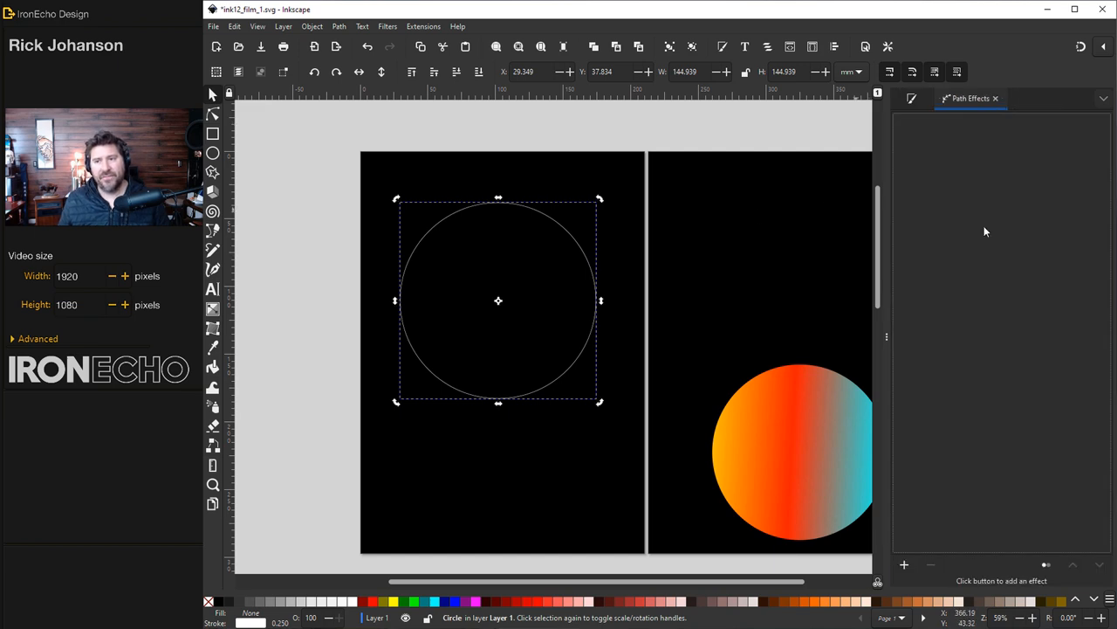
Step: Give the white-outlined circle a Rotate copies effect and move the ring toward the second page
{"action": "left_click", "coordinate": [904, 566]}
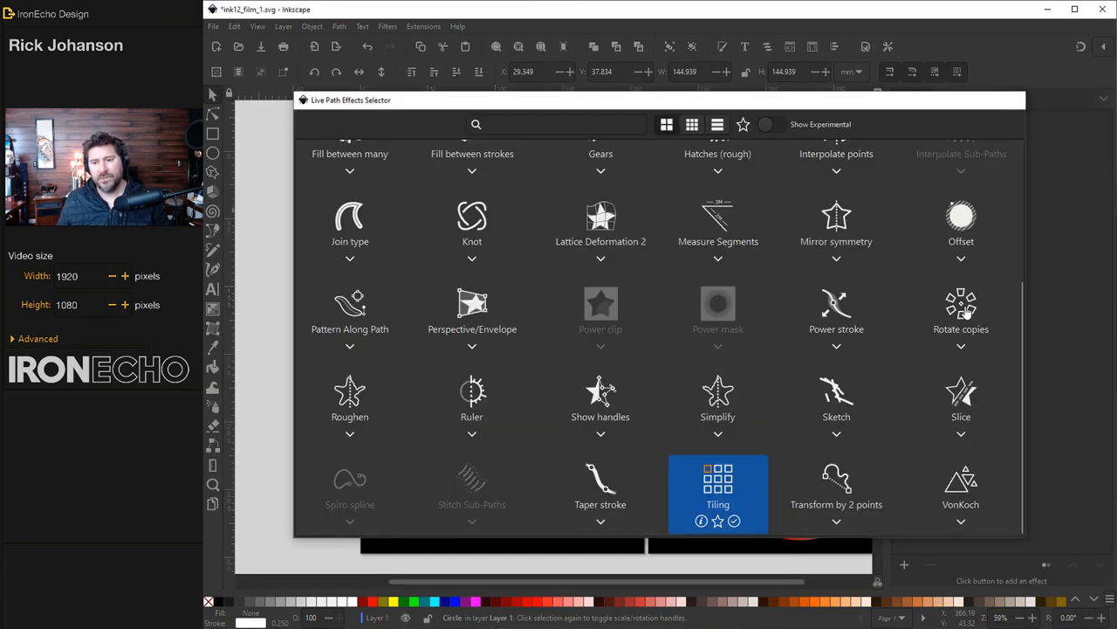
{"action": "double_click", "coordinate": [960, 305]}
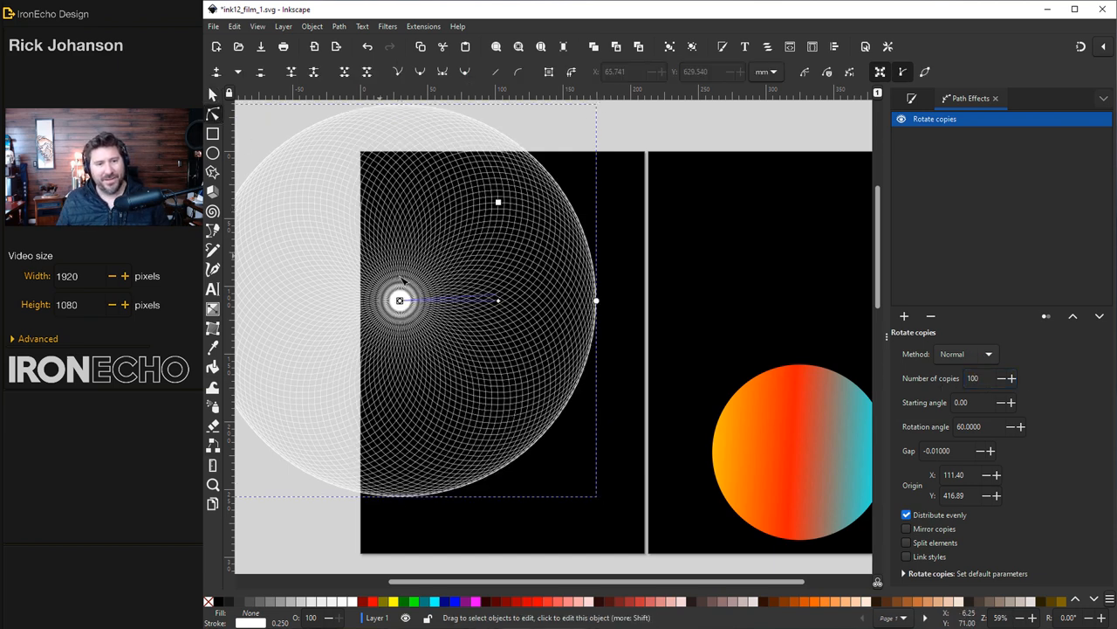
{"action": "left_click_drag", "start_coordinate": [400, 300], "coordinate": [445, 277]}
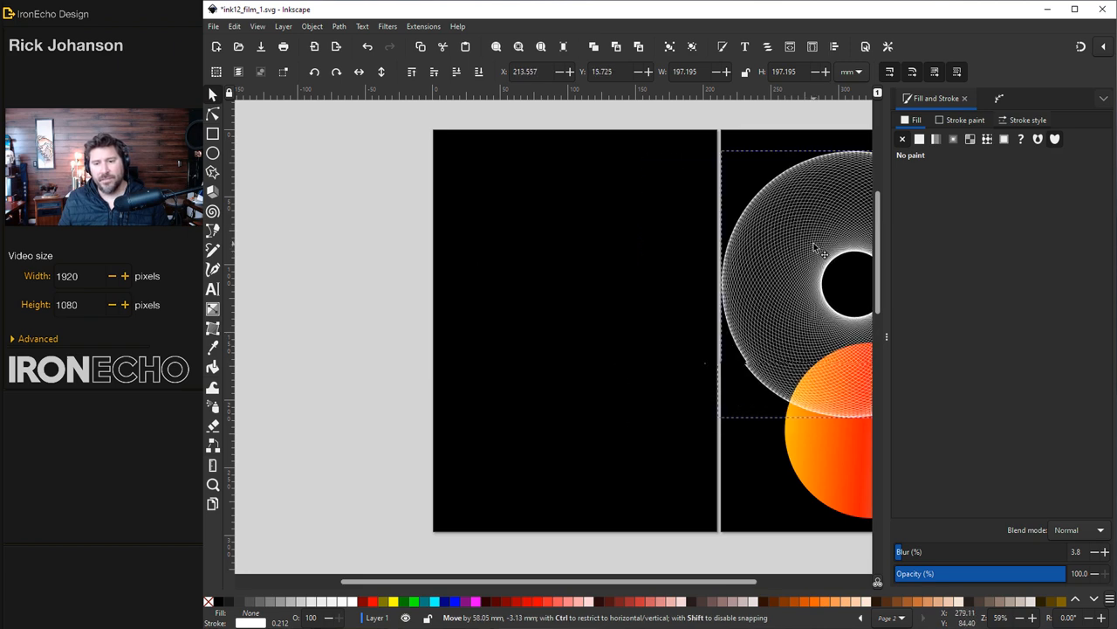
Step: Apply Rotate copies with 125 copies to the gradient circle and drag its origin into a centred hollow ring
{"action": "left_click", "coordinate": [213, 154]}
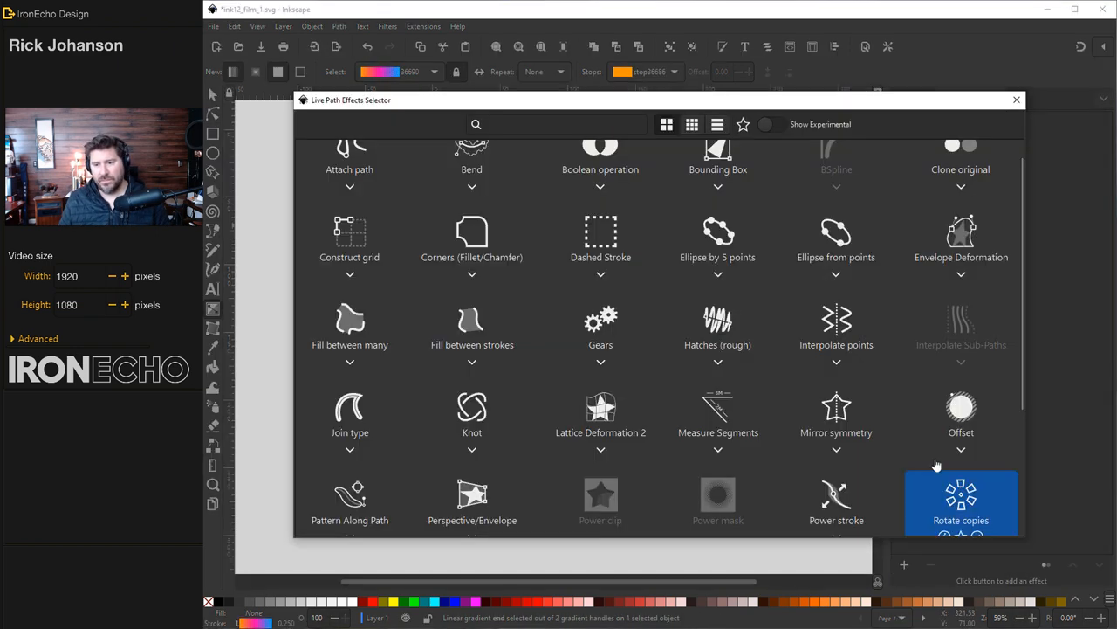
{"action": "double_click", "coordinate": [960, 503]}
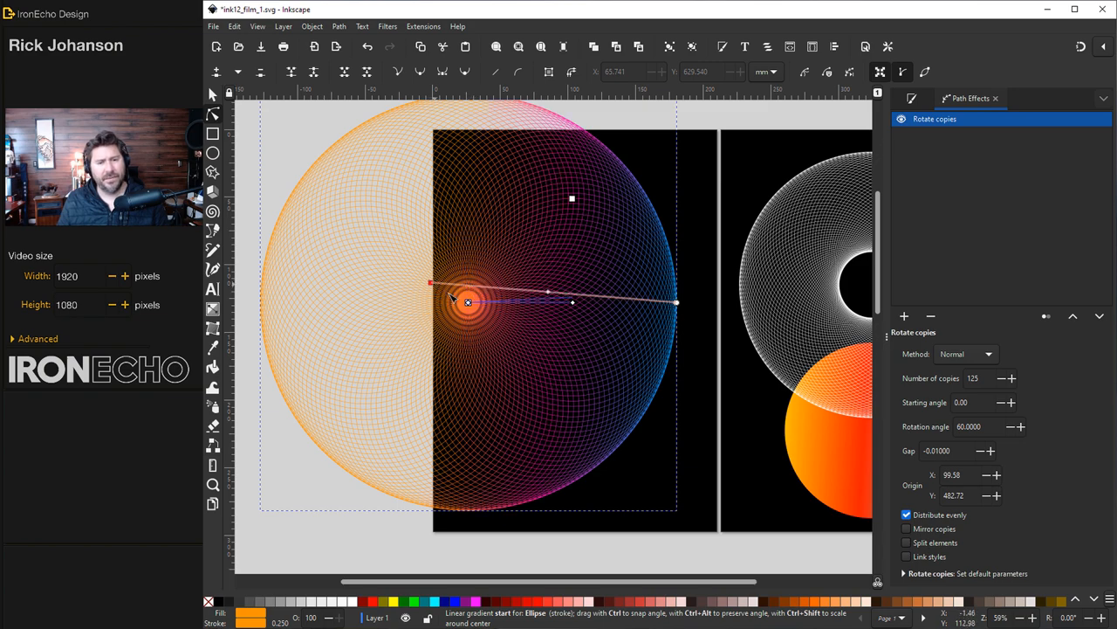
{"action": "left_click_drag", "start_coordinate": [468, 302], "coordinate": [521, 294]}
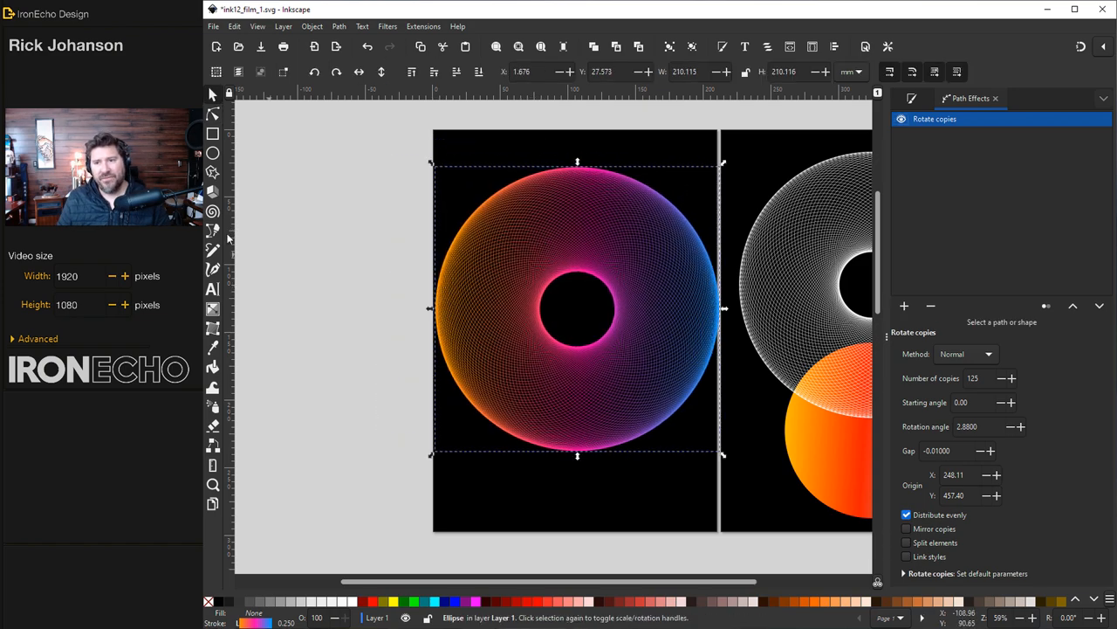
{"action": "mouse_move", "coordinate": [650, 261]}
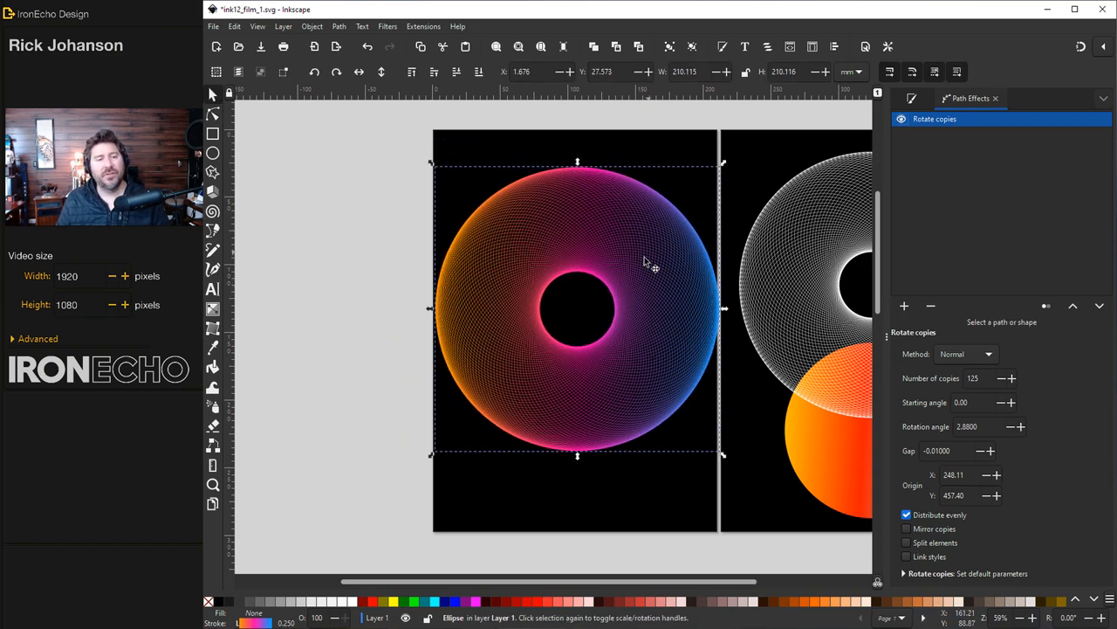
{"action": "scroll", "scroll_direction": "up", "scroll_amount": 3}
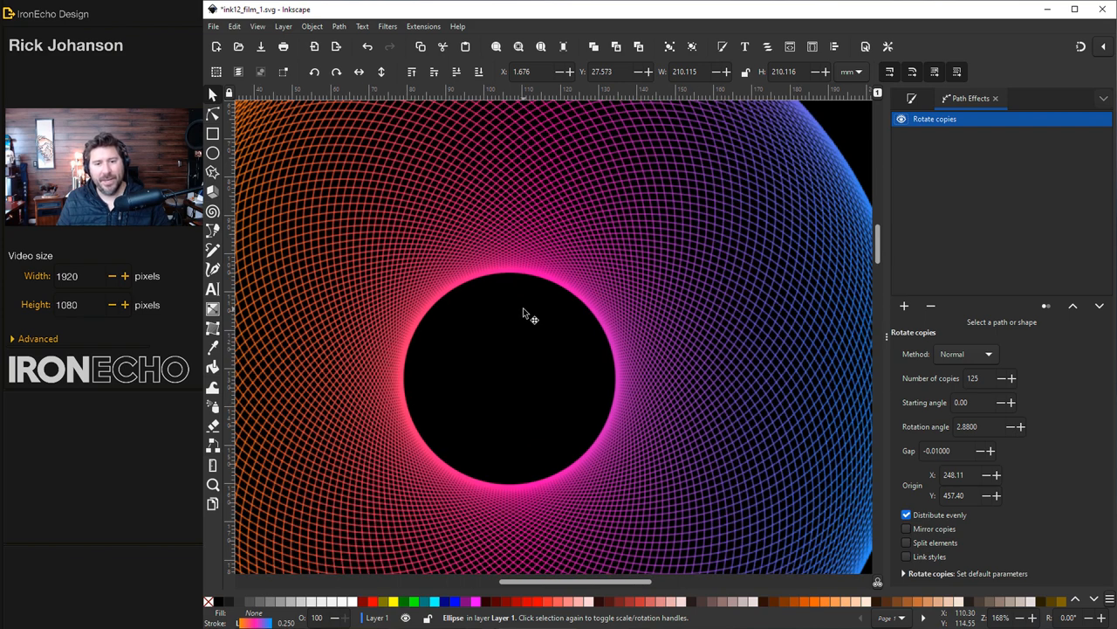
{"action": "scroll", "scroll_direction": "up", "scroll_amount": 3}
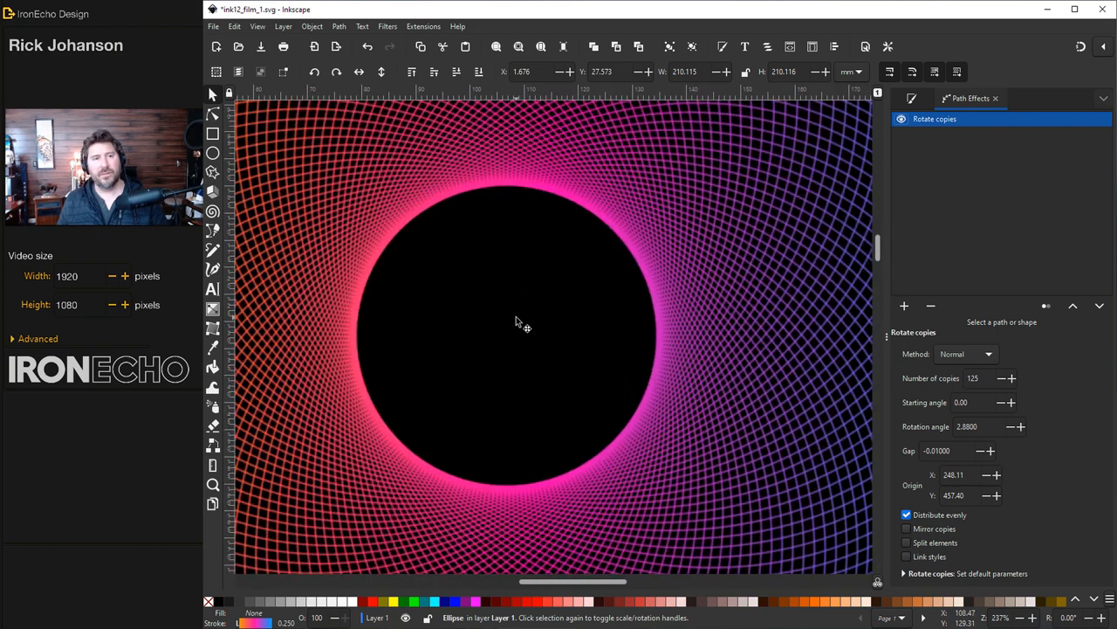
{"action": "mouse_move", "coordinate": [634, 332]}
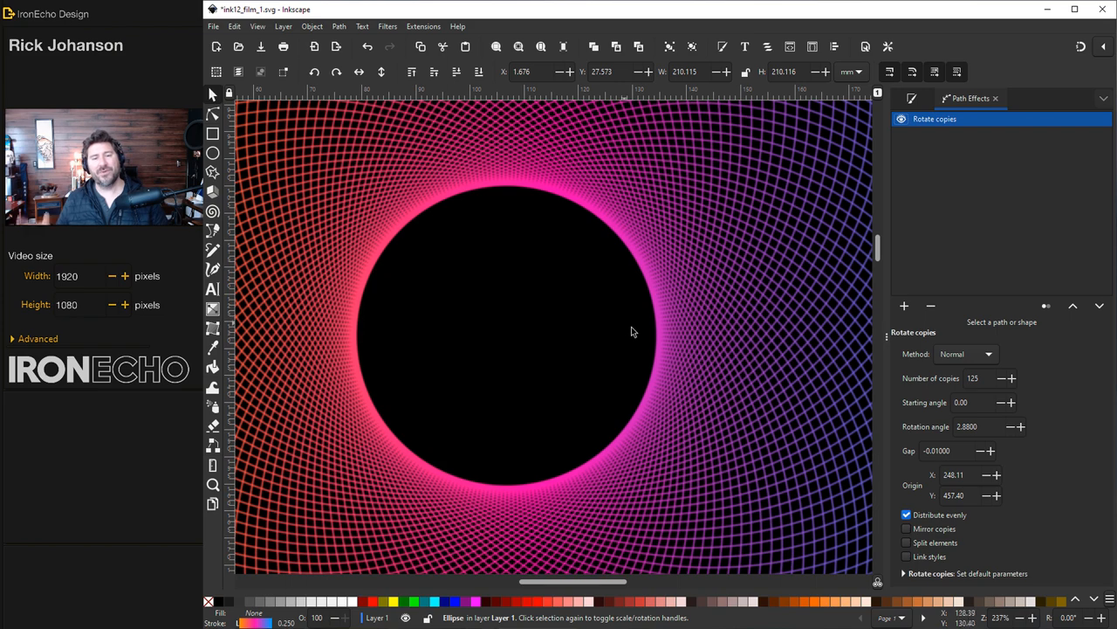